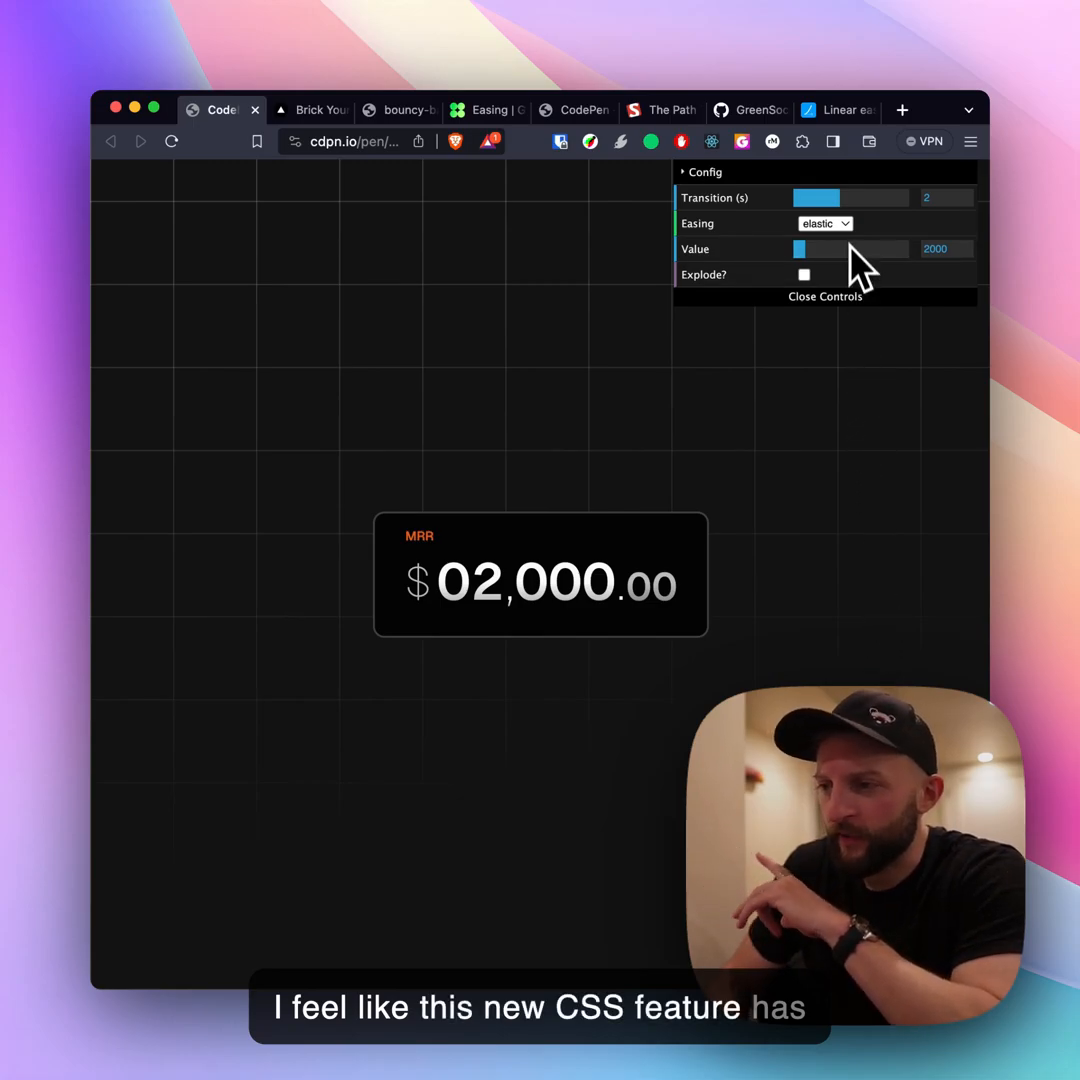
# Step: Roll the MRR counter to $17,842.55 and lengthen its transition to 5 seconds
pyautogui.moveTo(800, 248); pyautogui.dragTo(862, 248)
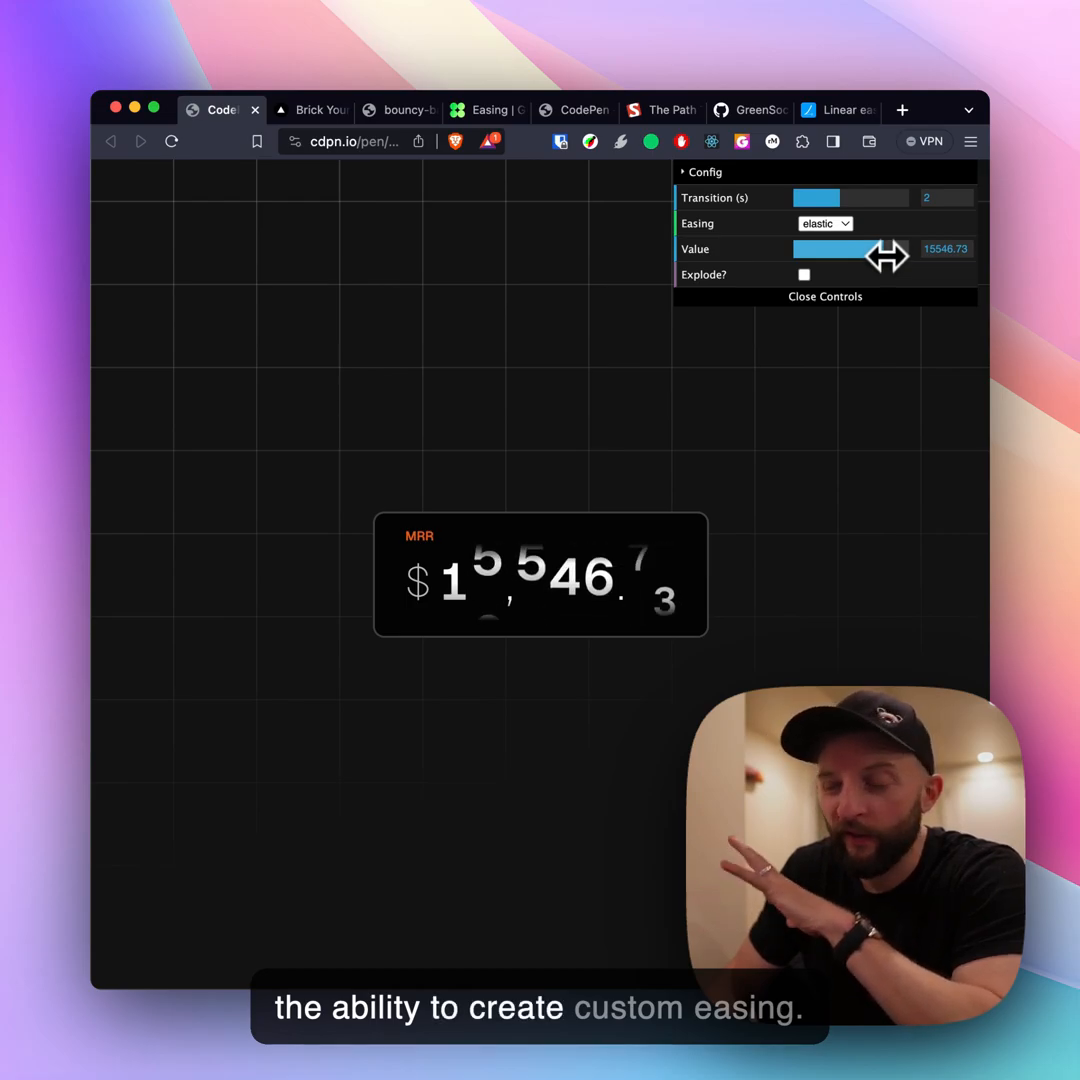
pyautogui.moveTo(890, 248); pyautogui.dragTo(845, 248)
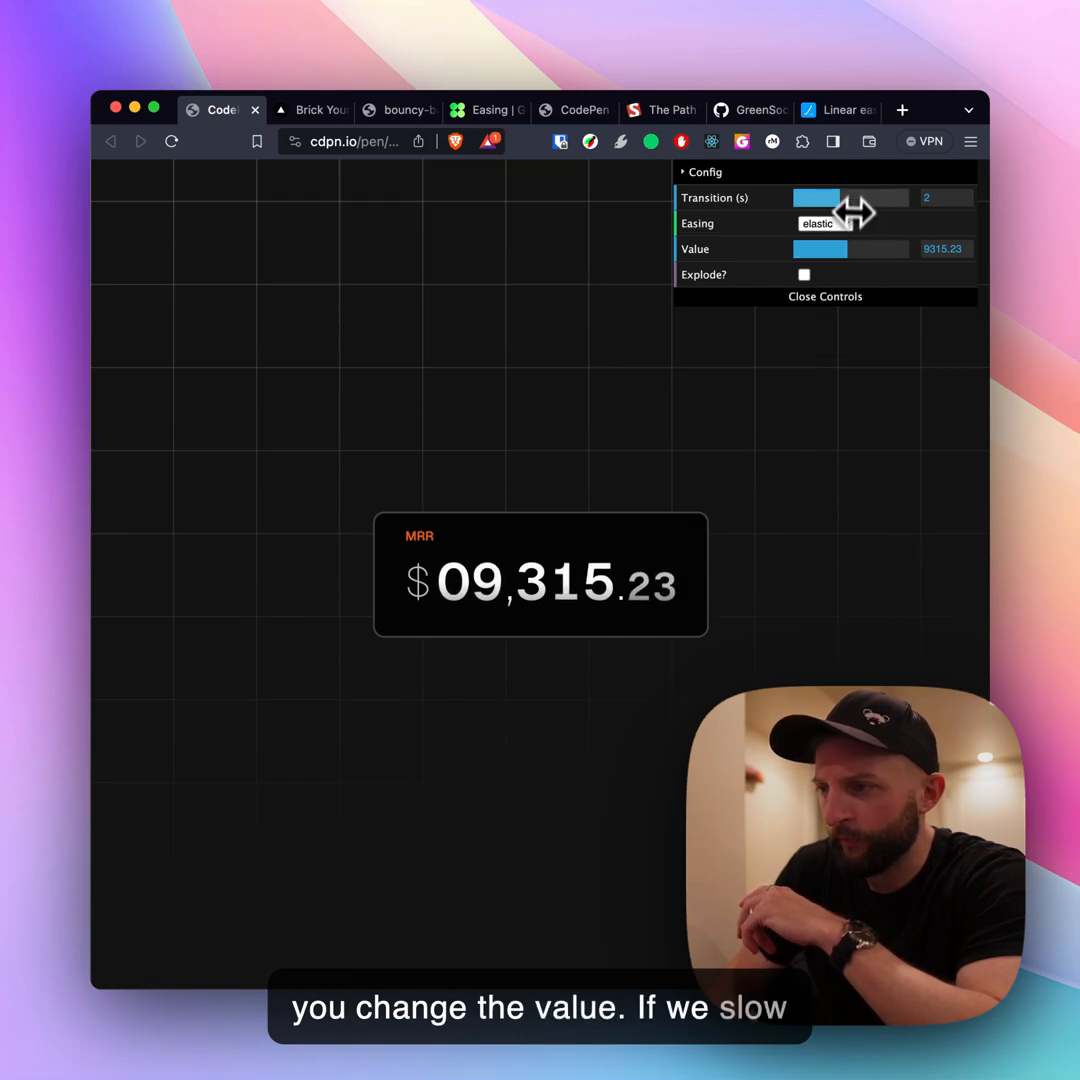
pyautogui.moveTo(818, 197); pyautogui.dragTo(870, 197)
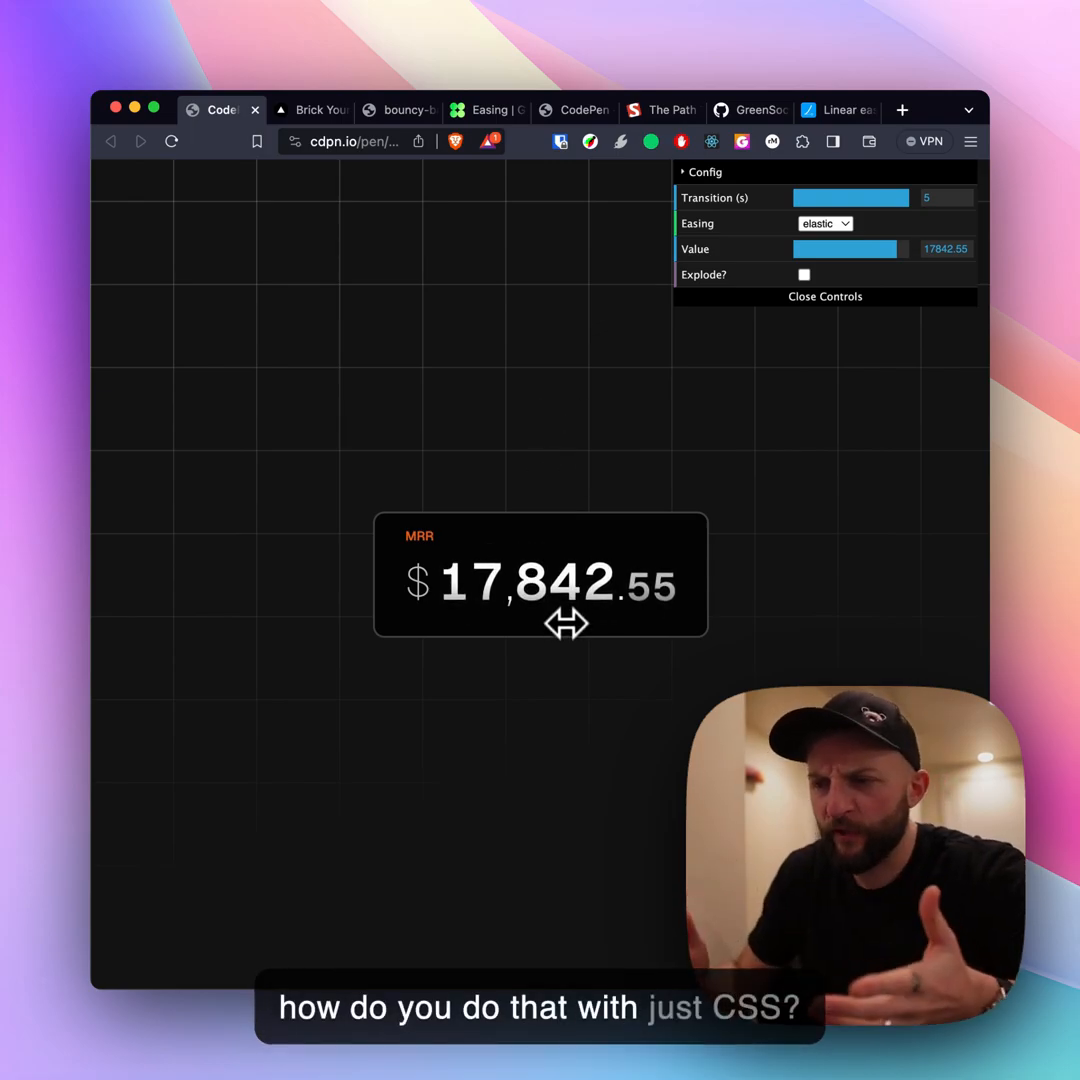
pyautogui.moveTo(427, 200)
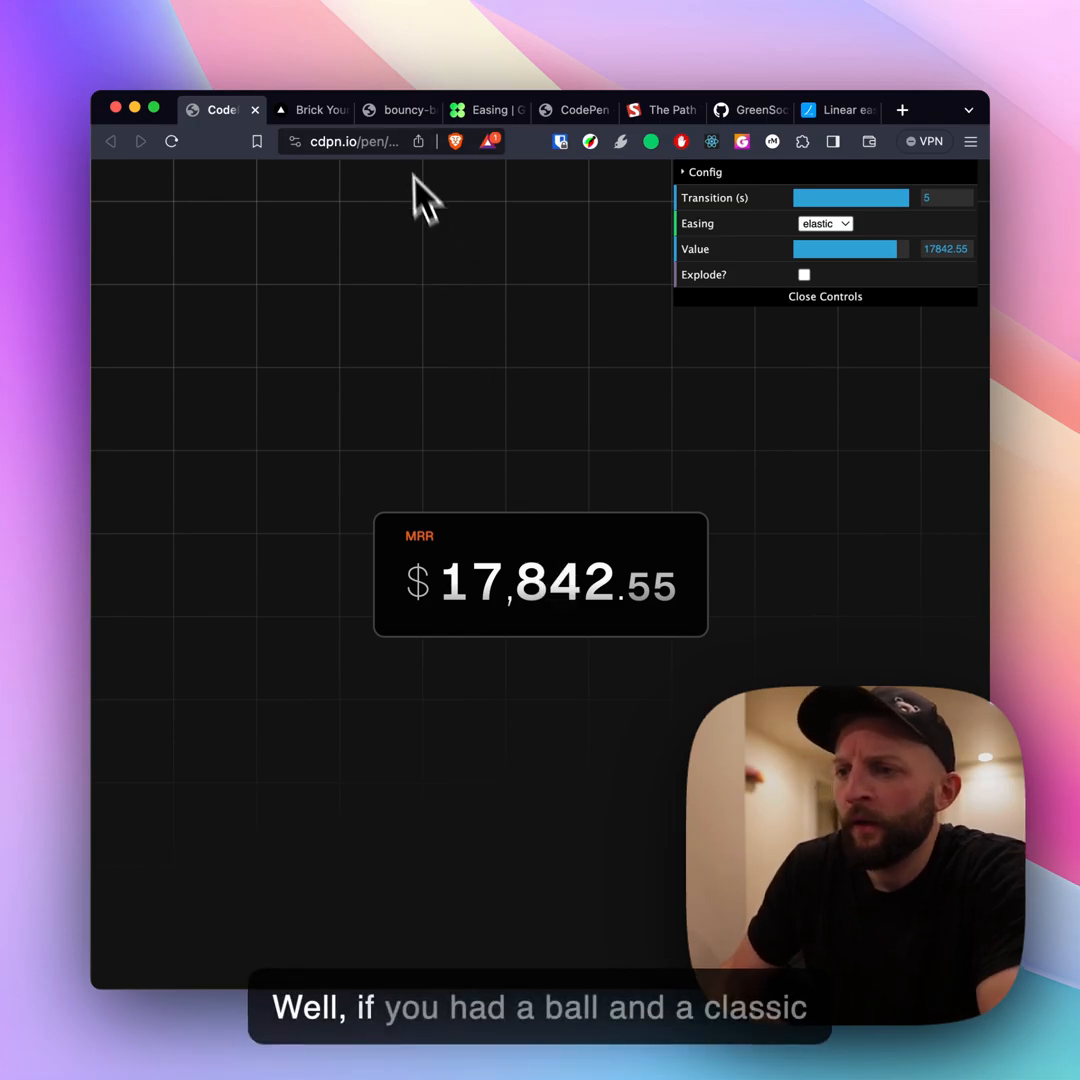
# Step: Show the bouncy-ball style.css with its commented-out drop and show keyframes
pyautogui.click(398, 110)
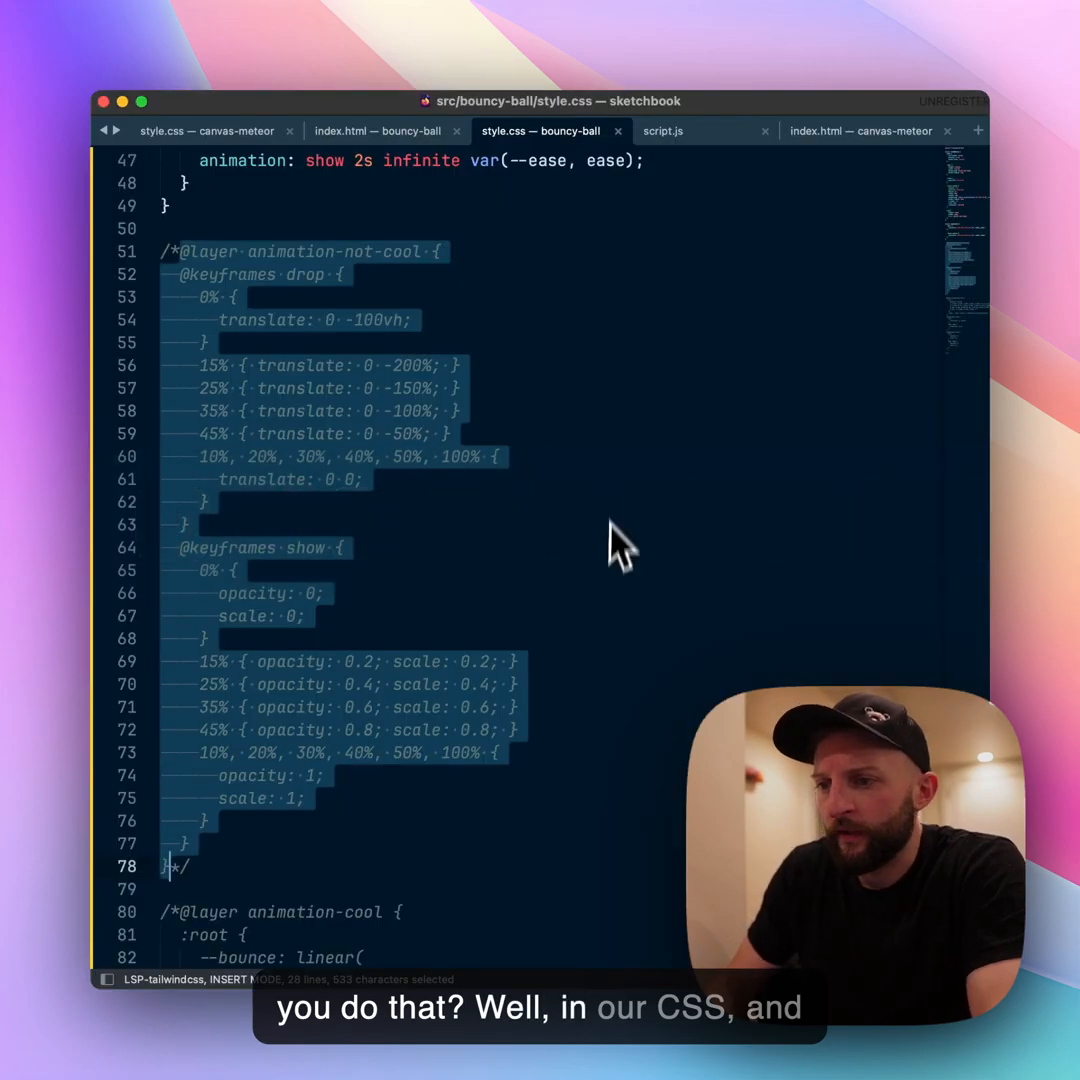
# Step: View the bouncy-ball index.html markup: a floor div wrapping the basketball SVG ball
pyautogui.click(378, 131)
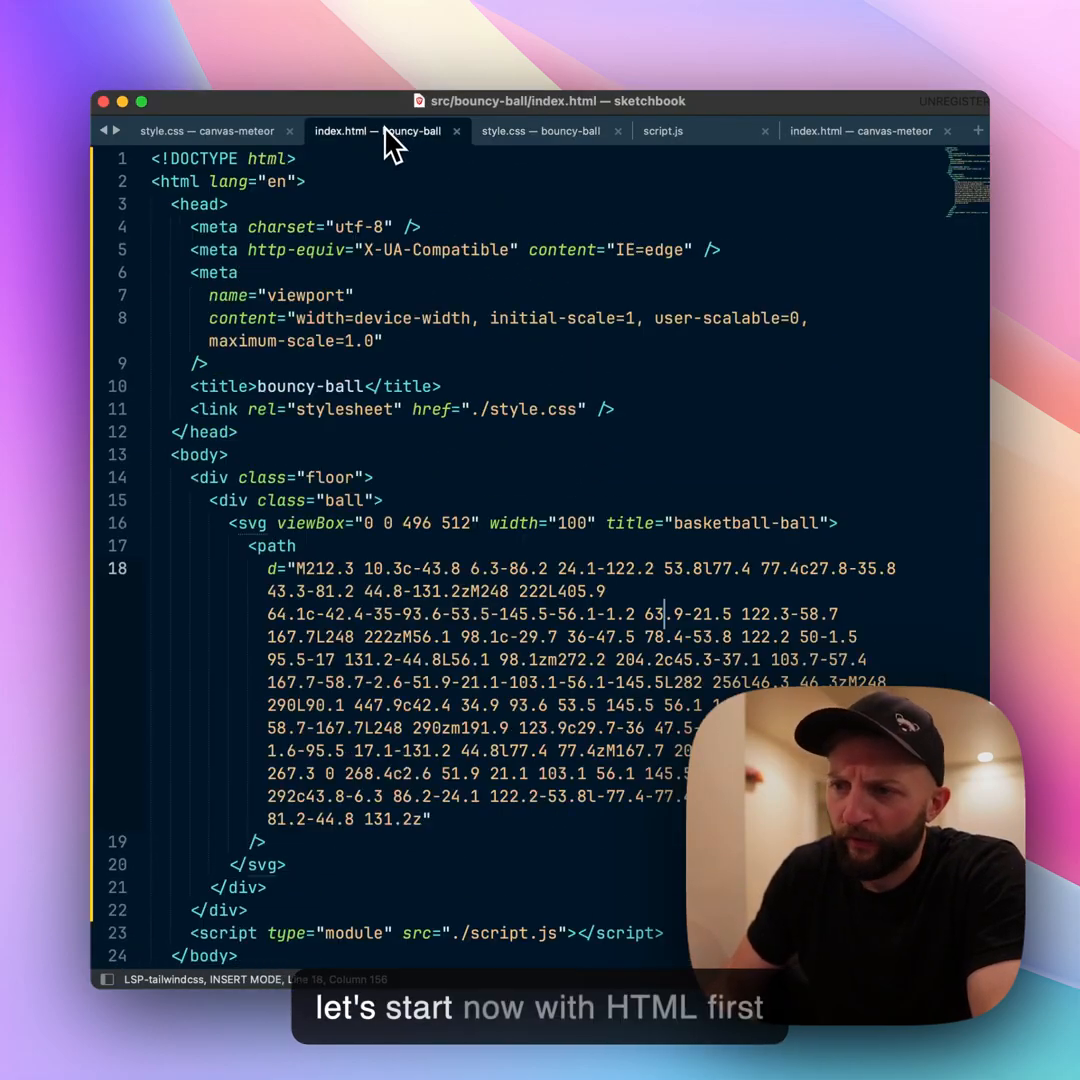
pyautogui.scroll(-3)
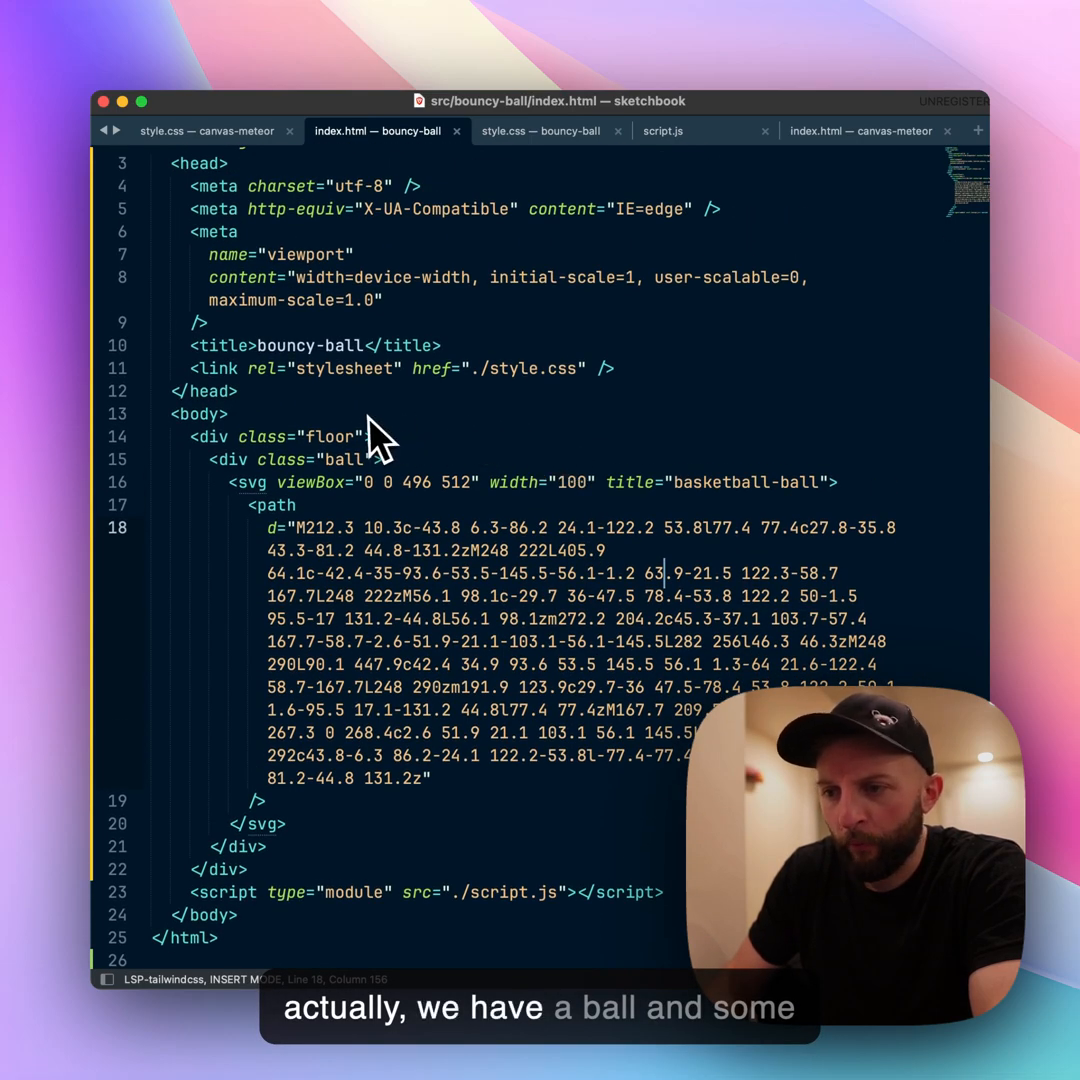
pyautogui.moveTo(388, 570)
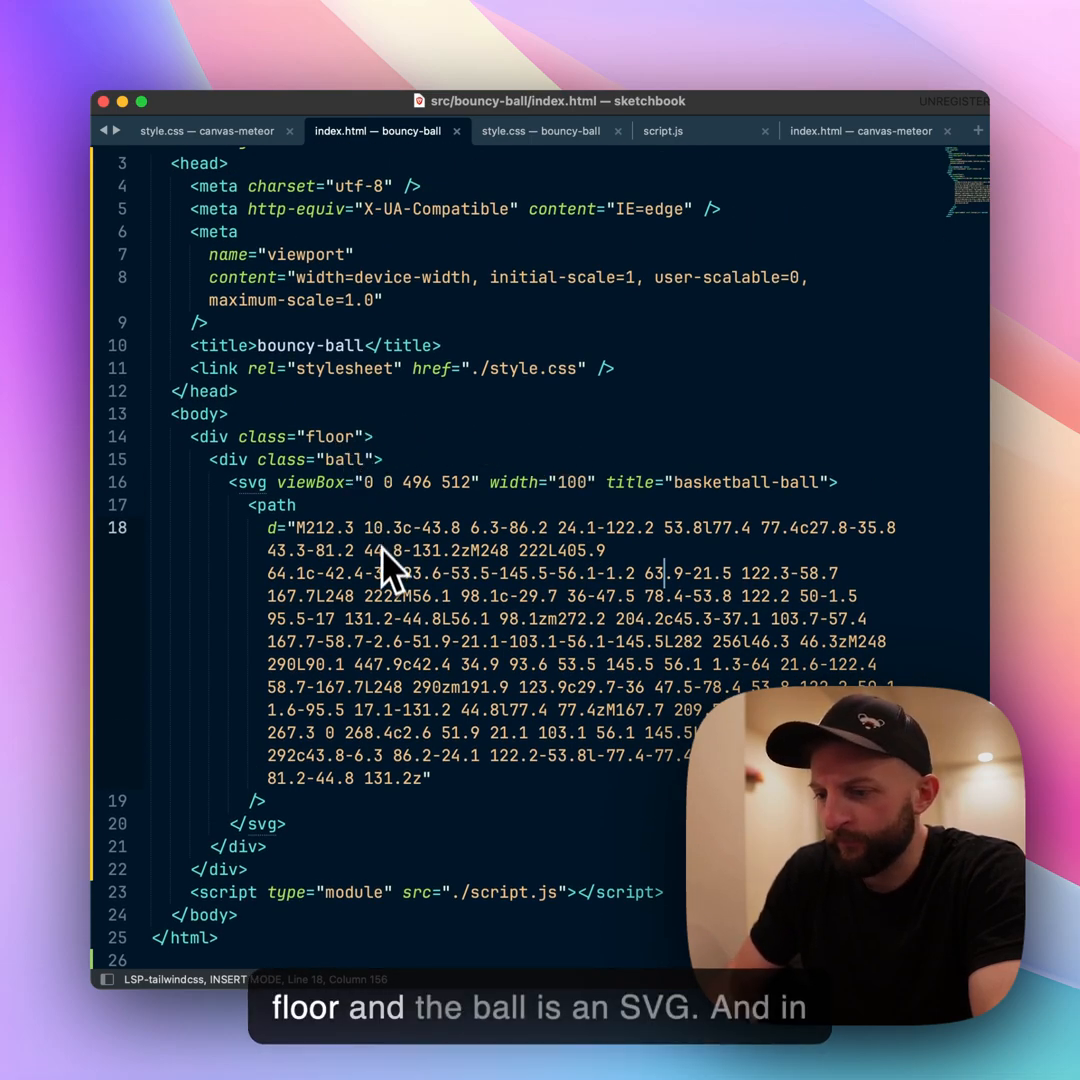
pyautogui.moveTo(510, 320)
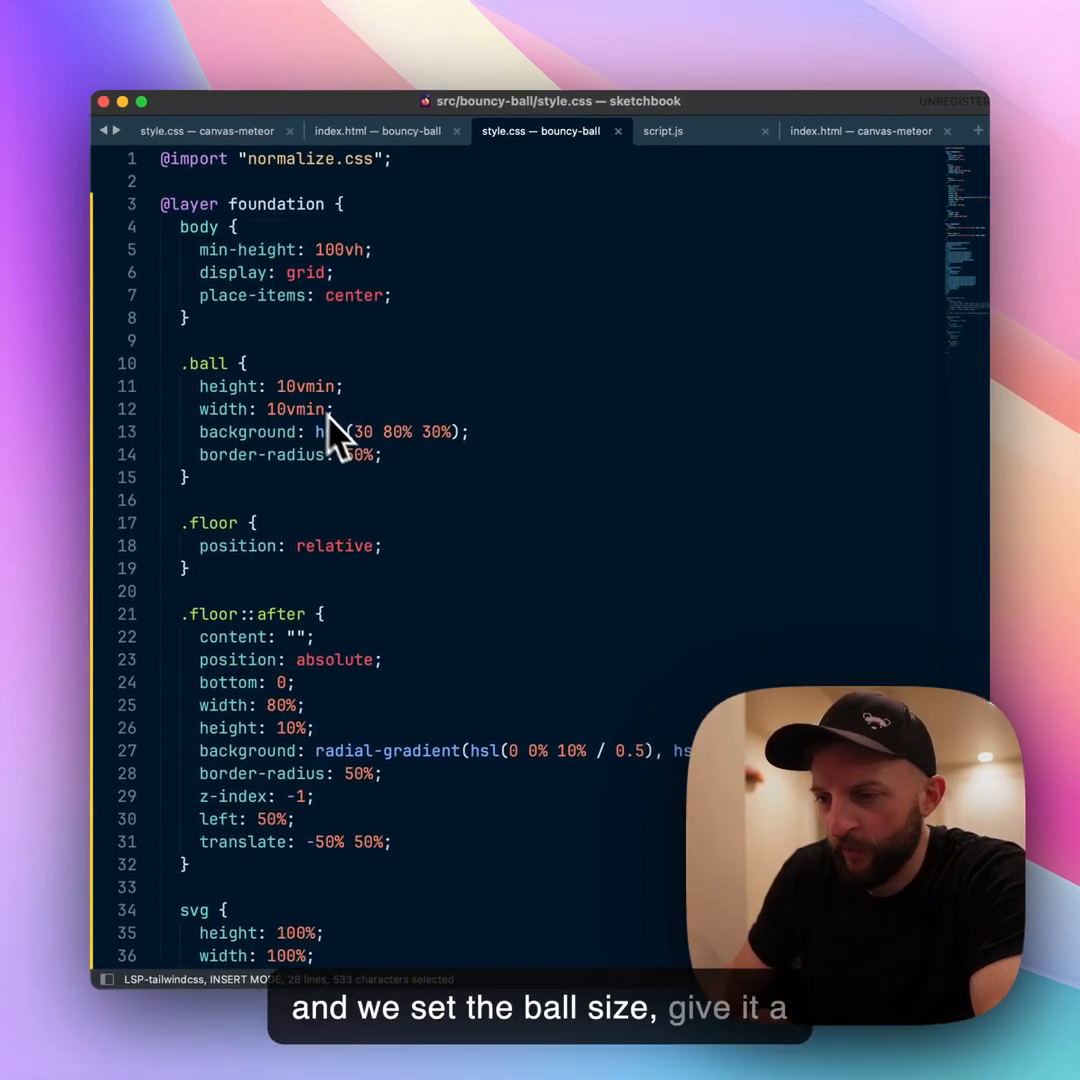
# Step: Scroll through the stylesheet's ball, floor and animation-not-cool layer rules
pyautogui.scroll(-3)
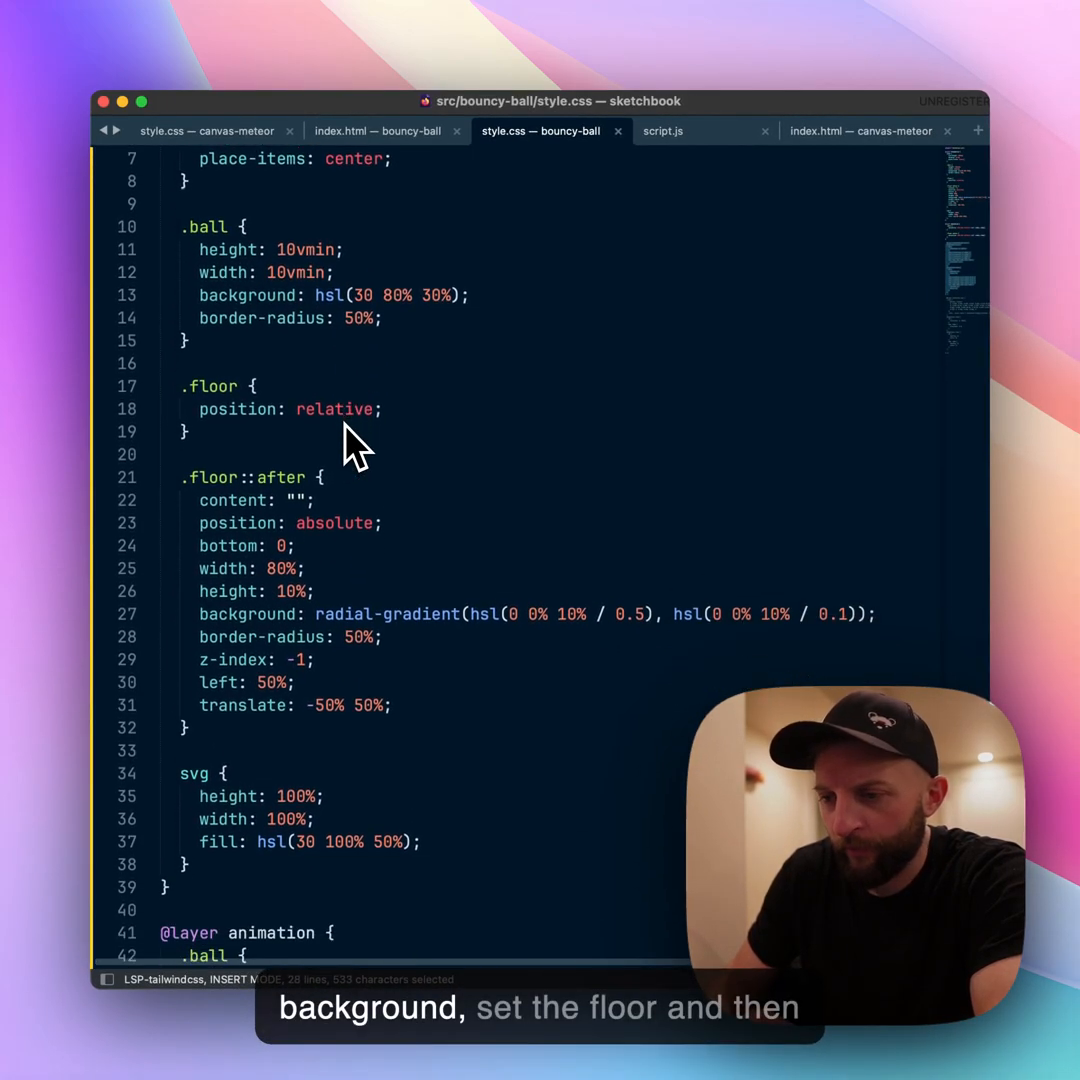
pyautogui.scroll(-3)
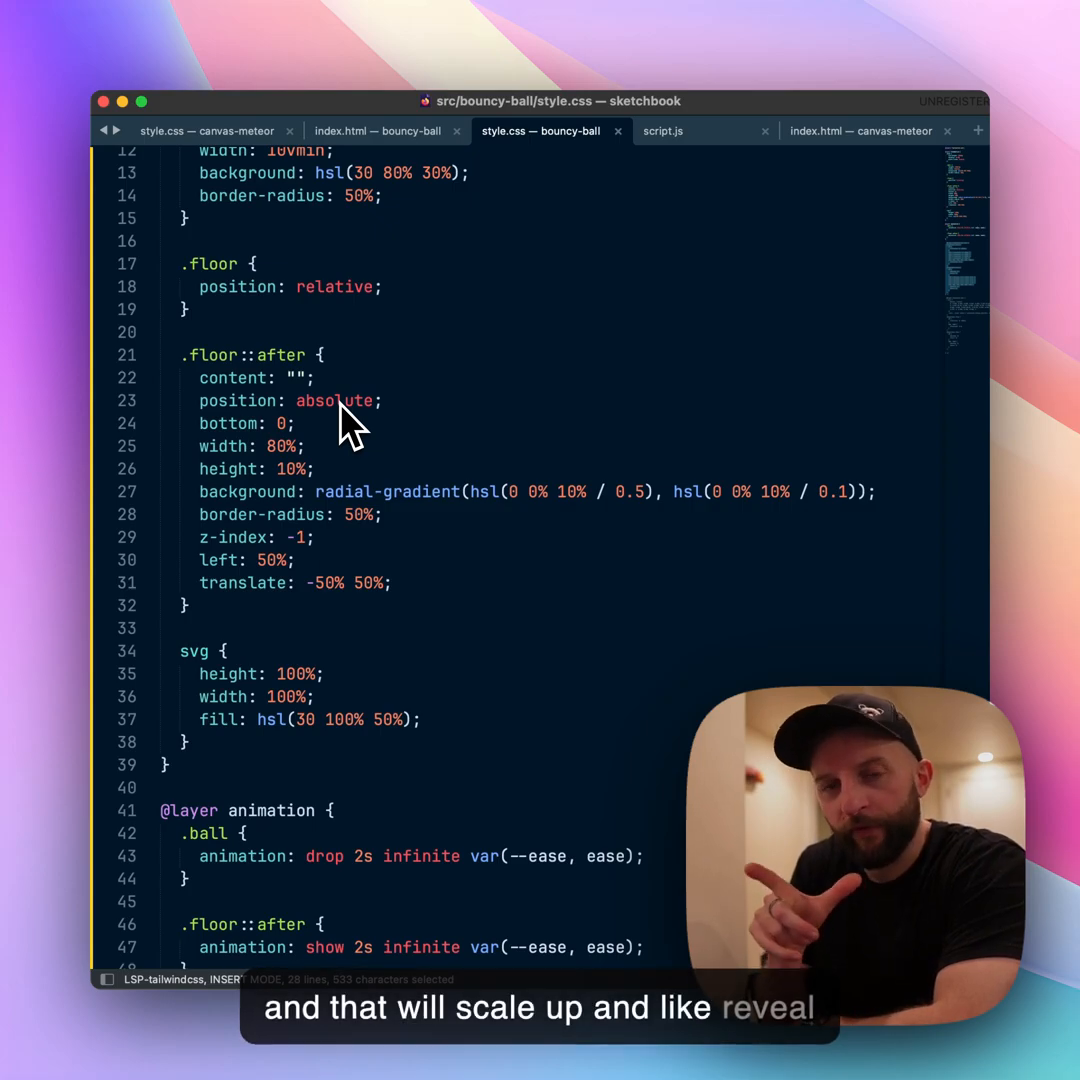
pyautogui.scroll(-3)
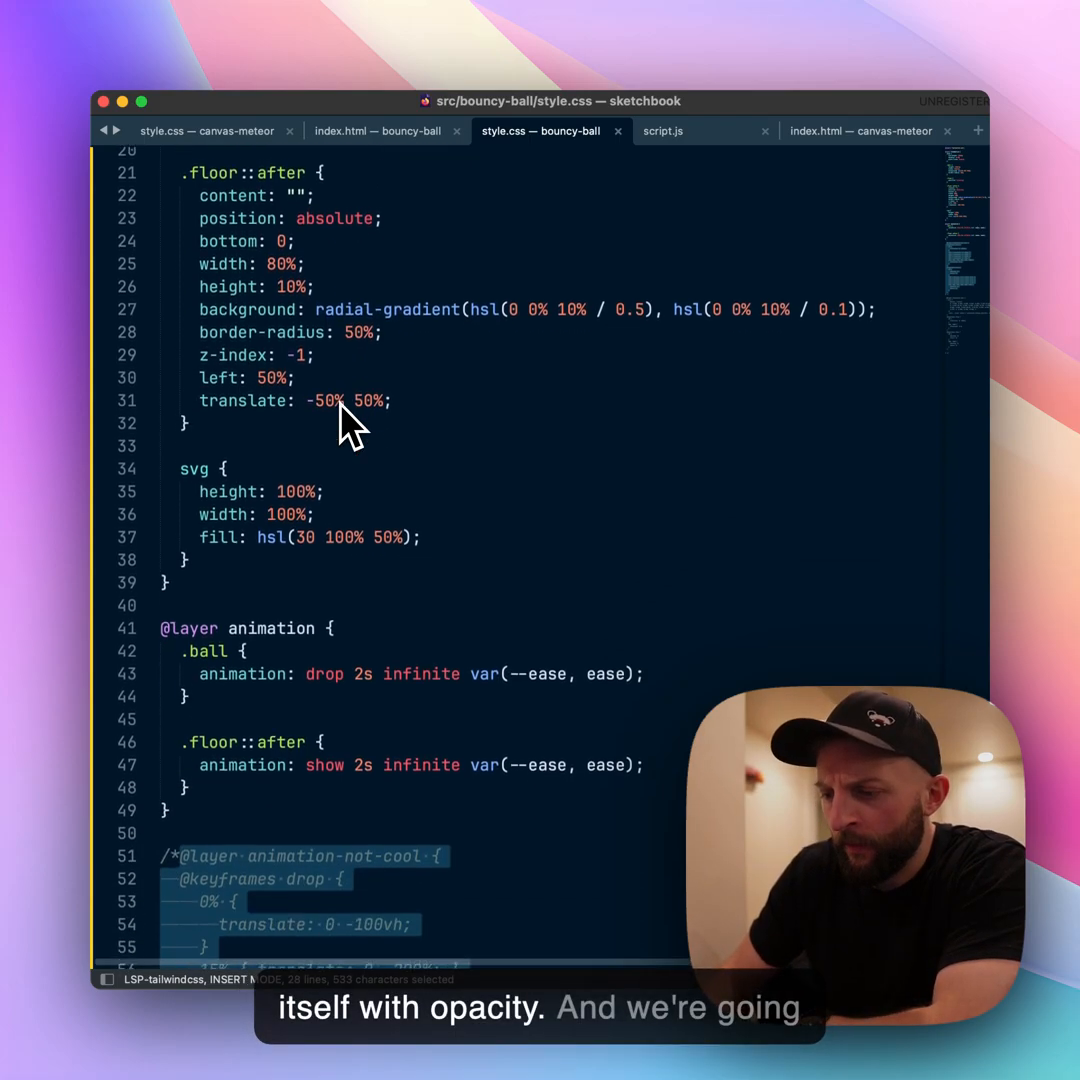
pyautogui.scroll(-3)
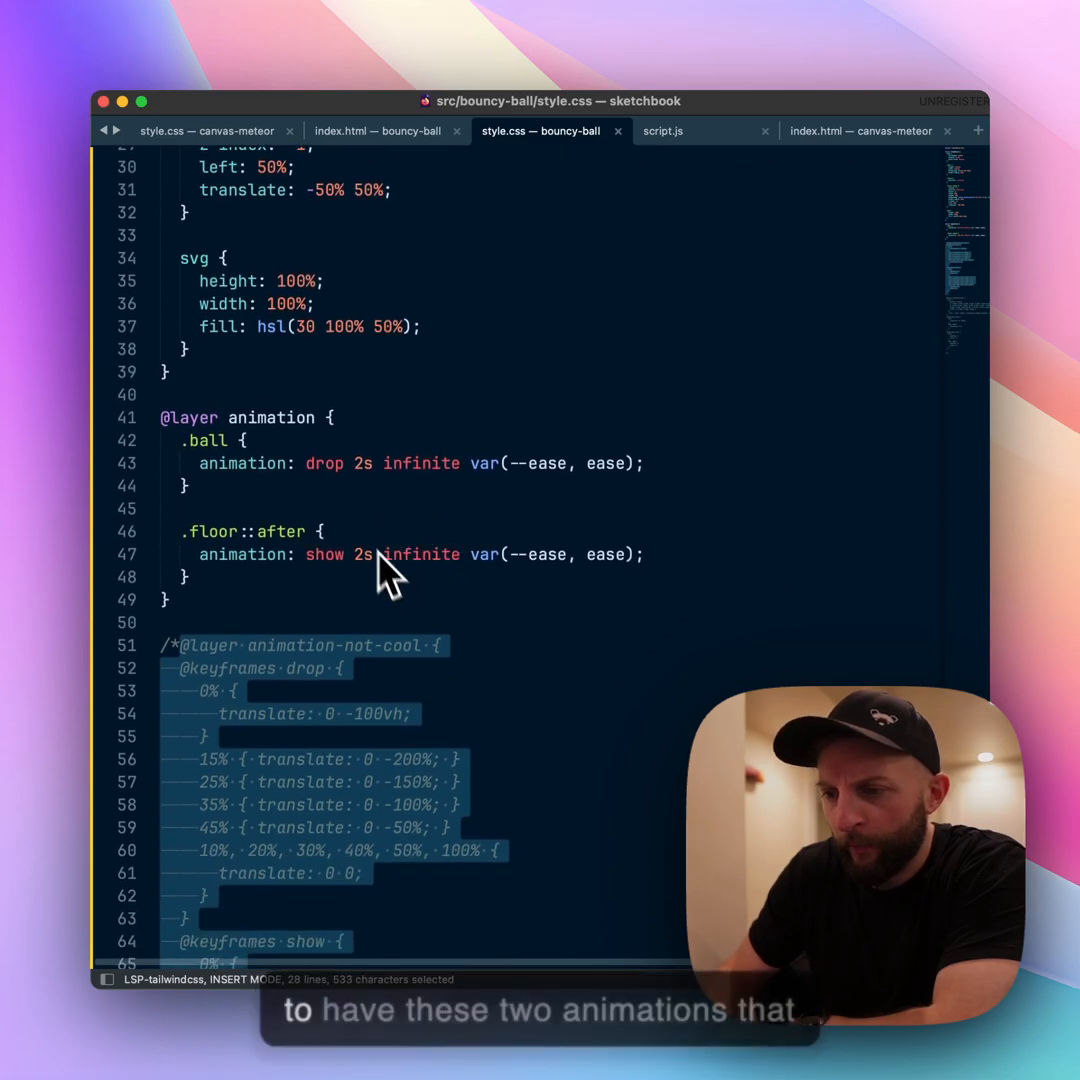
pyautogui.moveTo(590, 575)
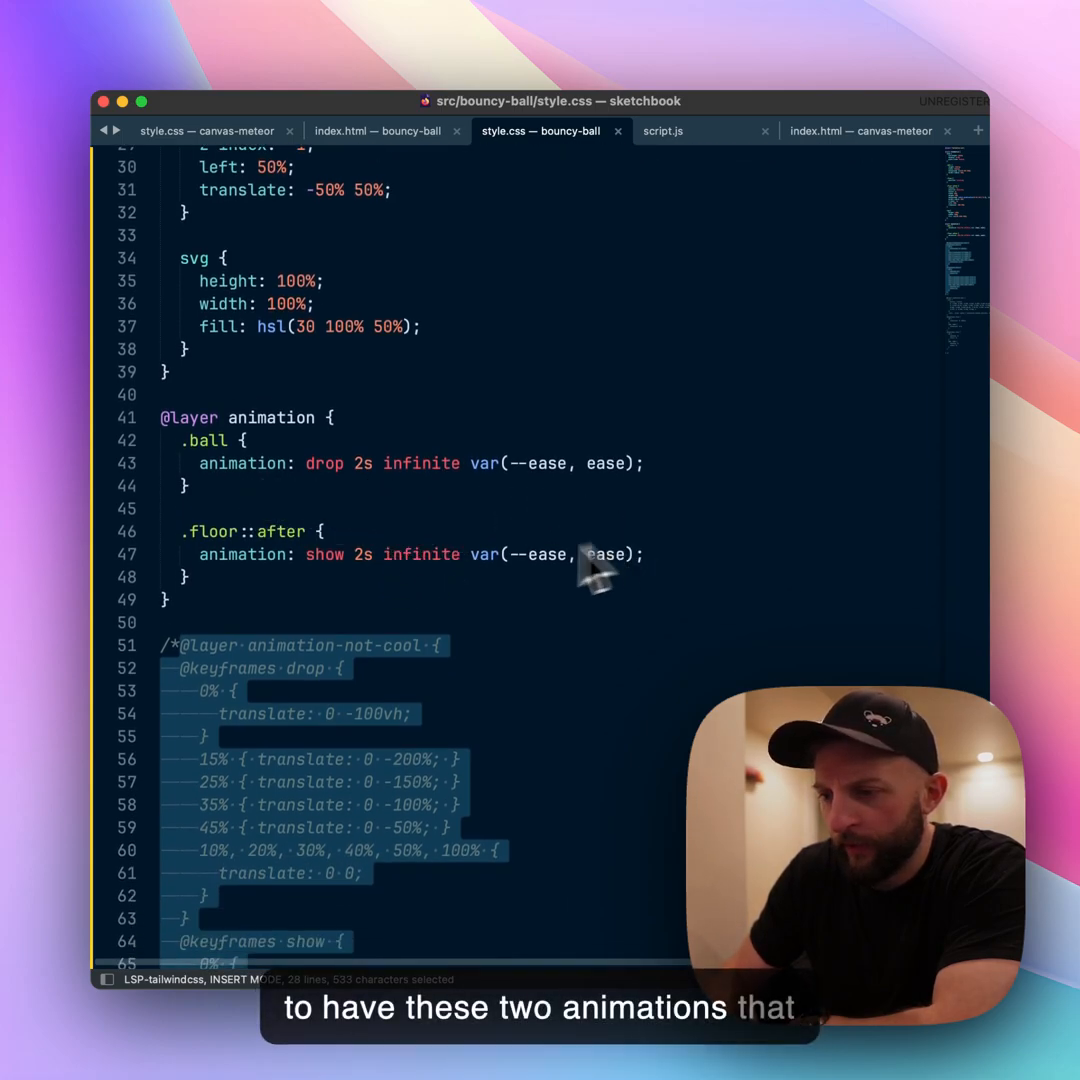
pyautogui.moveTo(555, 510)
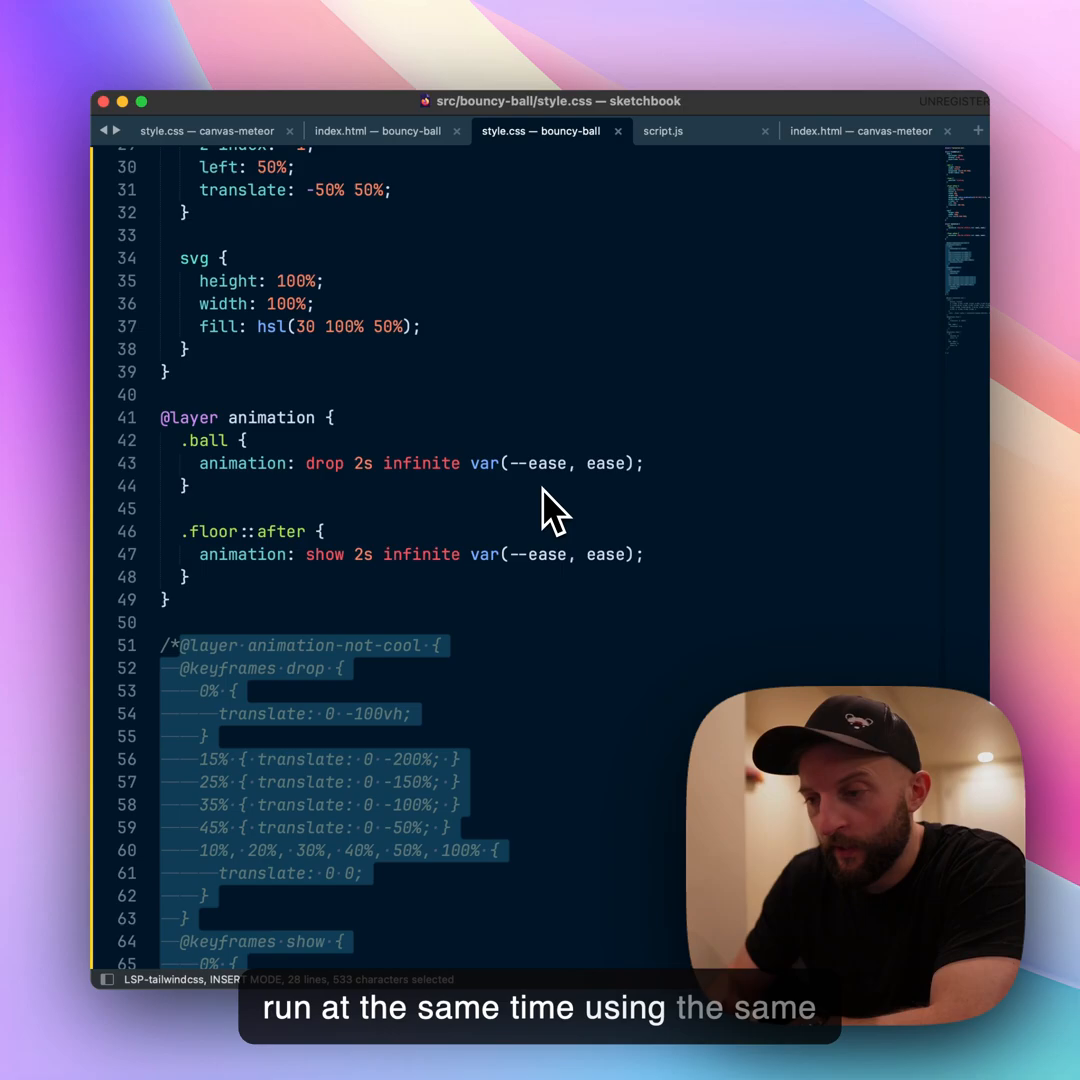
pyautogui.scroll(-3)
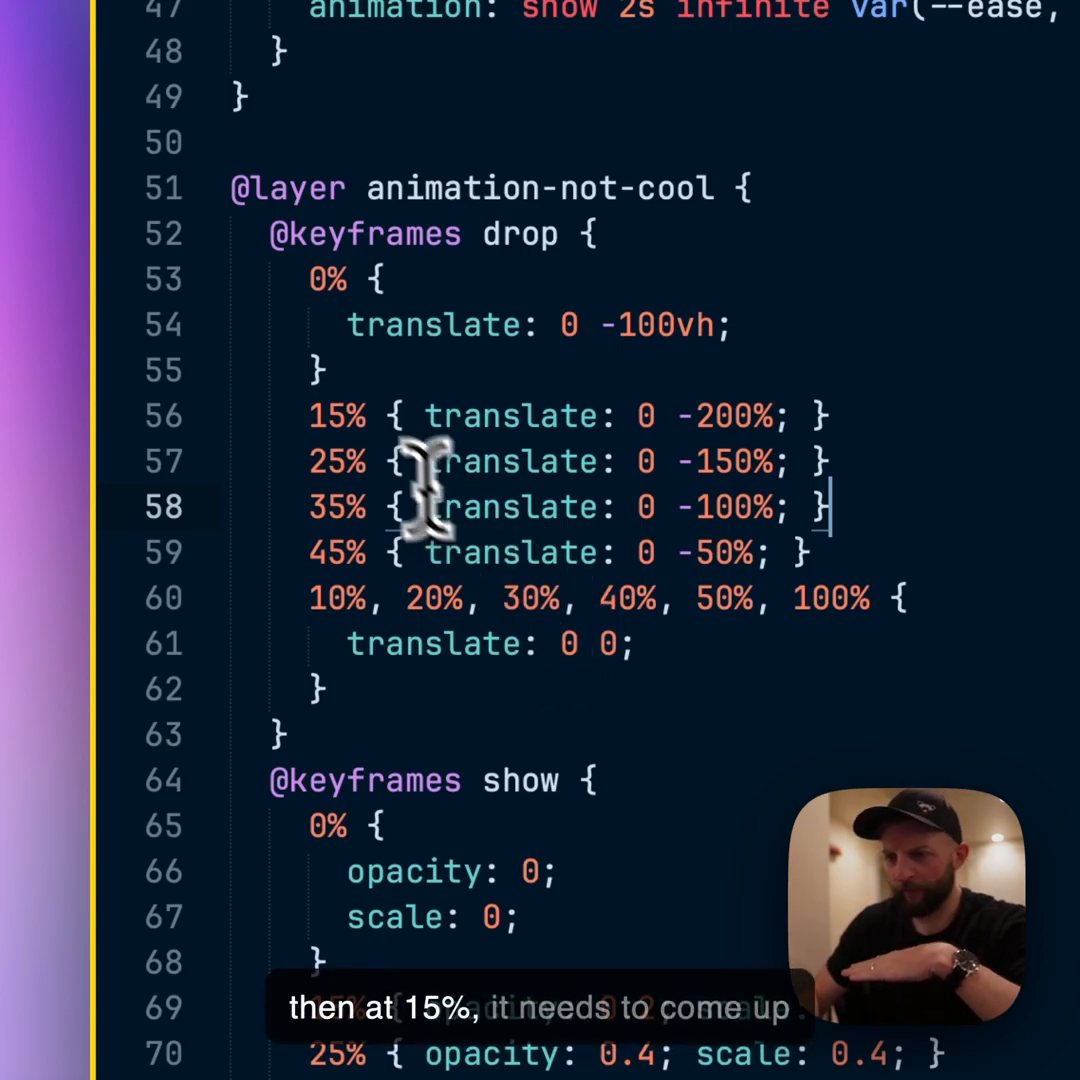
pyautogui.moveTo(700, 450)
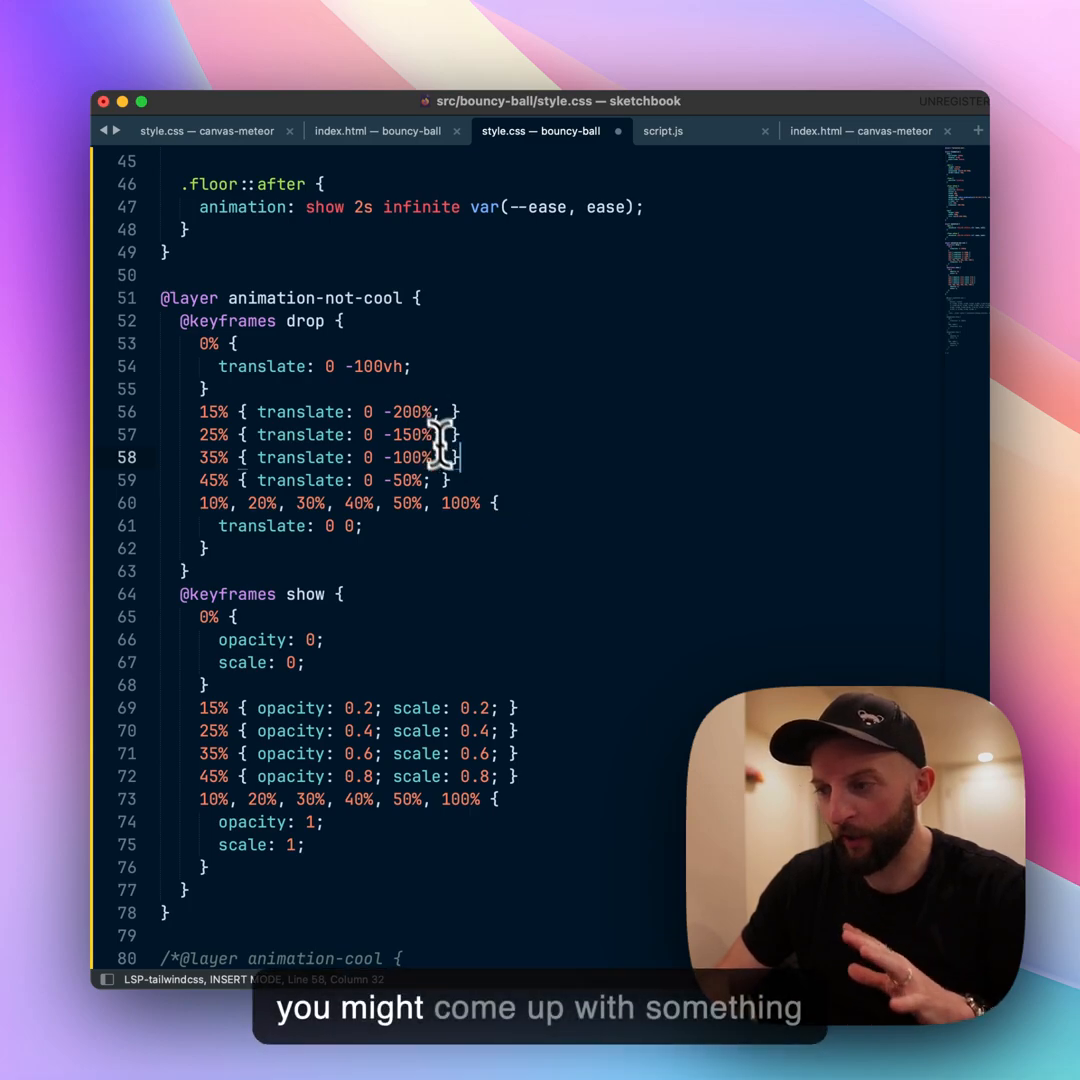
# Step: Scroll through the uncommented animation-not-cool layer and its show keyframes
pyautogui.scroll(-3)
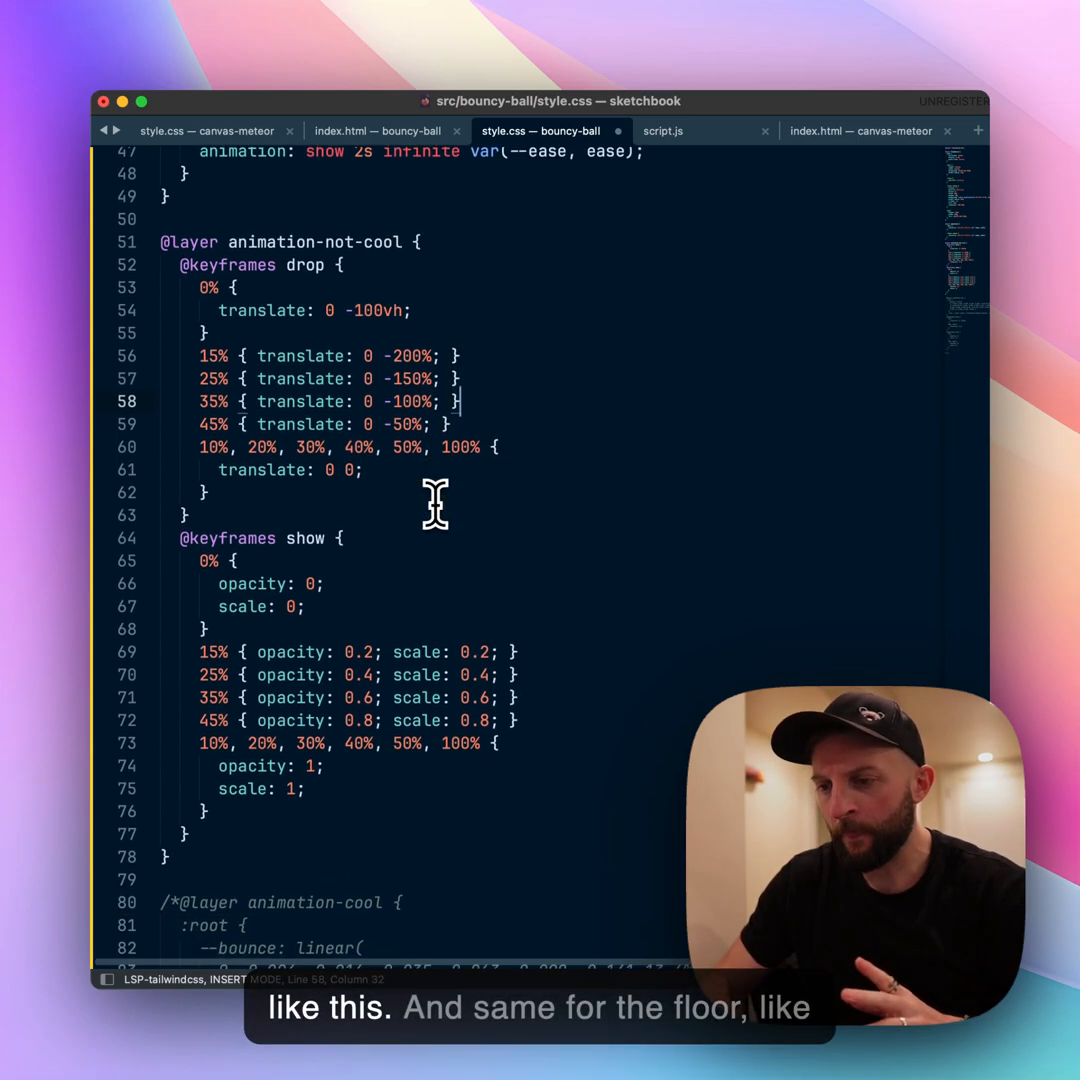
pyautogui.scroll(3)
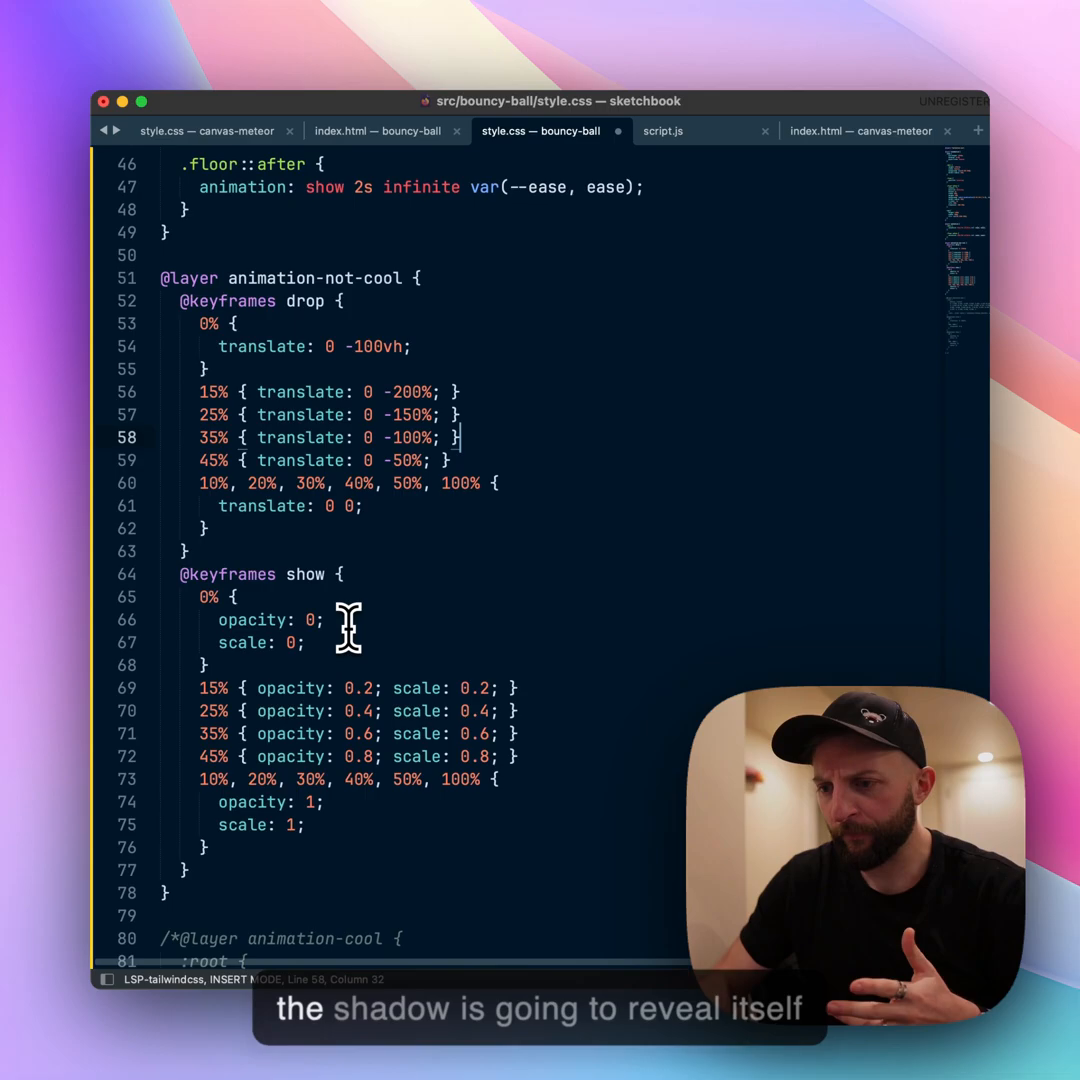
pyautogui.moveTo(325, 630)
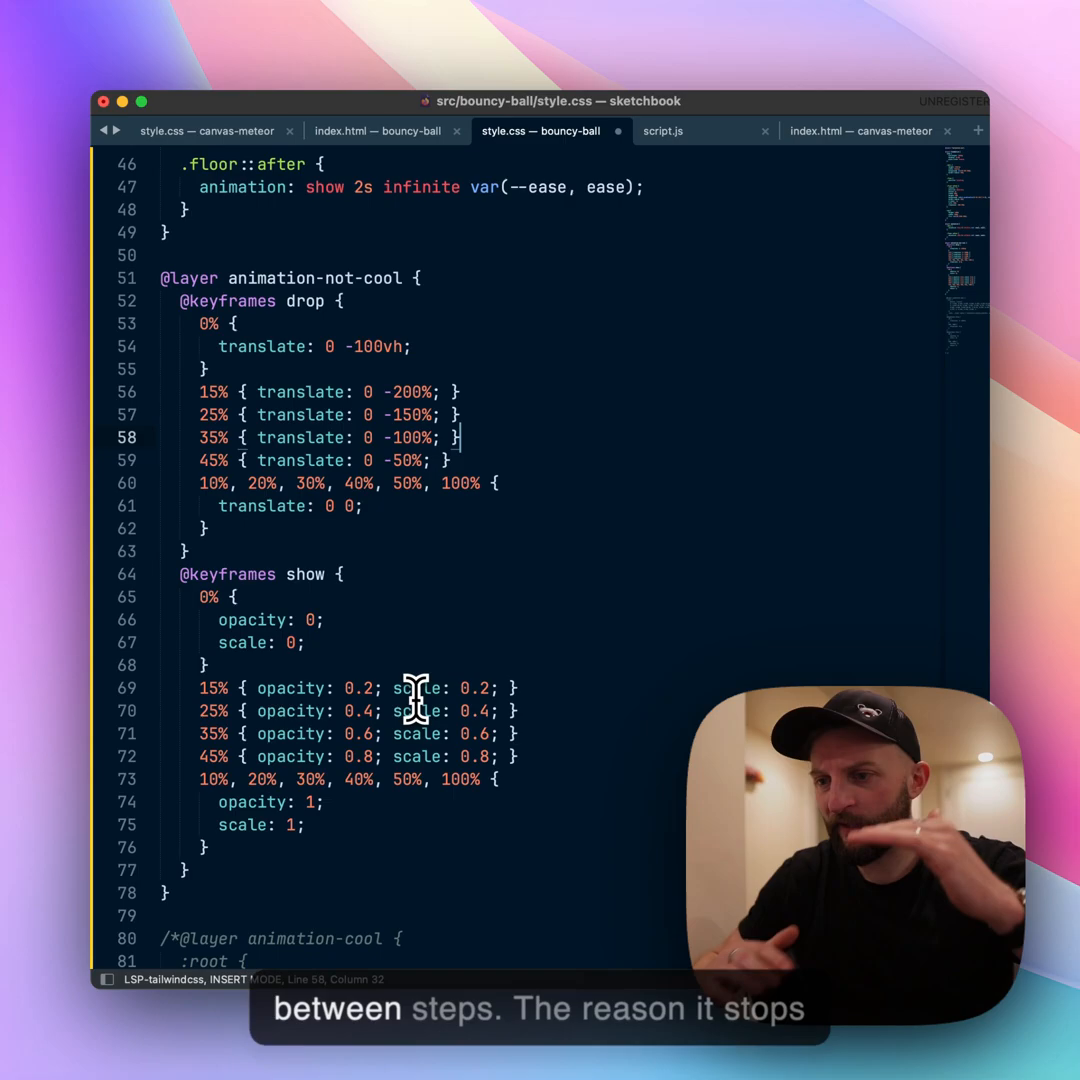
pyautogui.moveTo(425, 495)
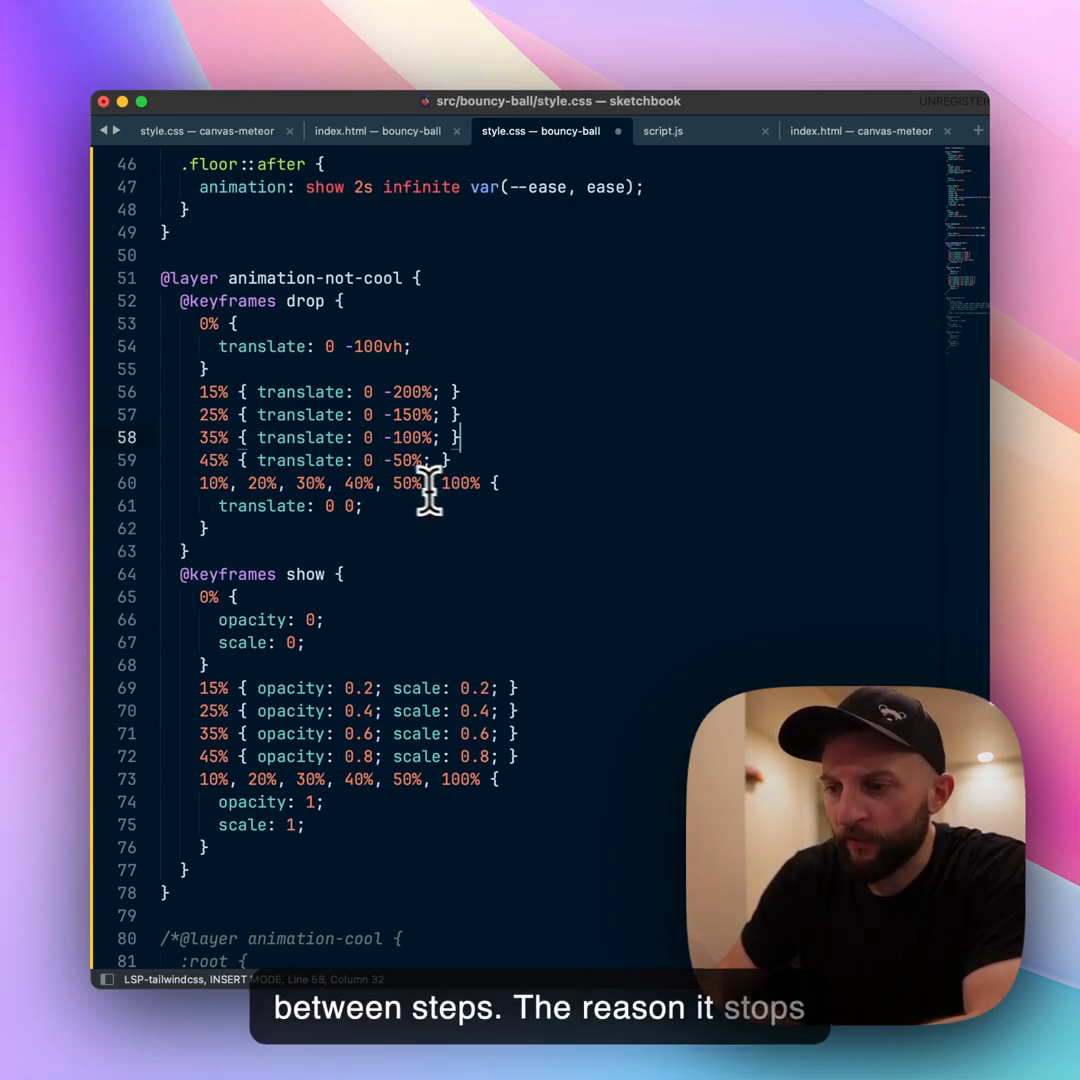
pyautogui.moveTo(448, 495)
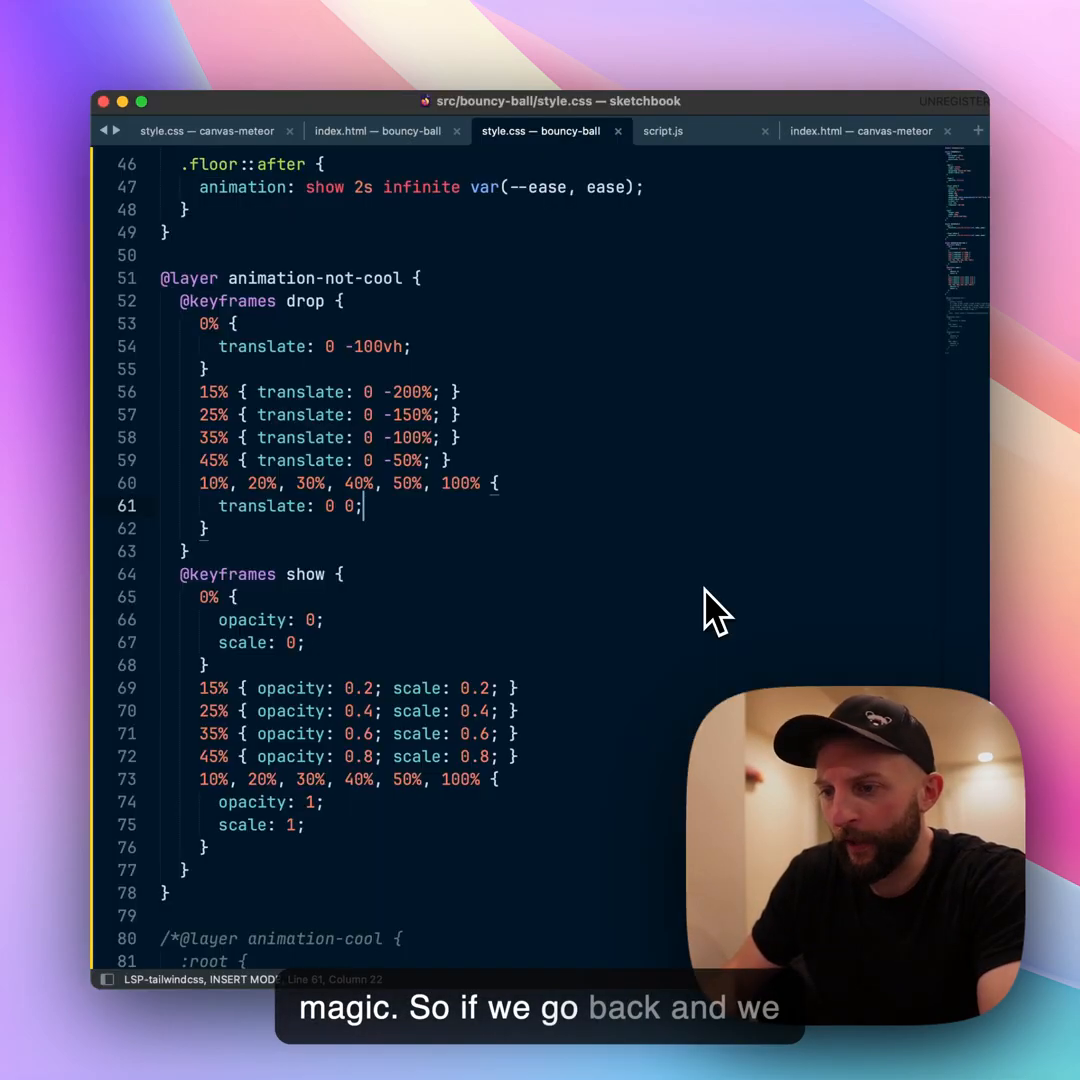
pyautogui.scroll(-3)
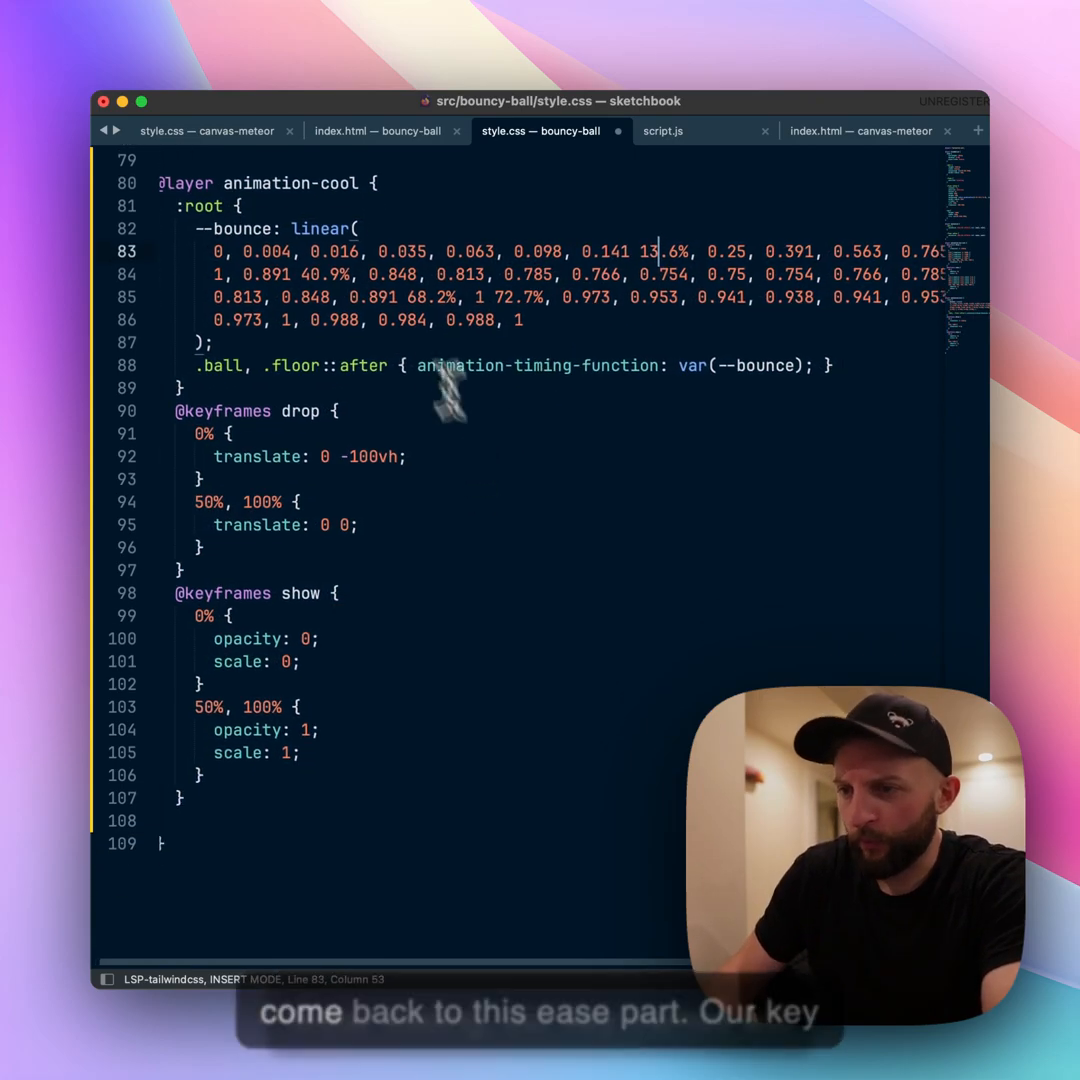
pyautogui.scroll(-3)
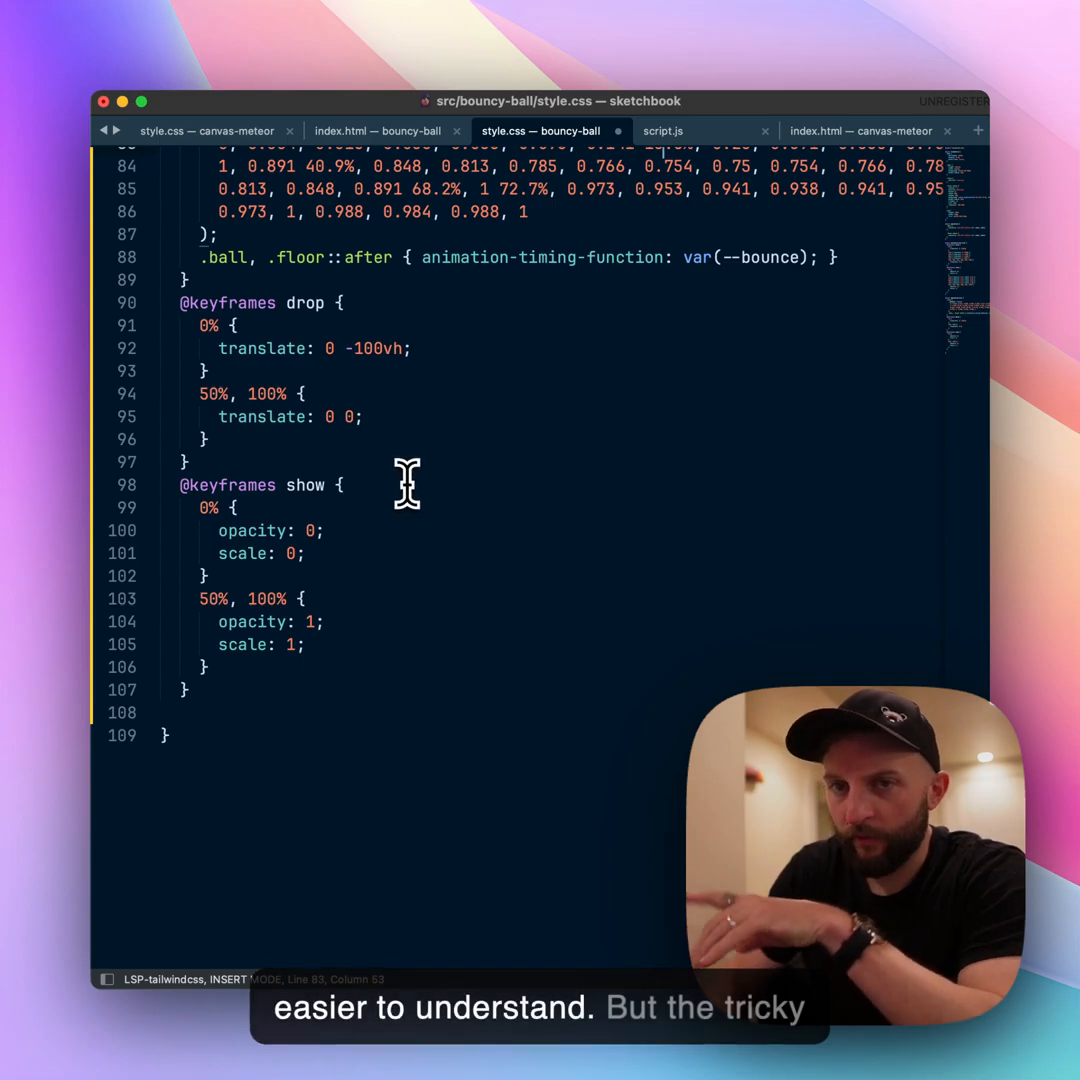
pyautogui.scroll(3)
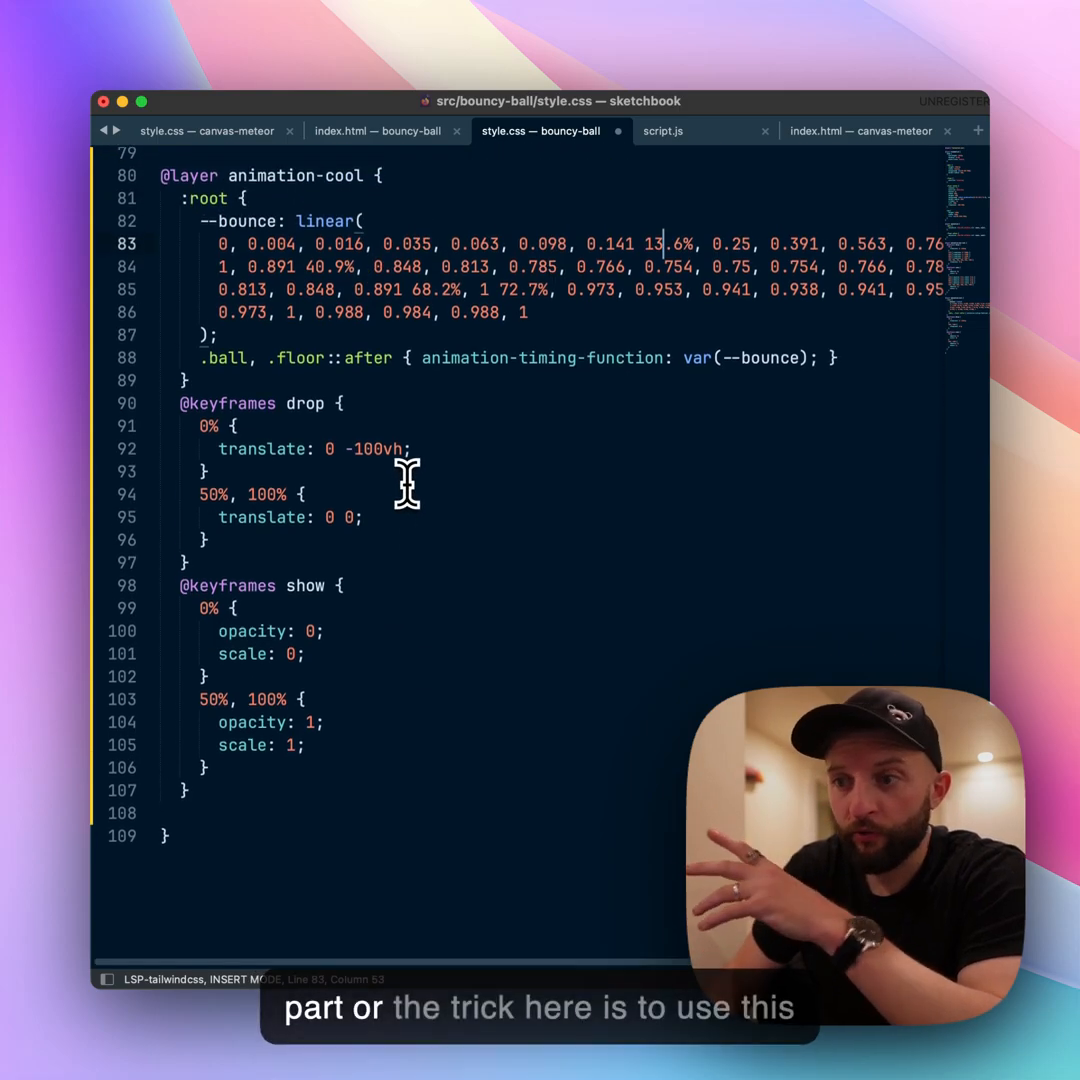
pyautogui.scroll(3)
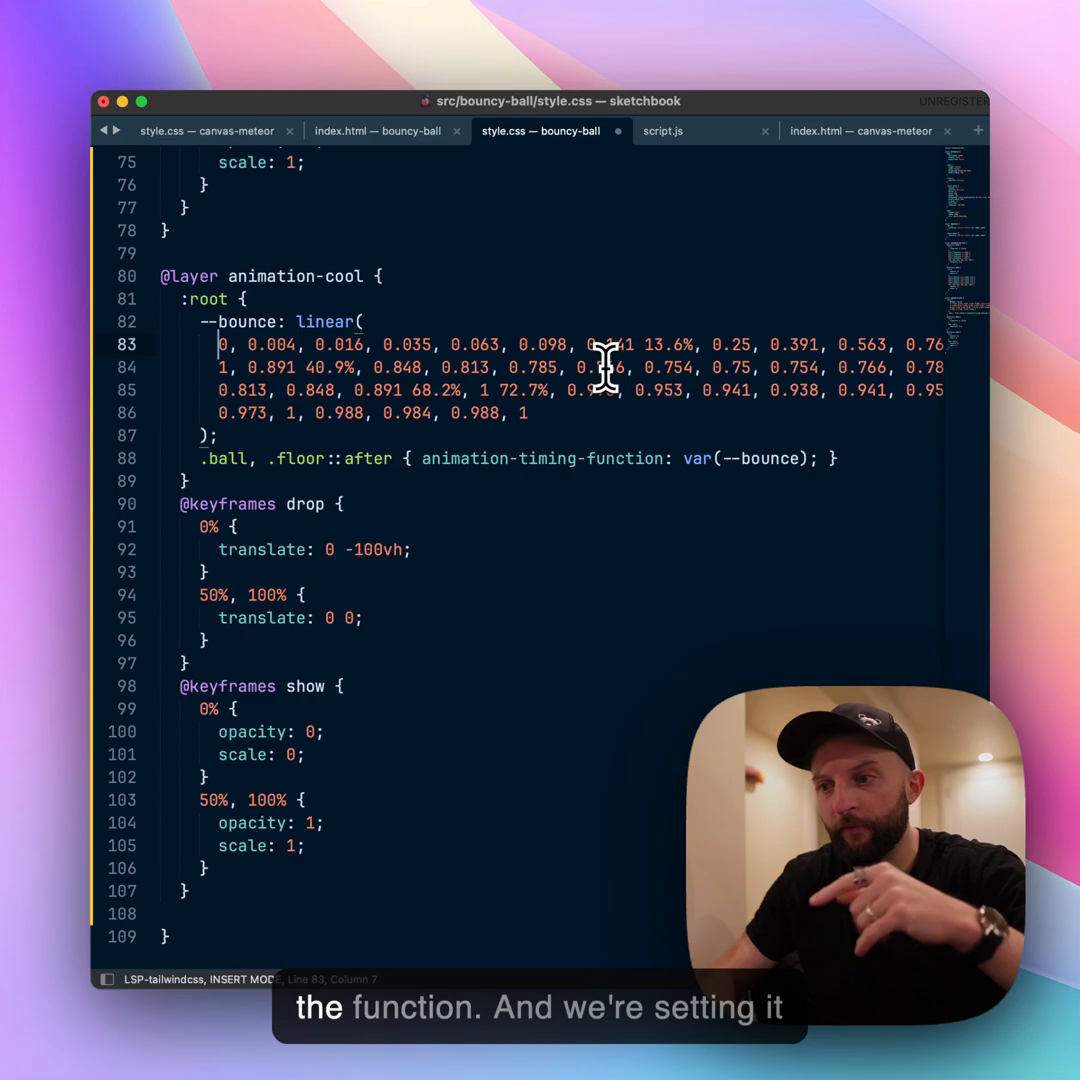
pyautogui.moveTo(603, 447)
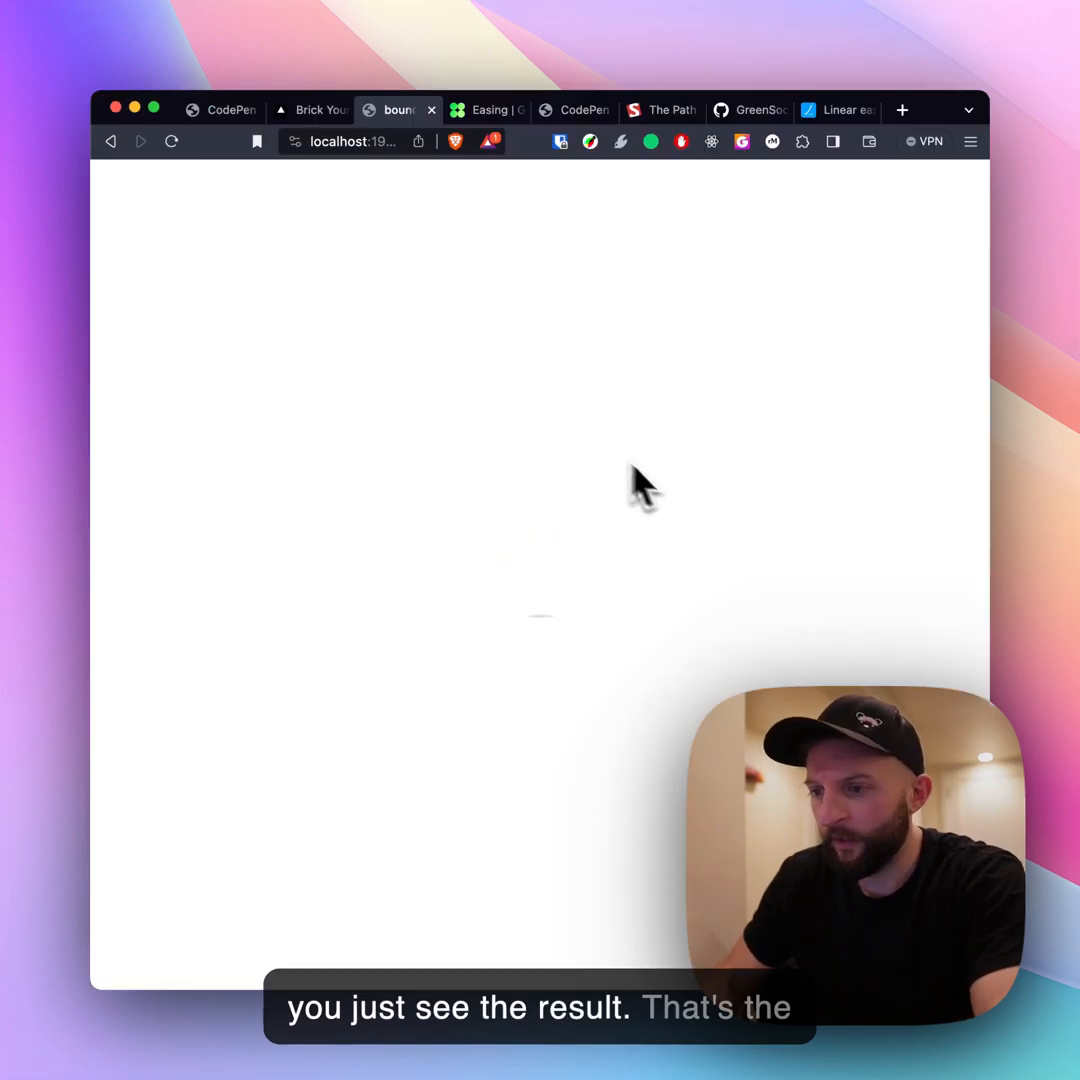
pyautogui.moveTo(718, 548)
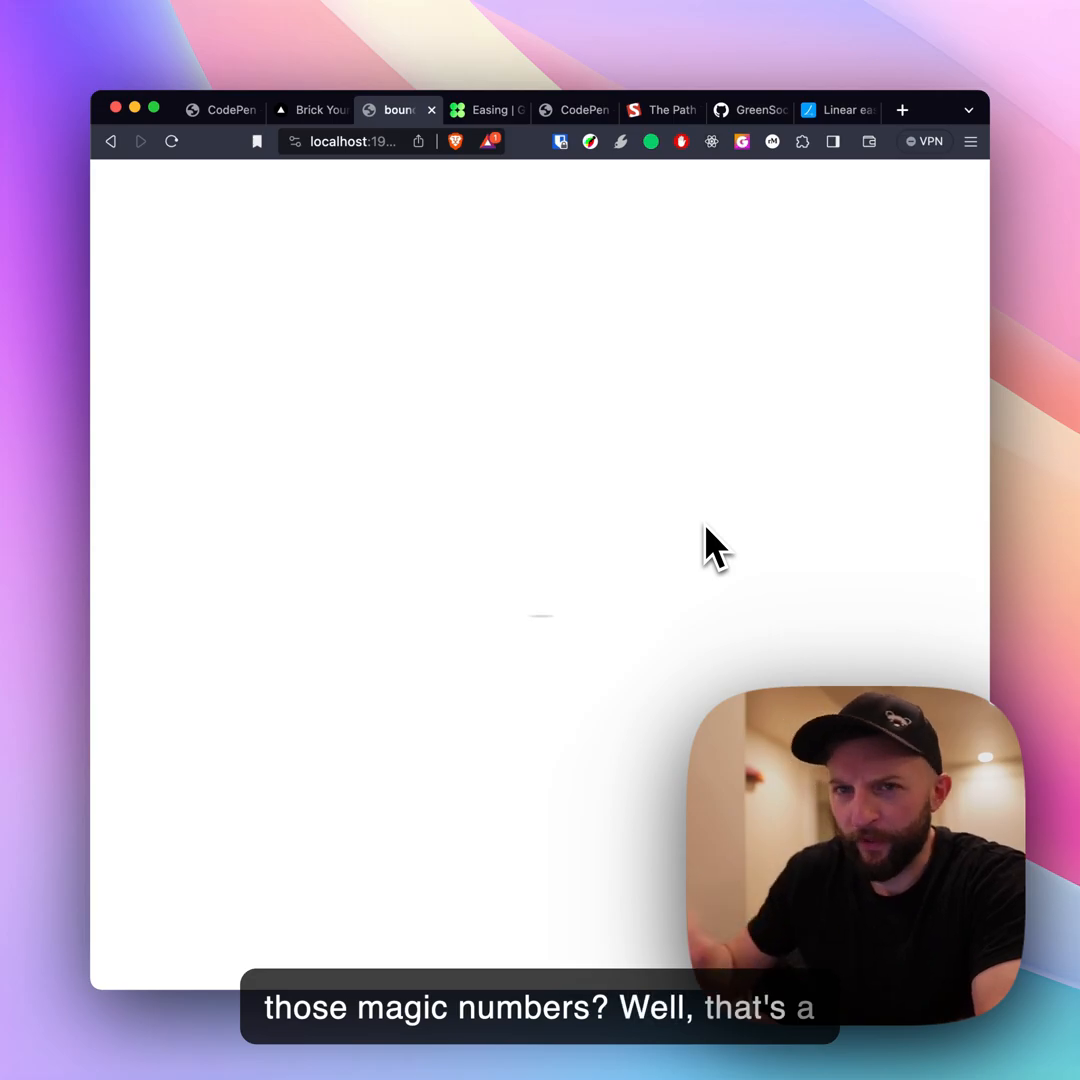
pyautogui.moveTo(745, 545)
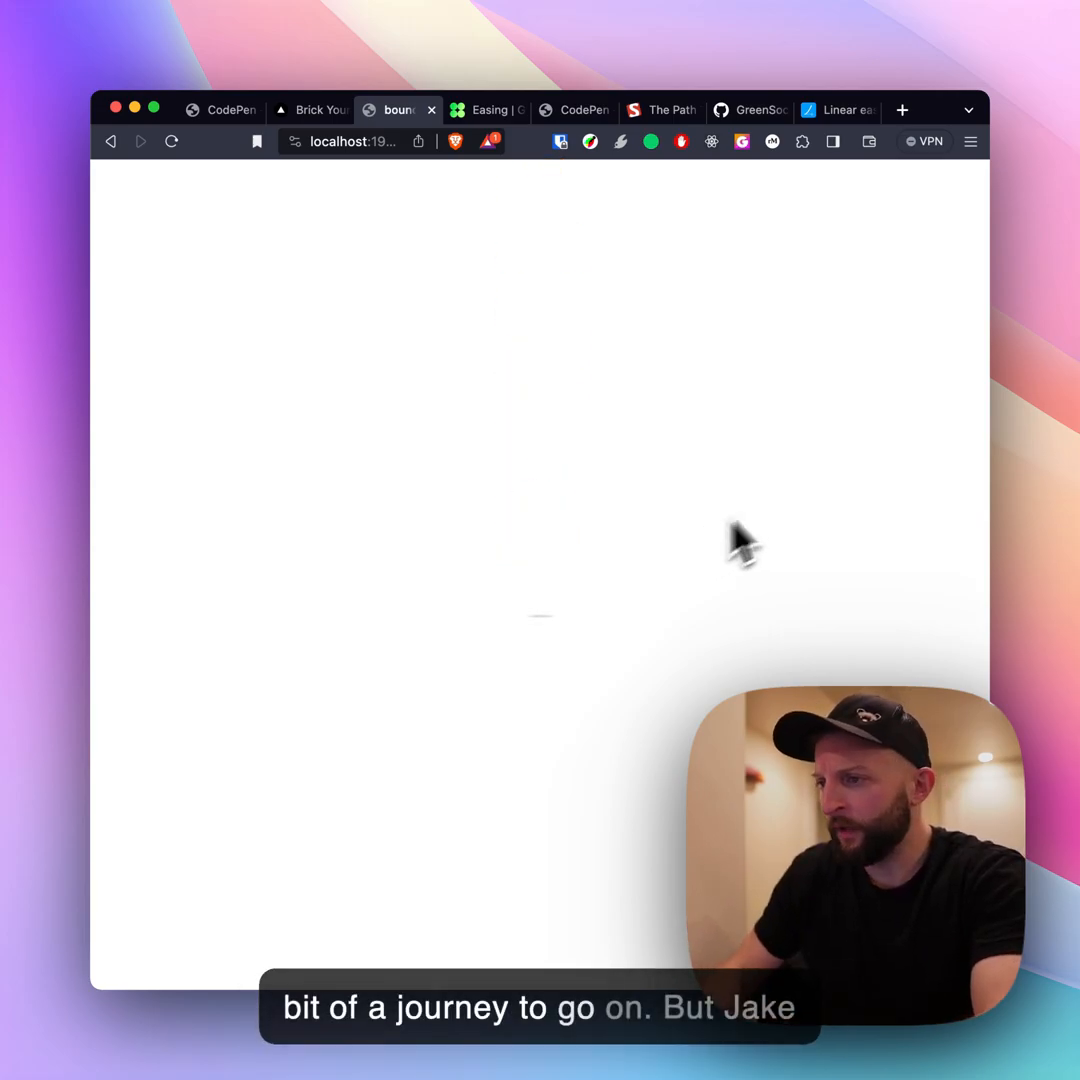
# Step: Review the linear() generator's SVG ease preview and its input and output samples
pyautogui.click(845, 110)
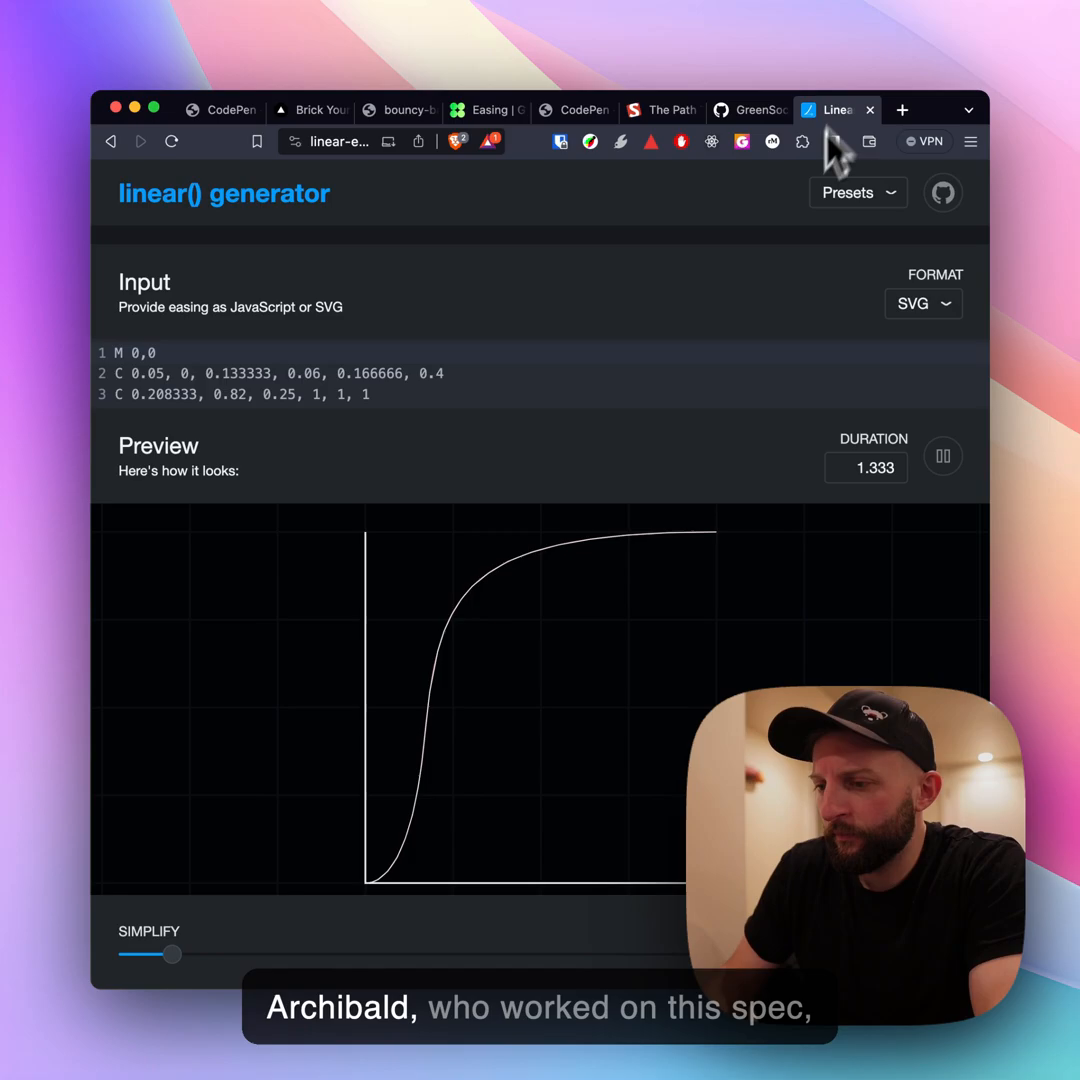
pyautogui.moveTo(720, 480)
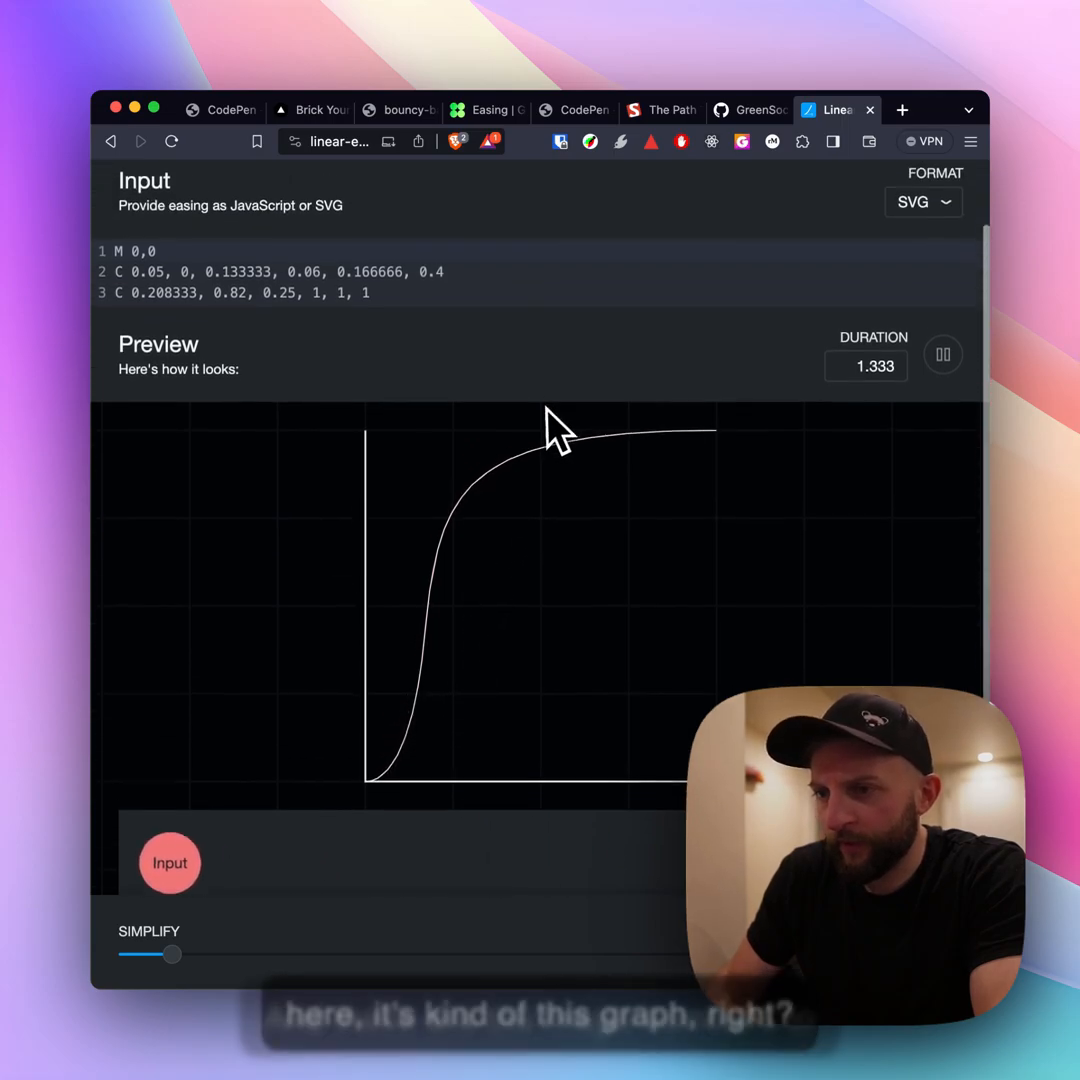
pyautogui.scroll(-3)
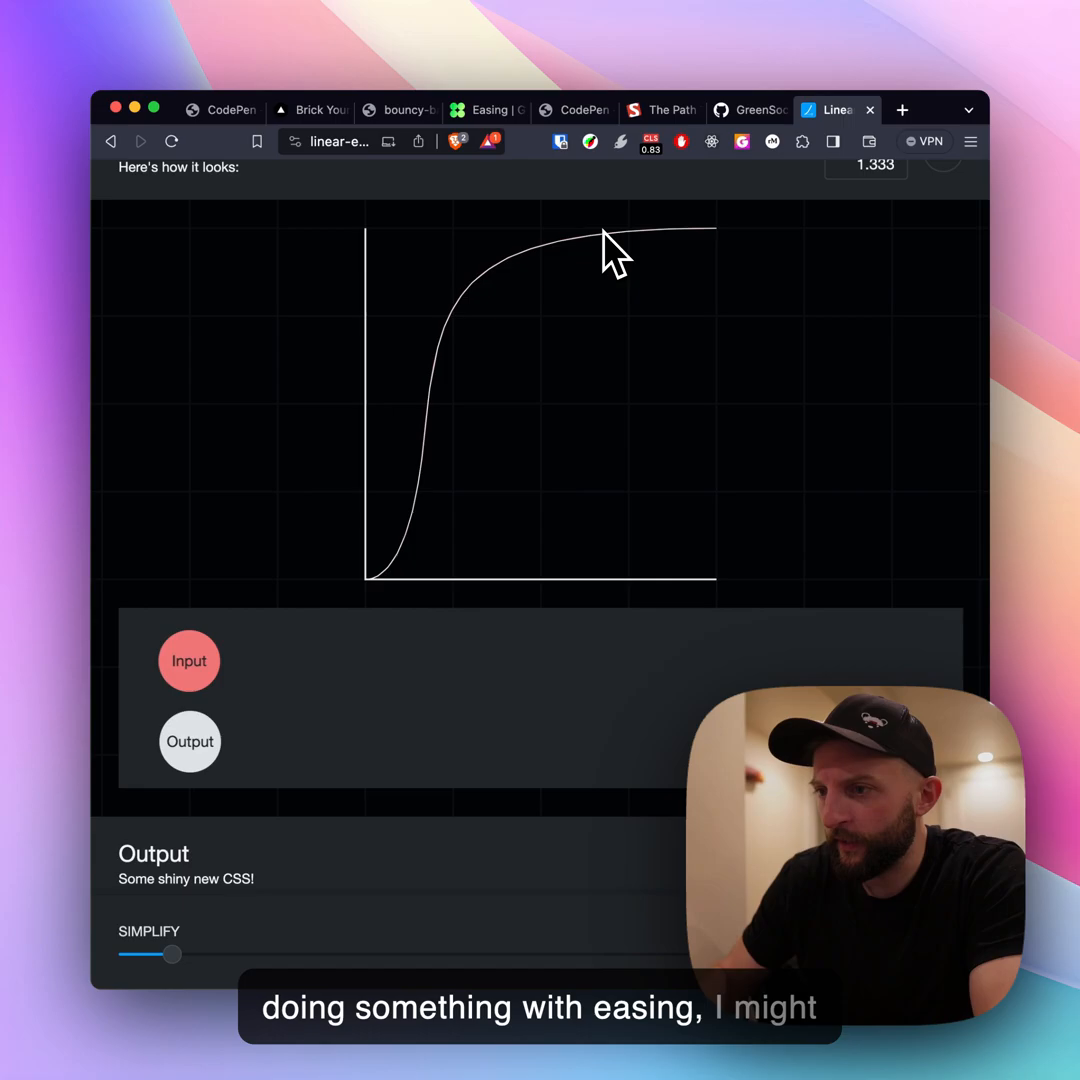
pyautogui.click(487, 110)
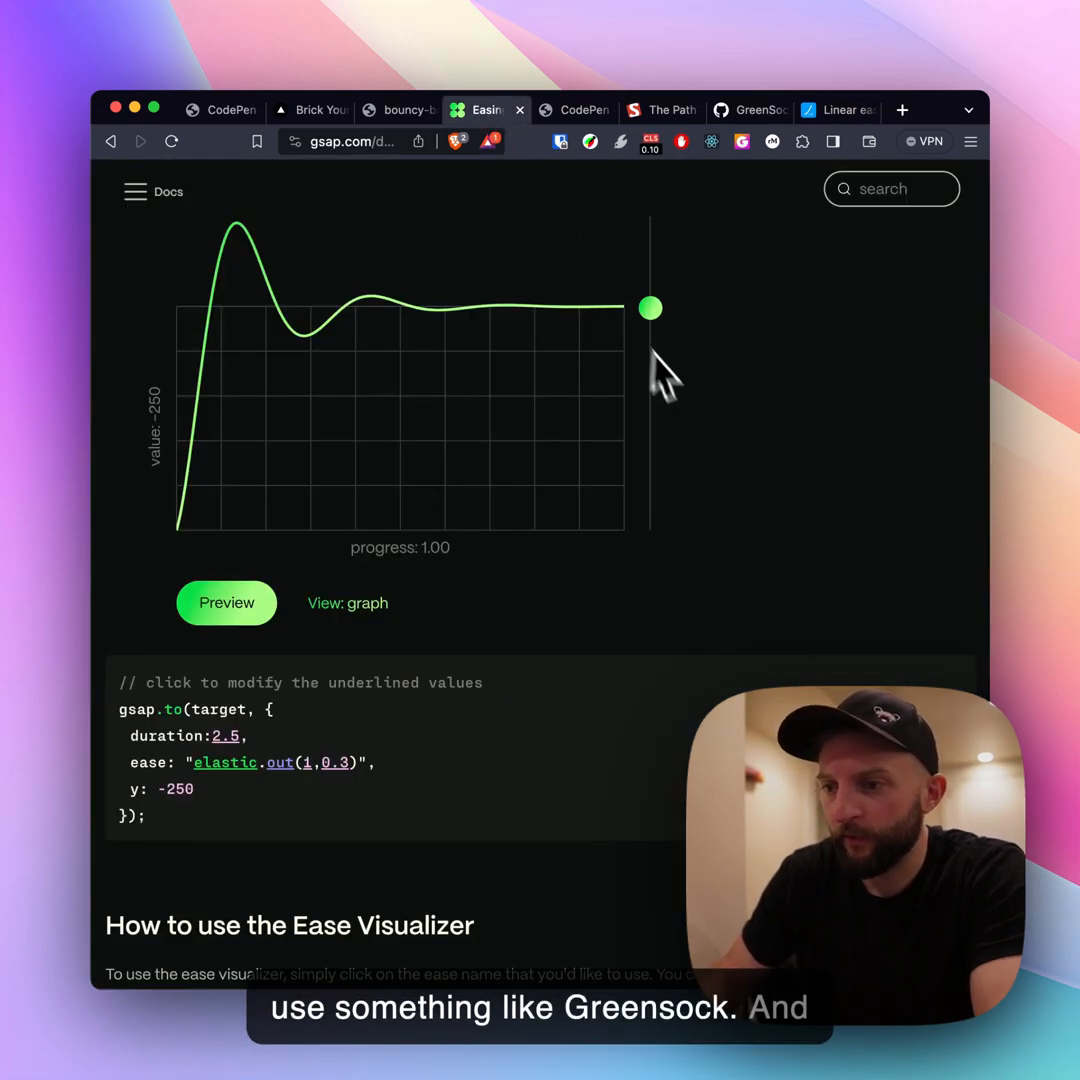
pyautogui.moveTo(690, 415)
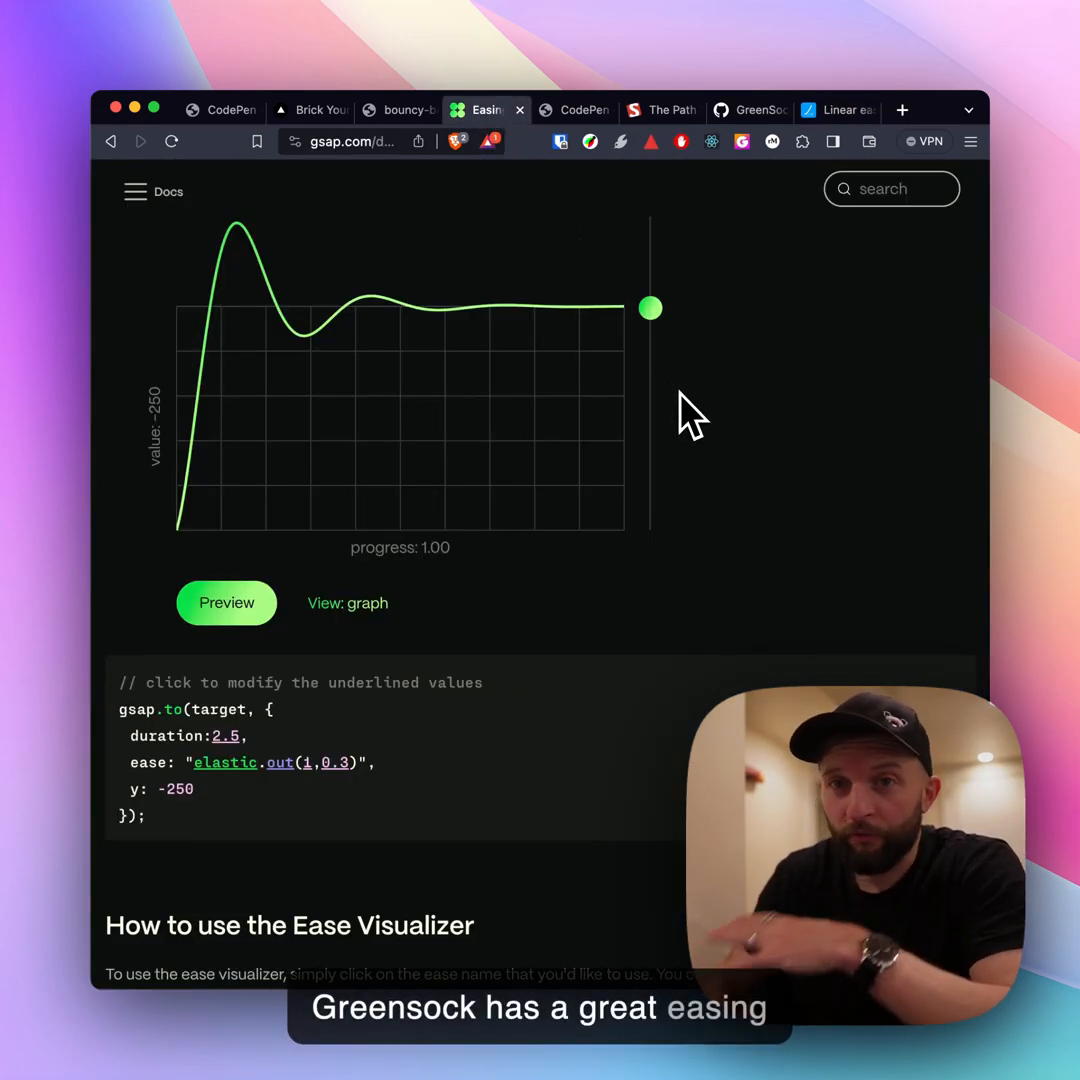
pyautogui.moveTo(750, 585)
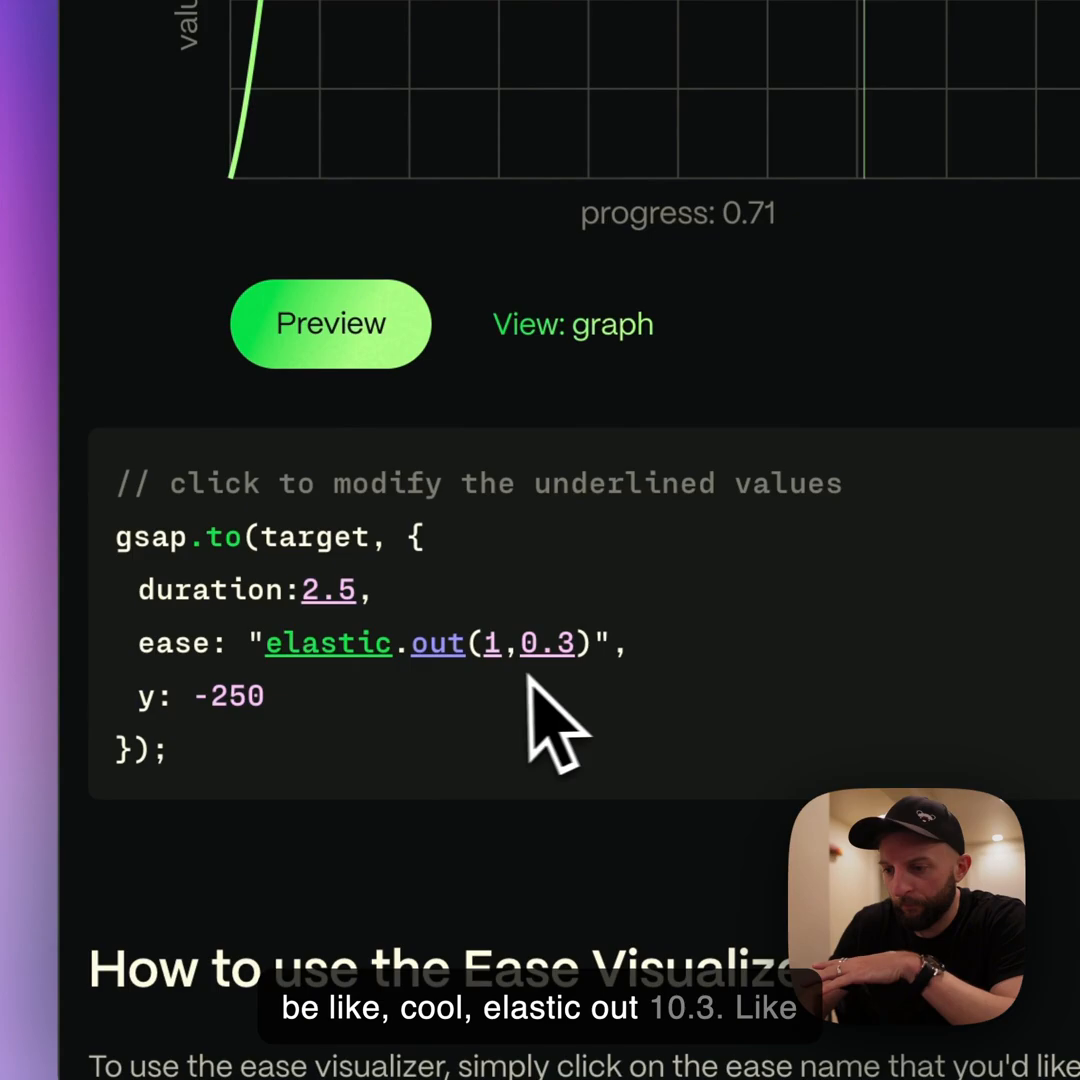
# Step: Switch the visualizer ease from elastic to bounce.out and replay its bouncing preview
pyautogui.click(330, 322)
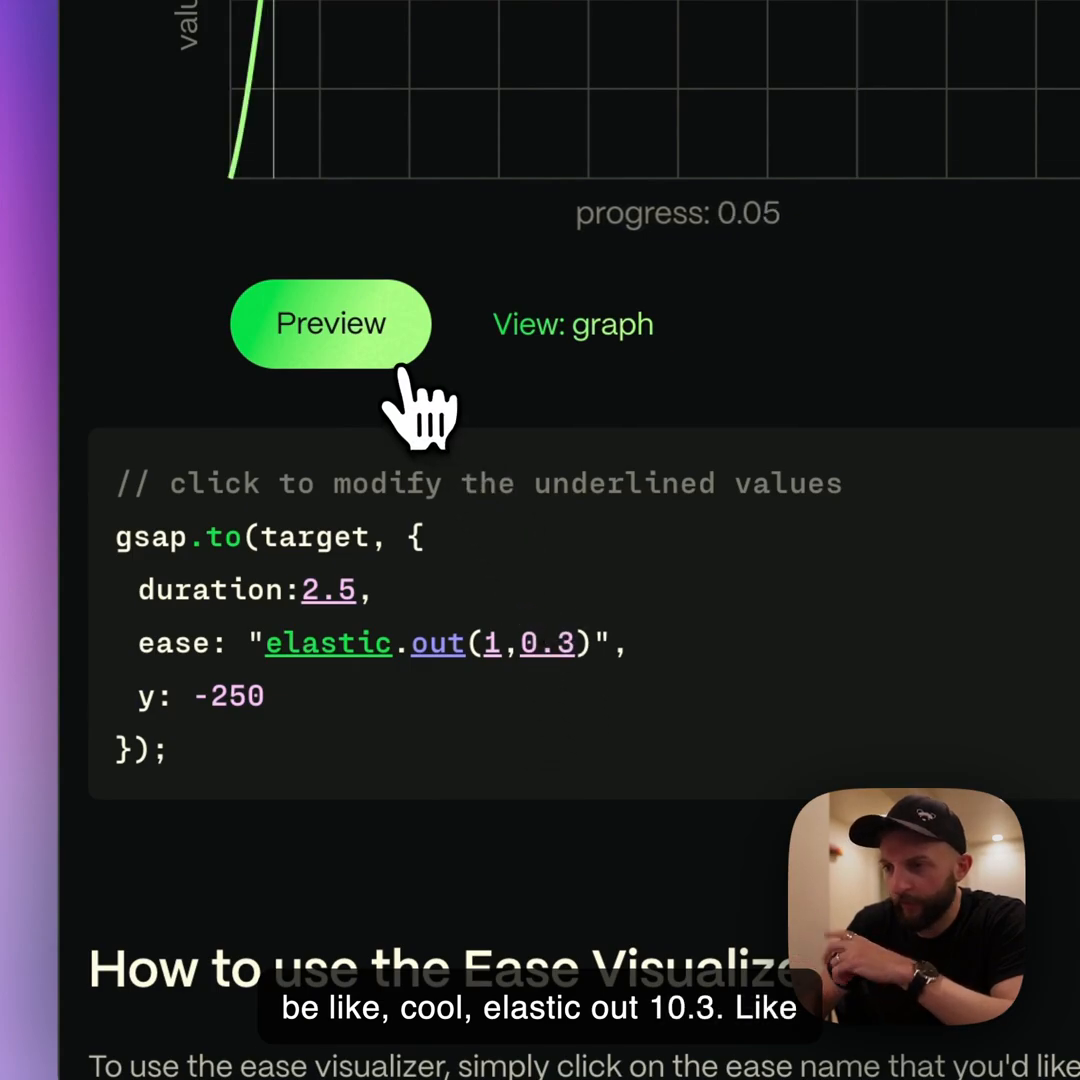
pyautogui.click(328, 643)
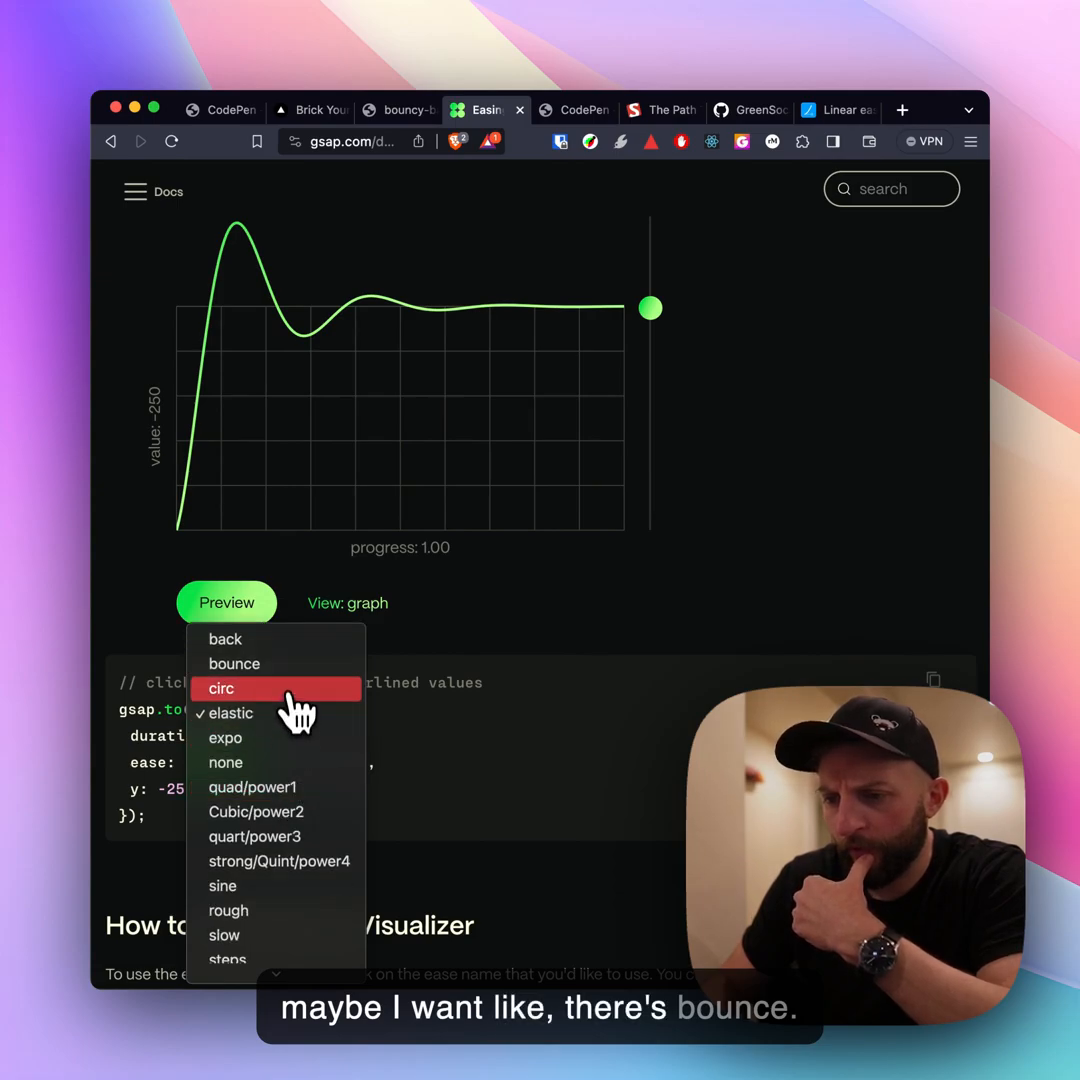
pyautogui.click(234, 663)
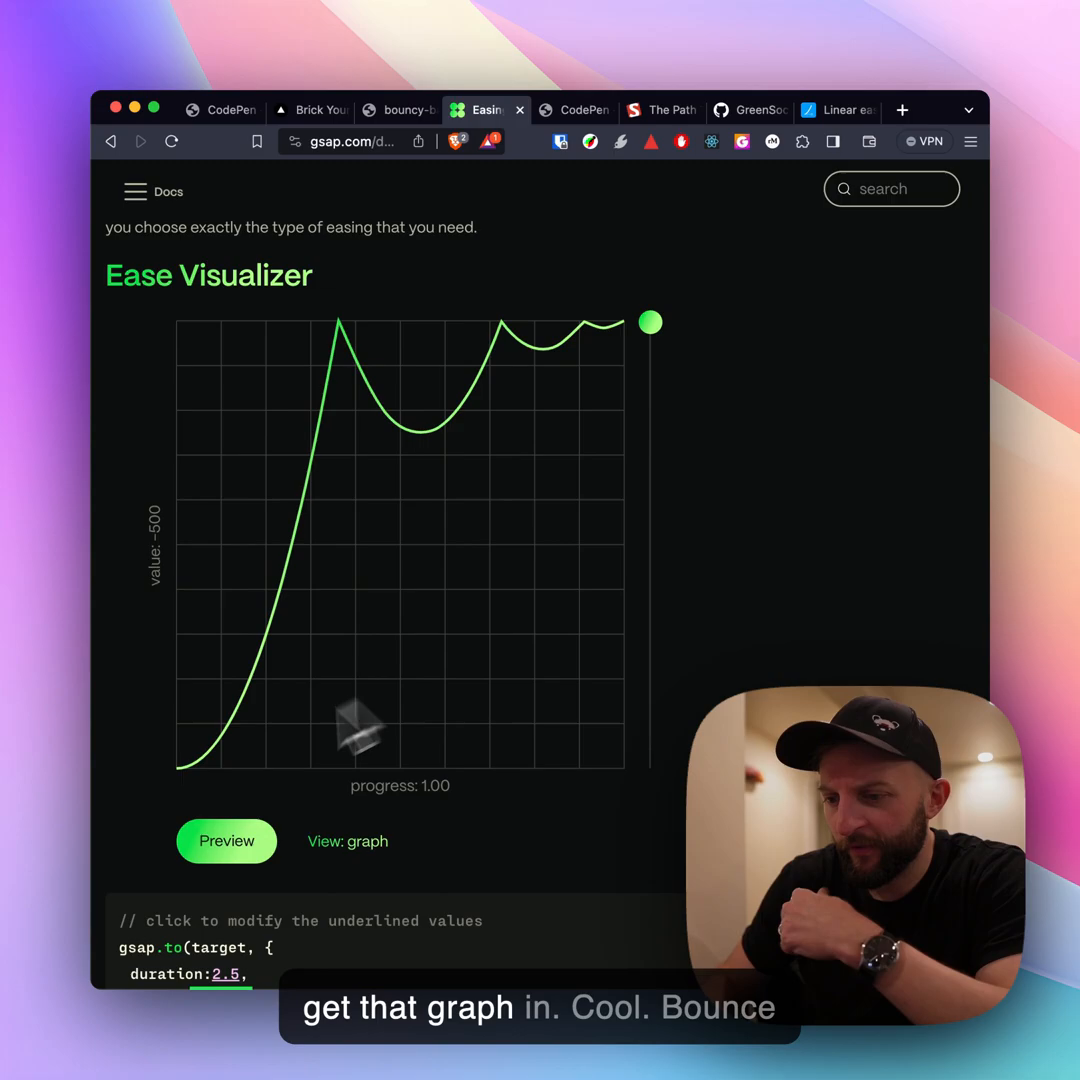
pyautogui.click(226, 841)
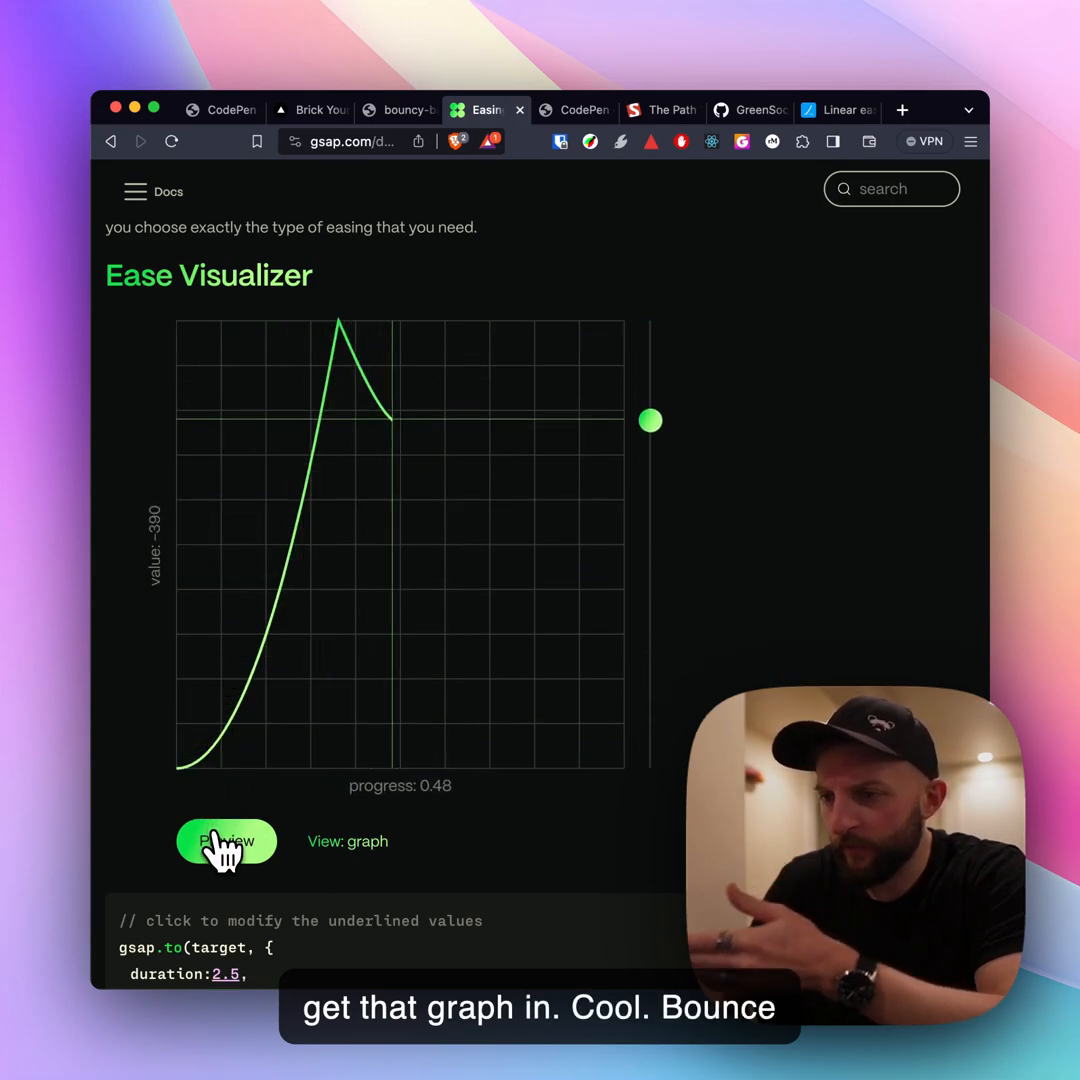
pyautogui.click(226, 841)
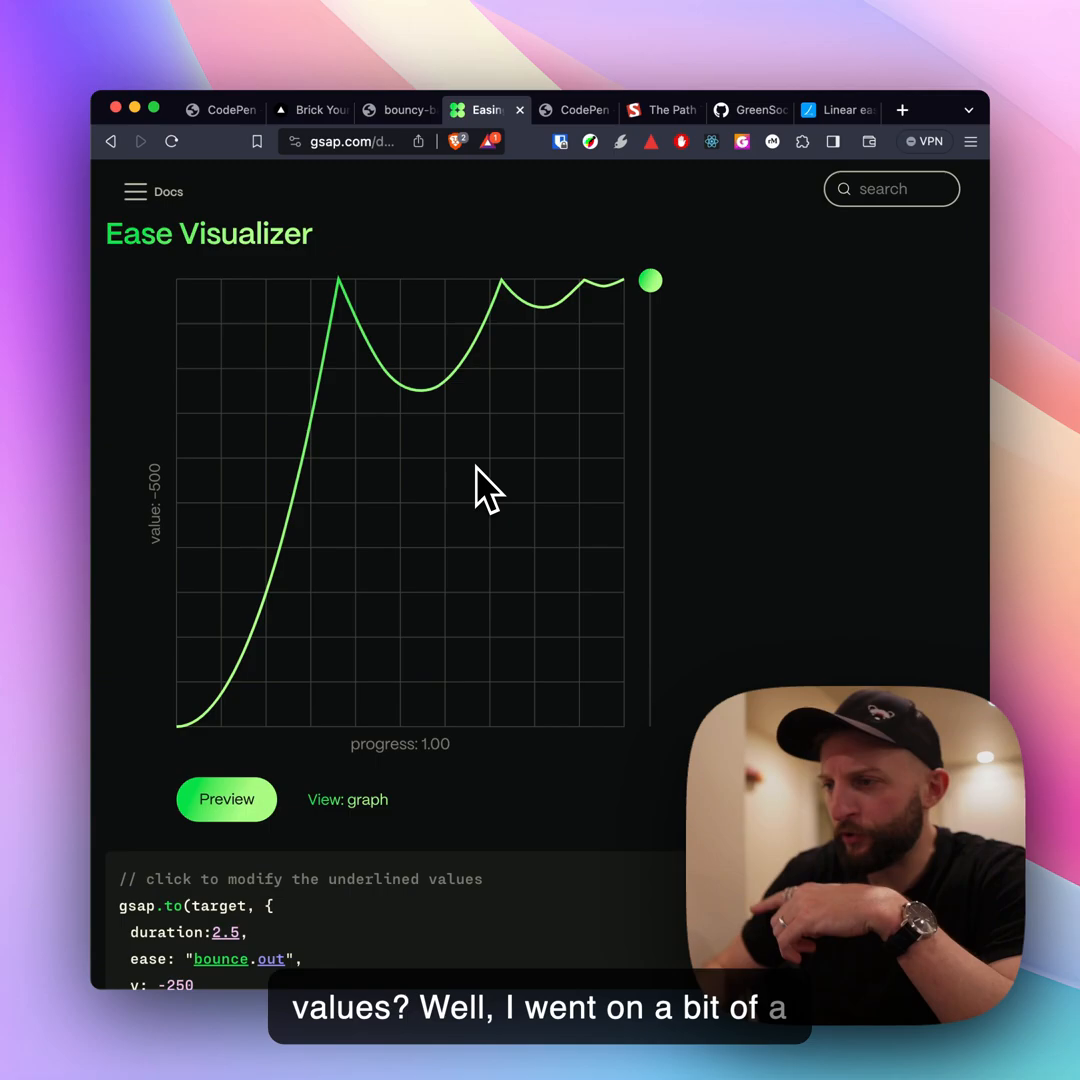
pyautogui.click(660, 110)
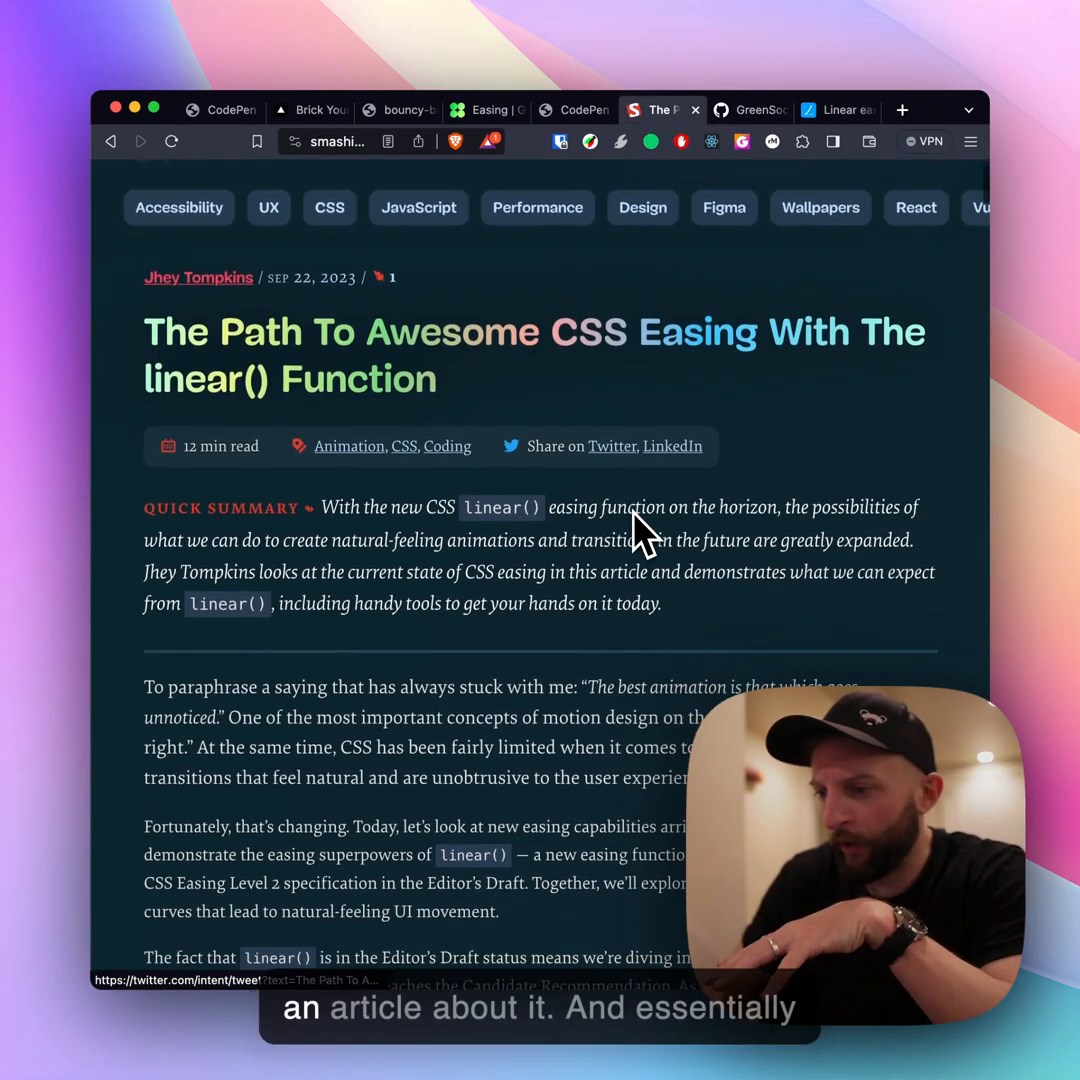
# Step: Scroll the article down to the parseEase loop that writes the linear() CSS string
pyautogui.scroll(-3)
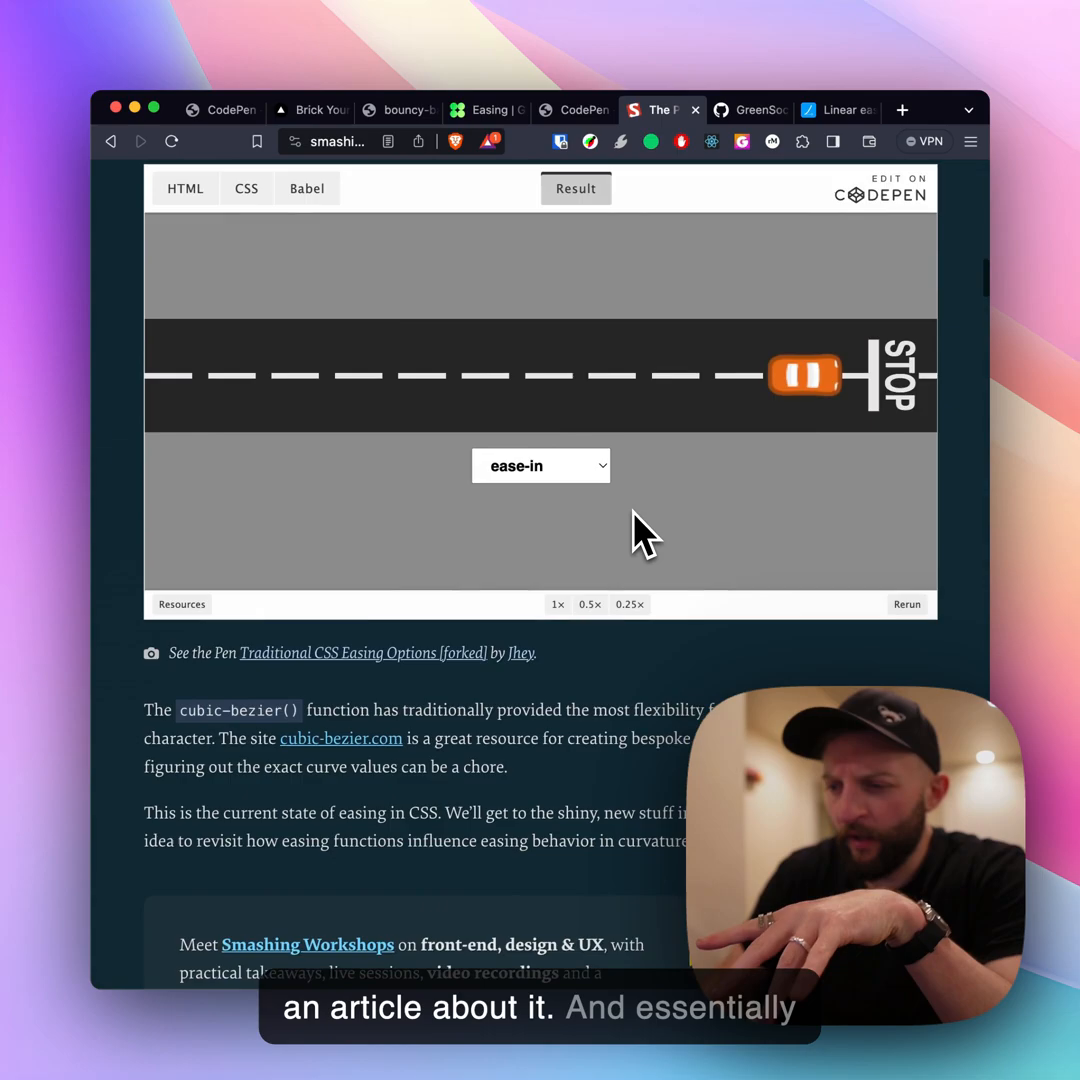
pyautogui.scroll(-3)
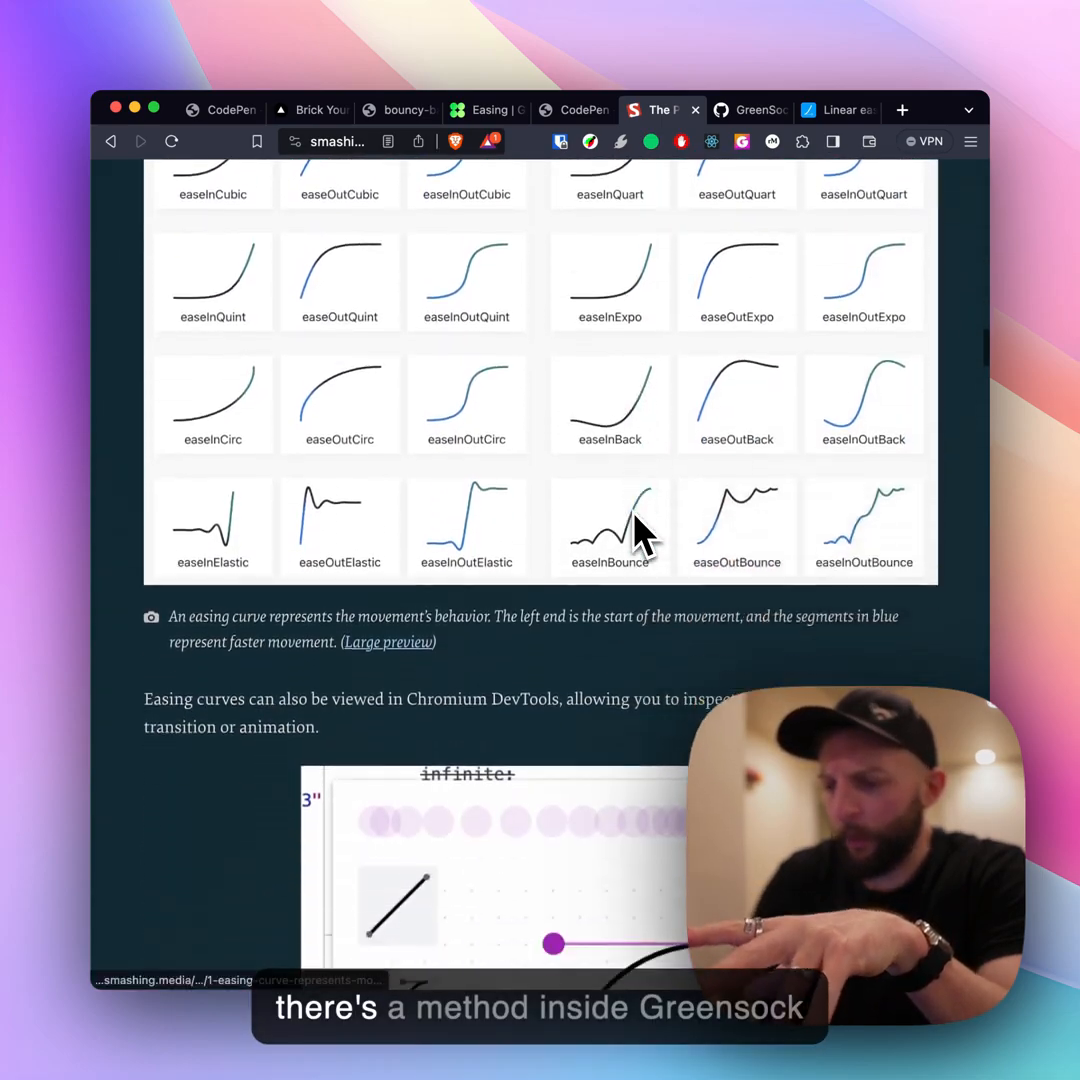
pyautogui.scroll(-3)
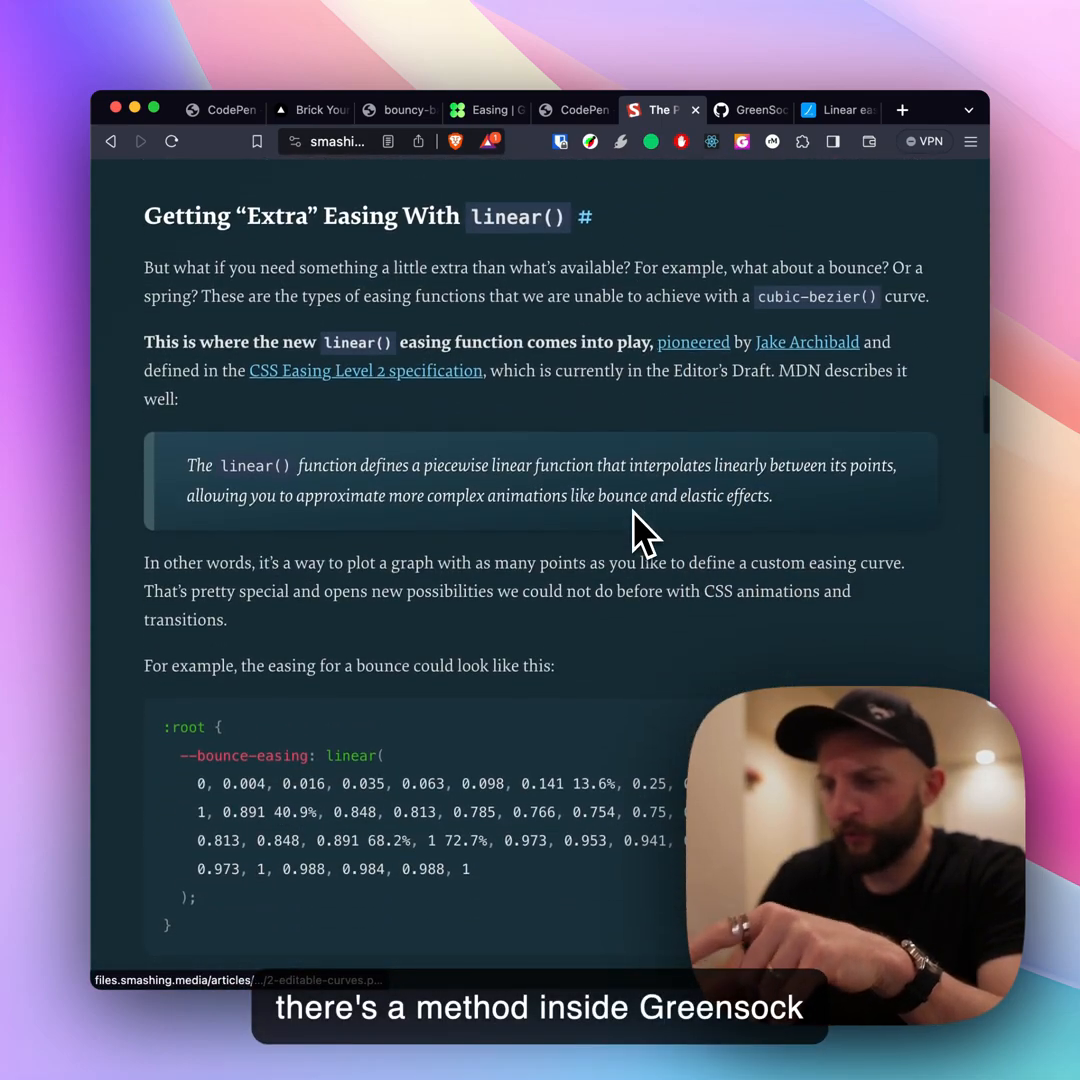
pyautogui.scroll(-3)
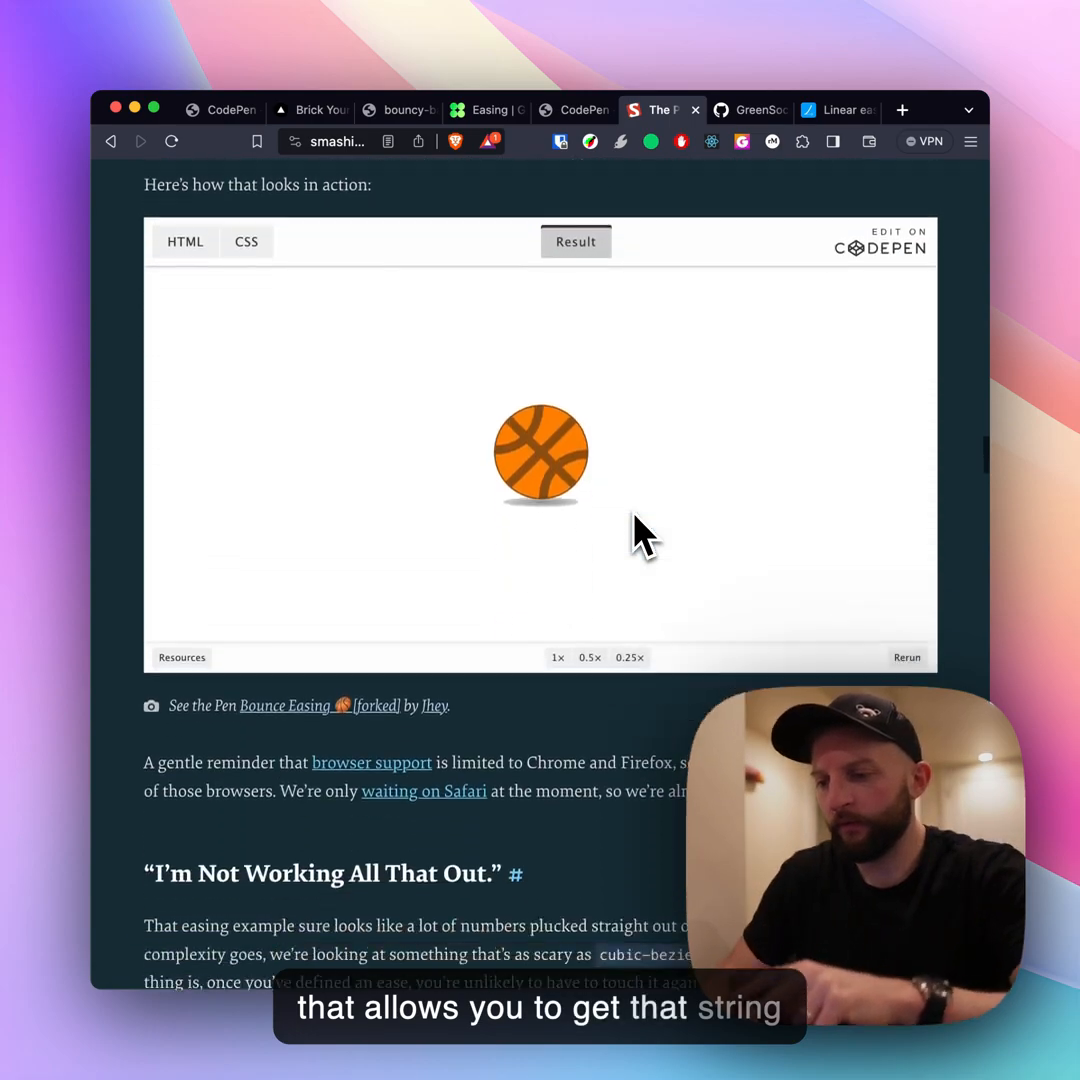
pyautogui.scroll(-3)
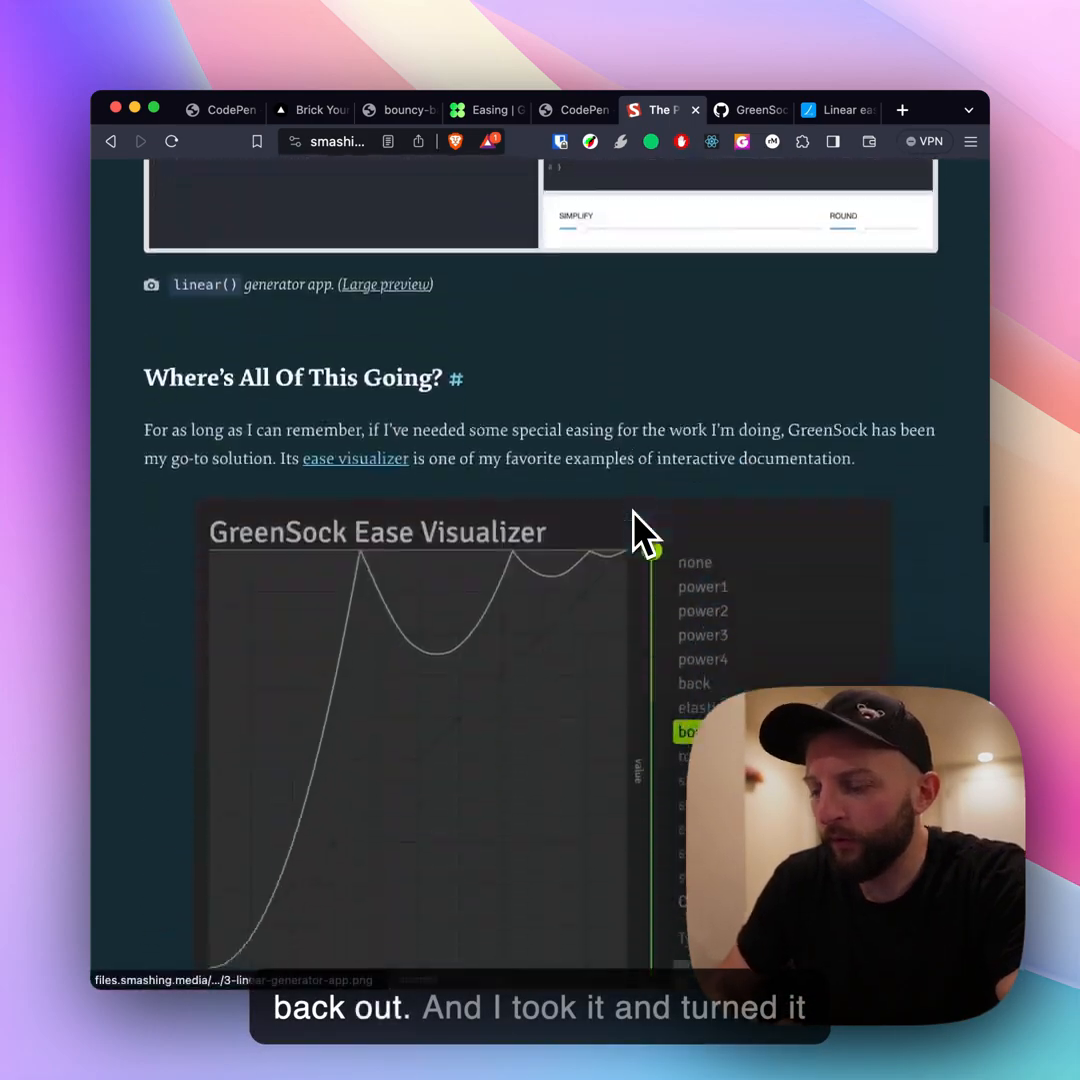
pyautogui.scroll(-3)
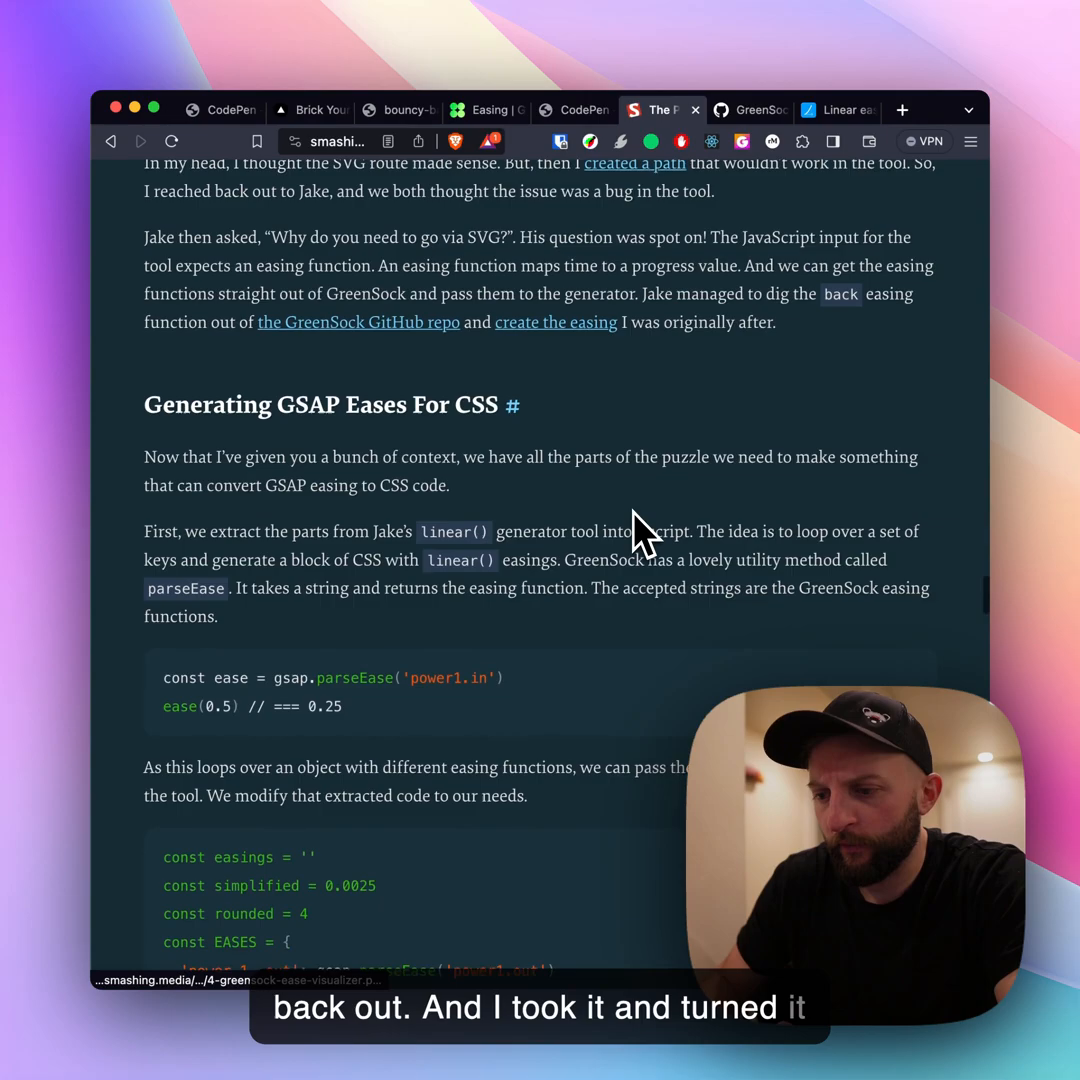
pyautogui.scroll(-3)
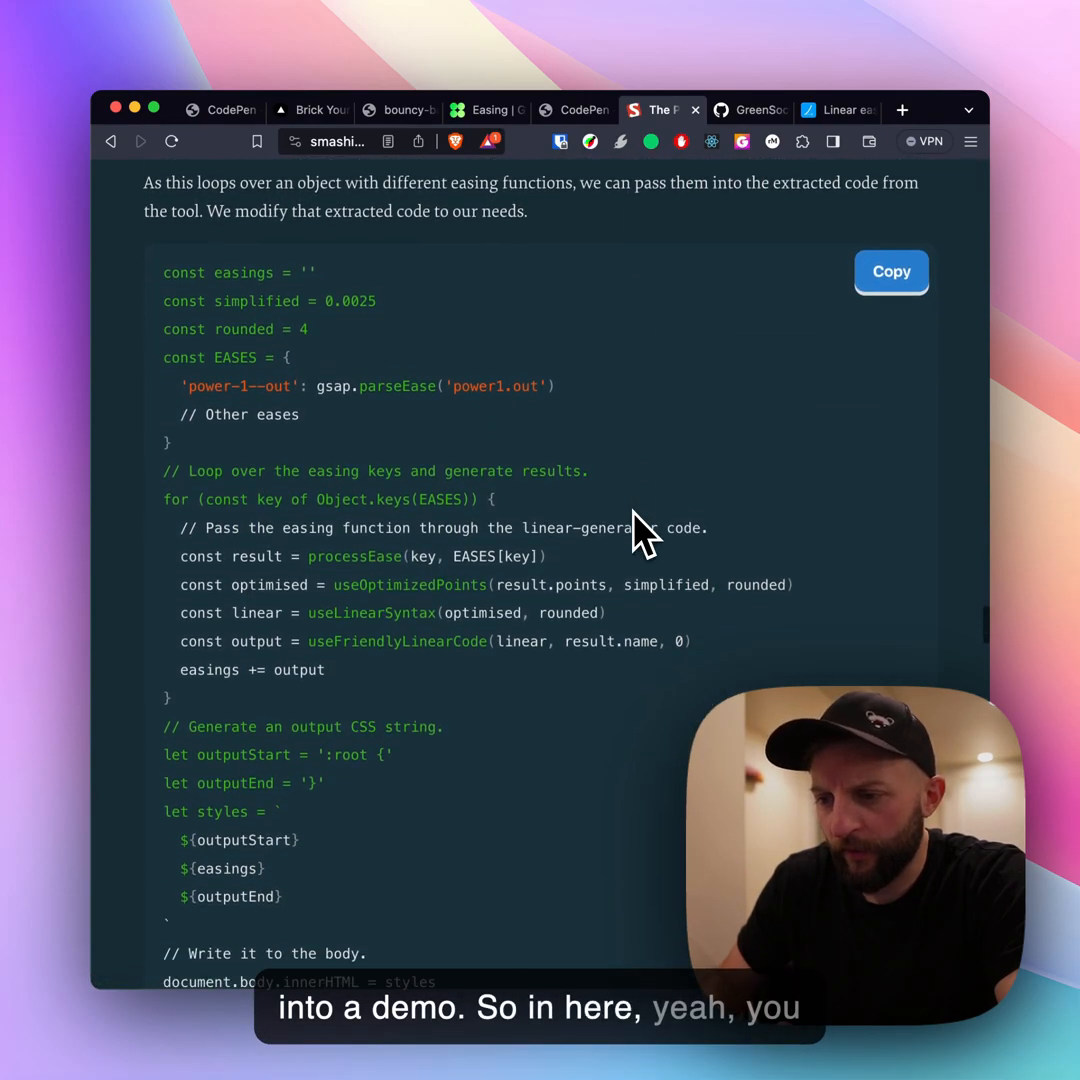
pyautogui.moveTo(490, 610)
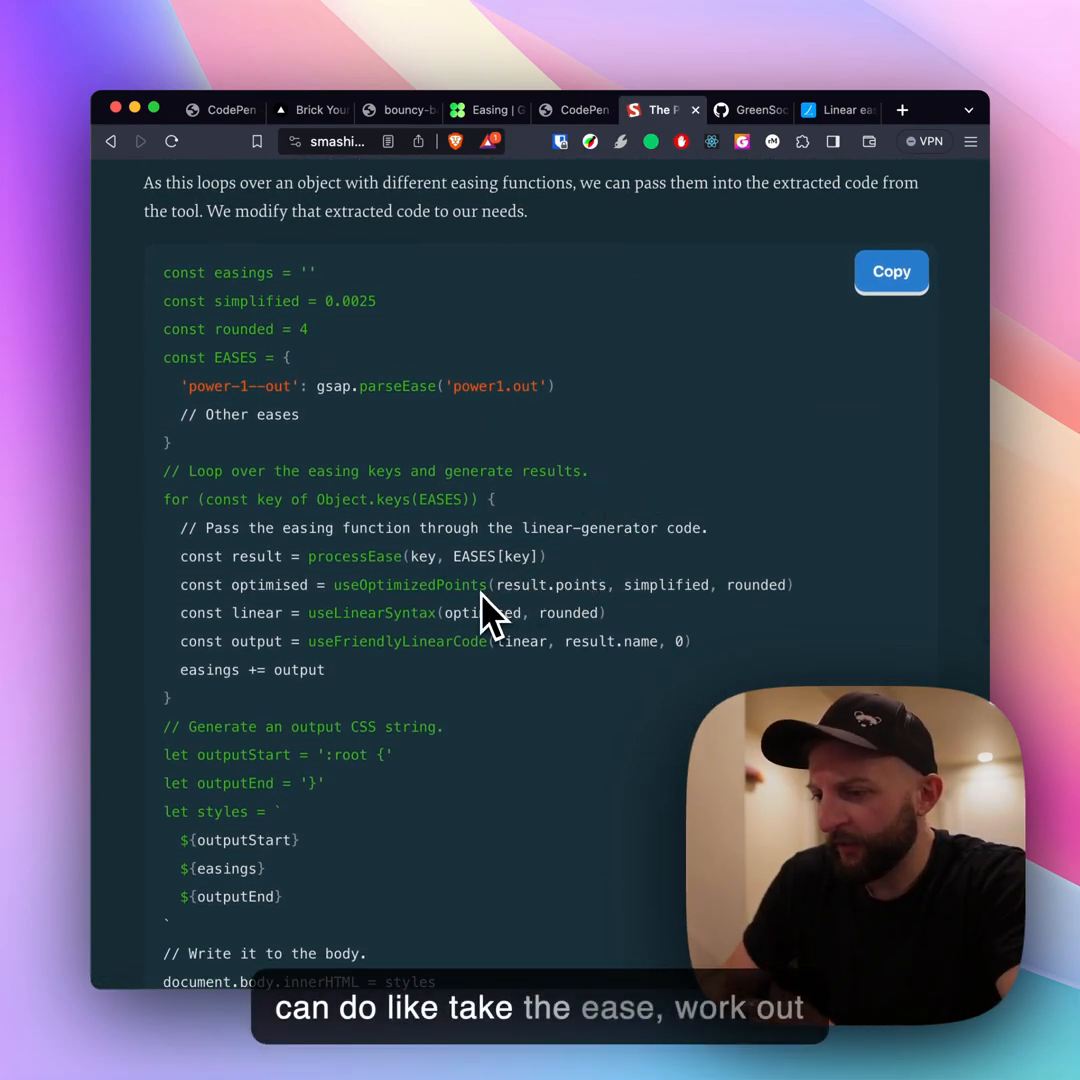
pyautogui.scroll(-3)
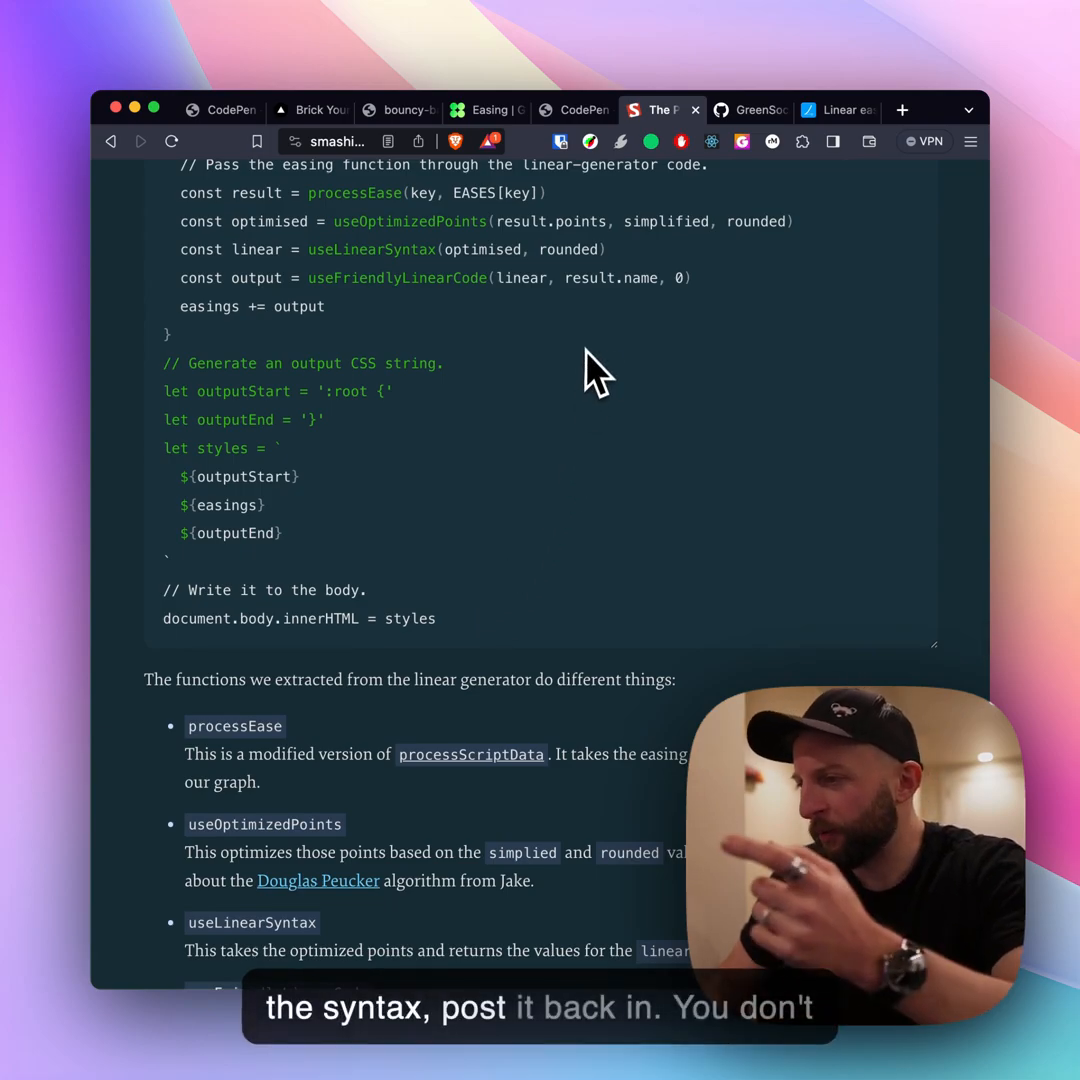
pyautogui.moveTo(750, 210)
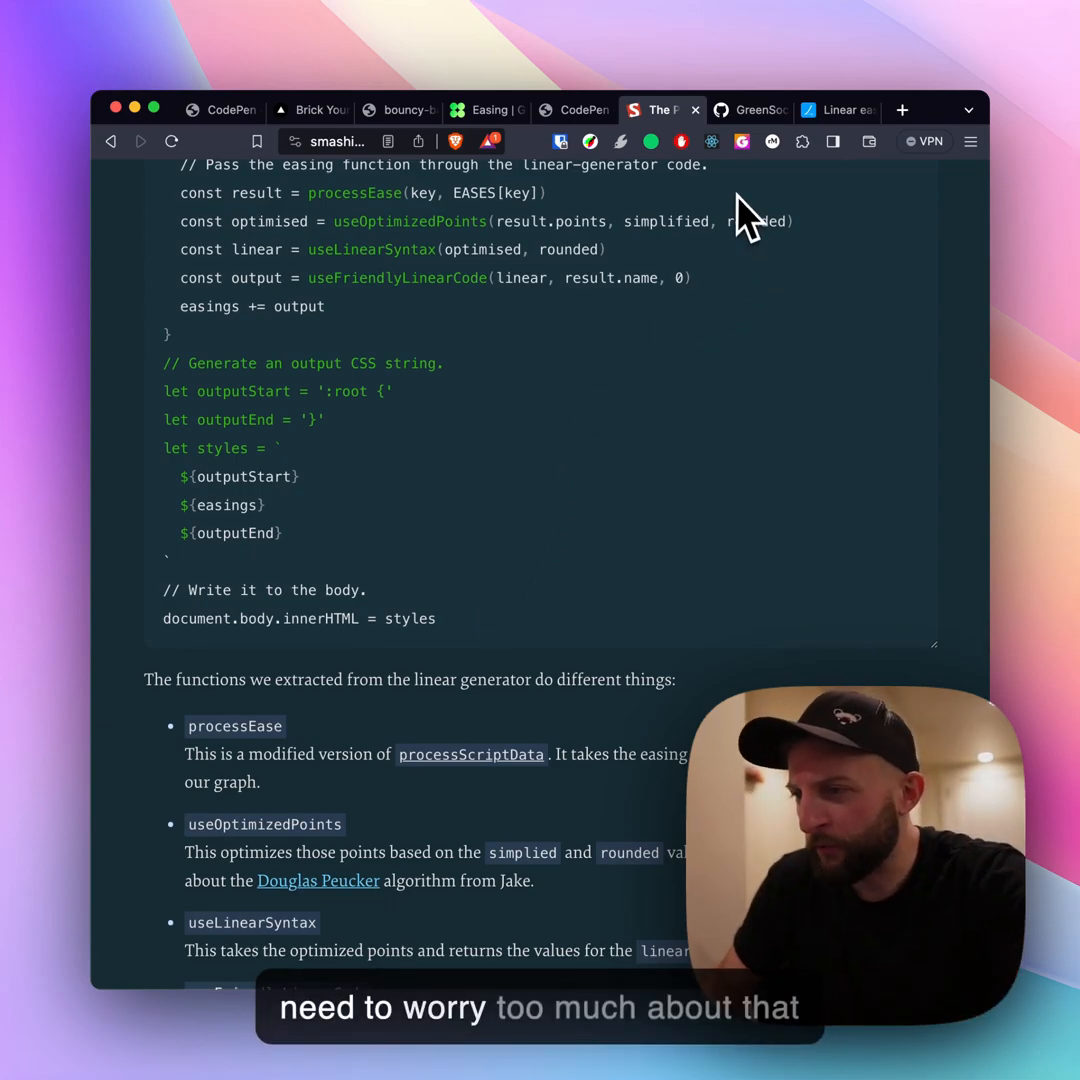
# Step: Enter power1.inOut as the ease in the GreenSock-to-CSS generator pen
pyautogui.click(574, 110)
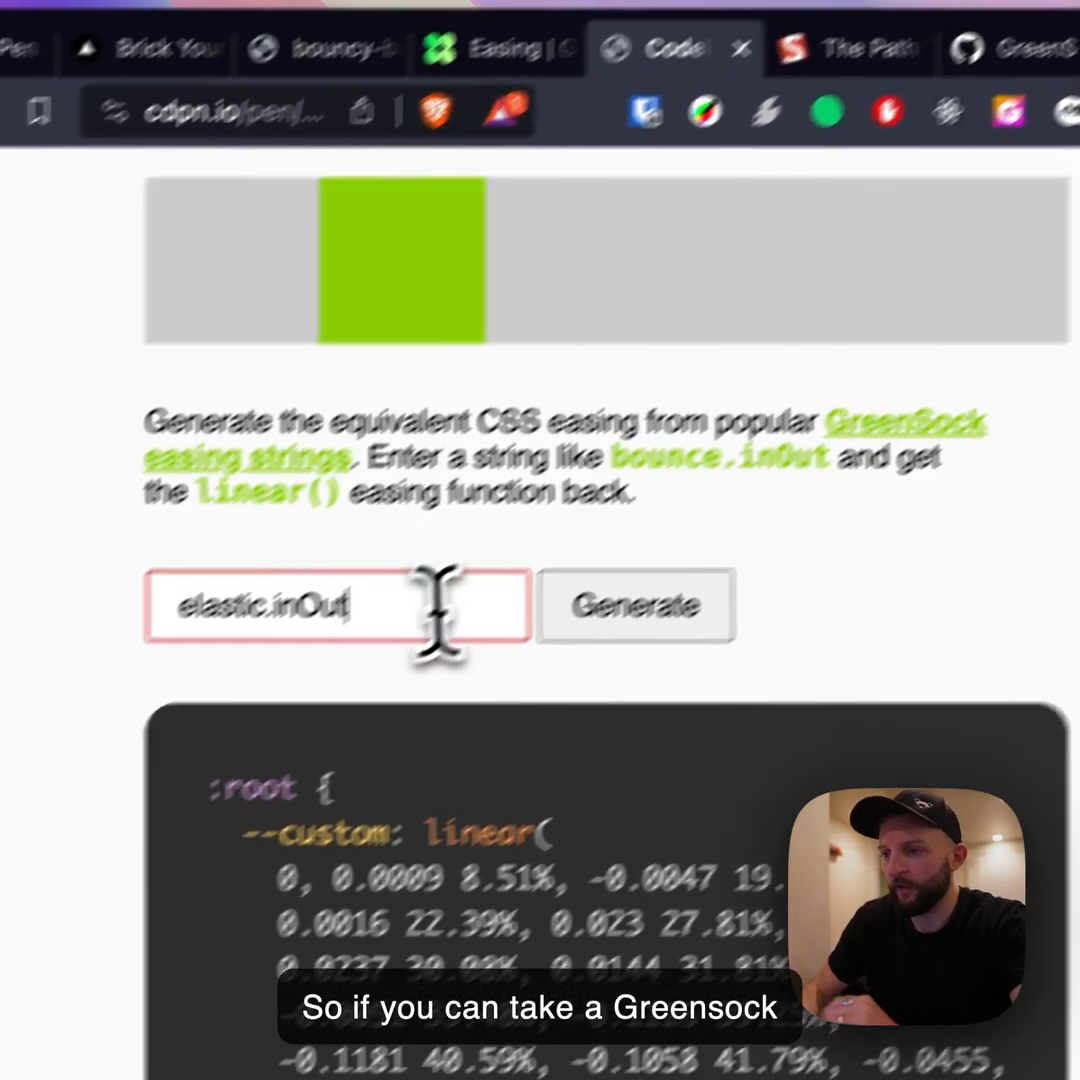
pyautogui.write('powe')
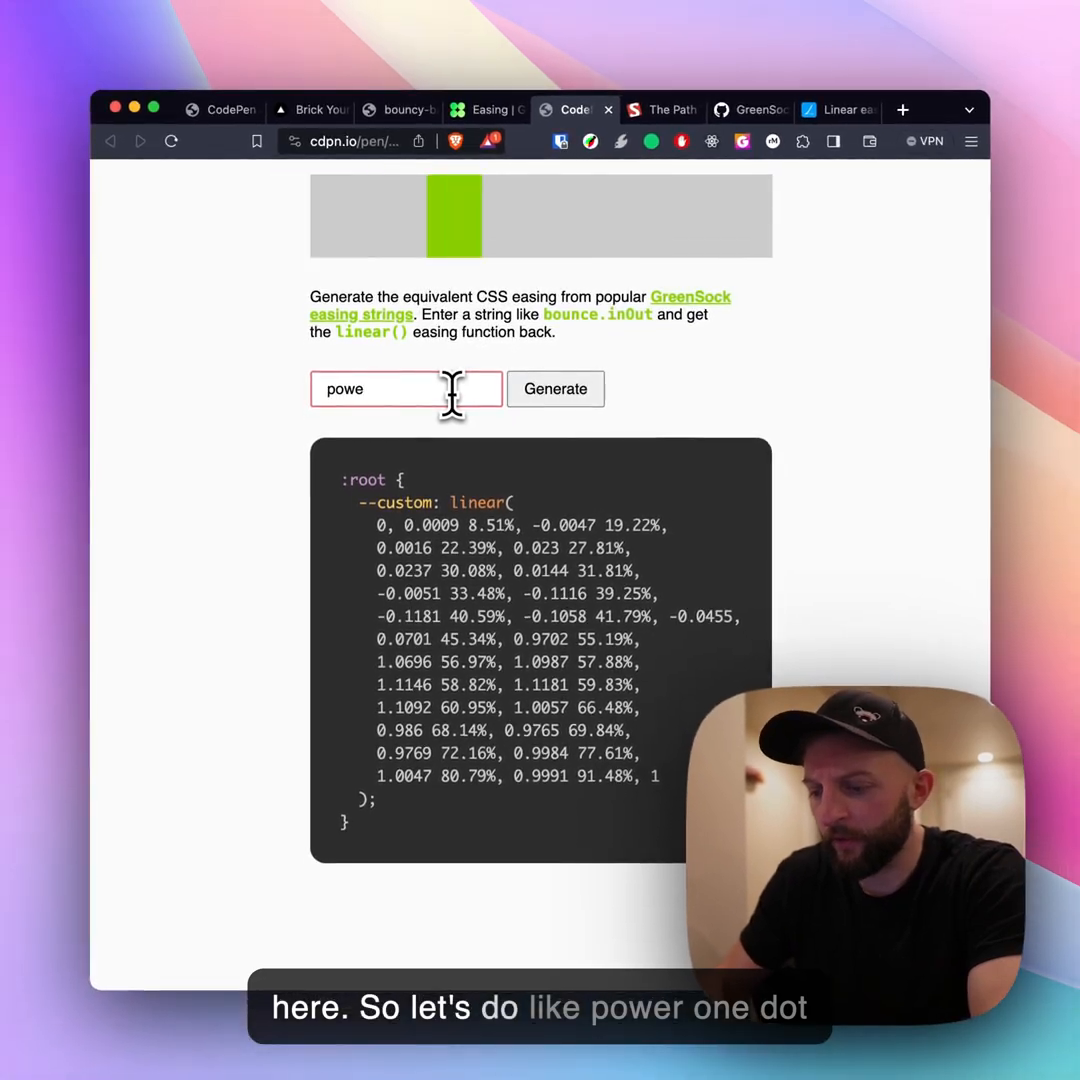
pyautogui.write('r1.in')
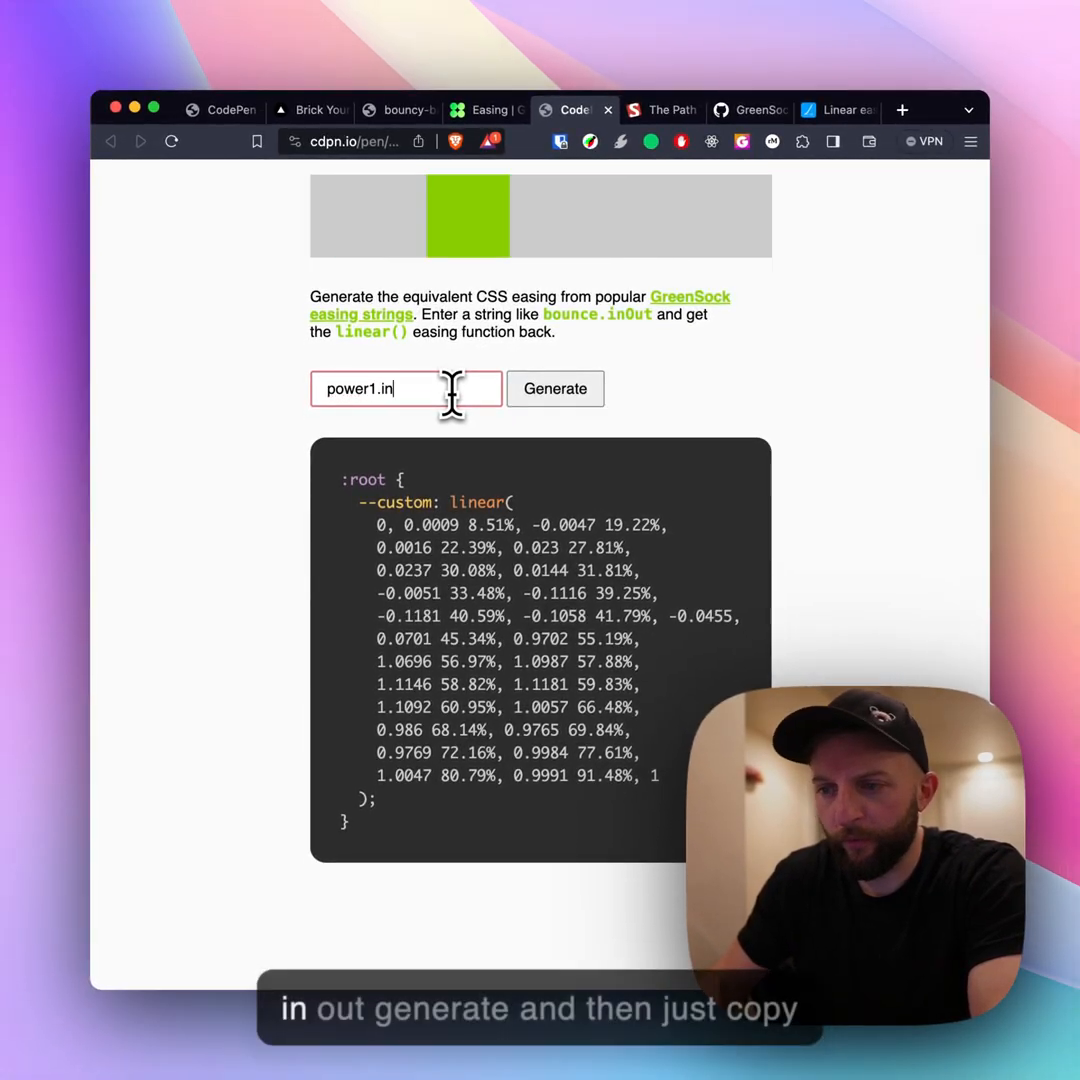
pyautogui.write('Out')
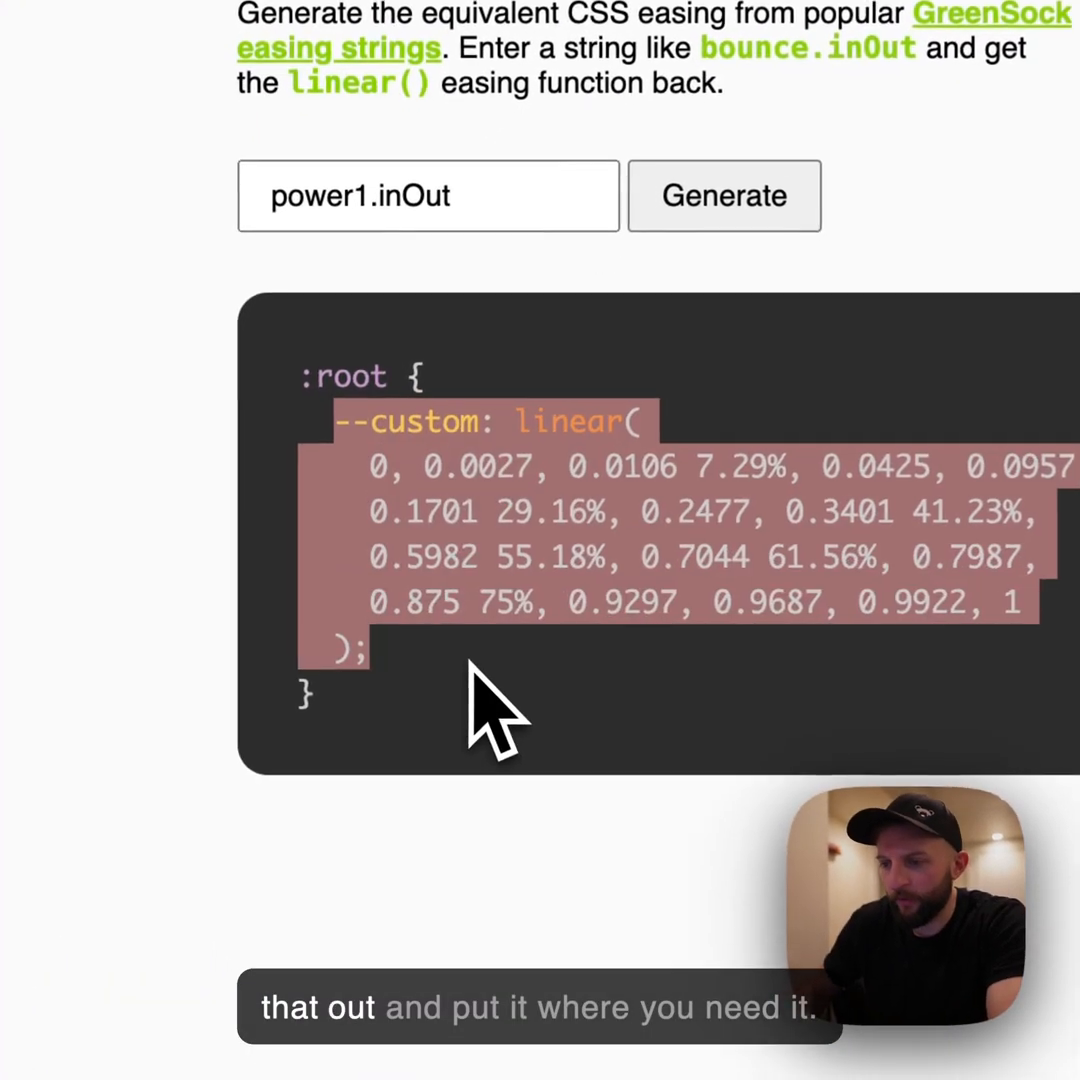
pyautogui.moveTo(520, 710)
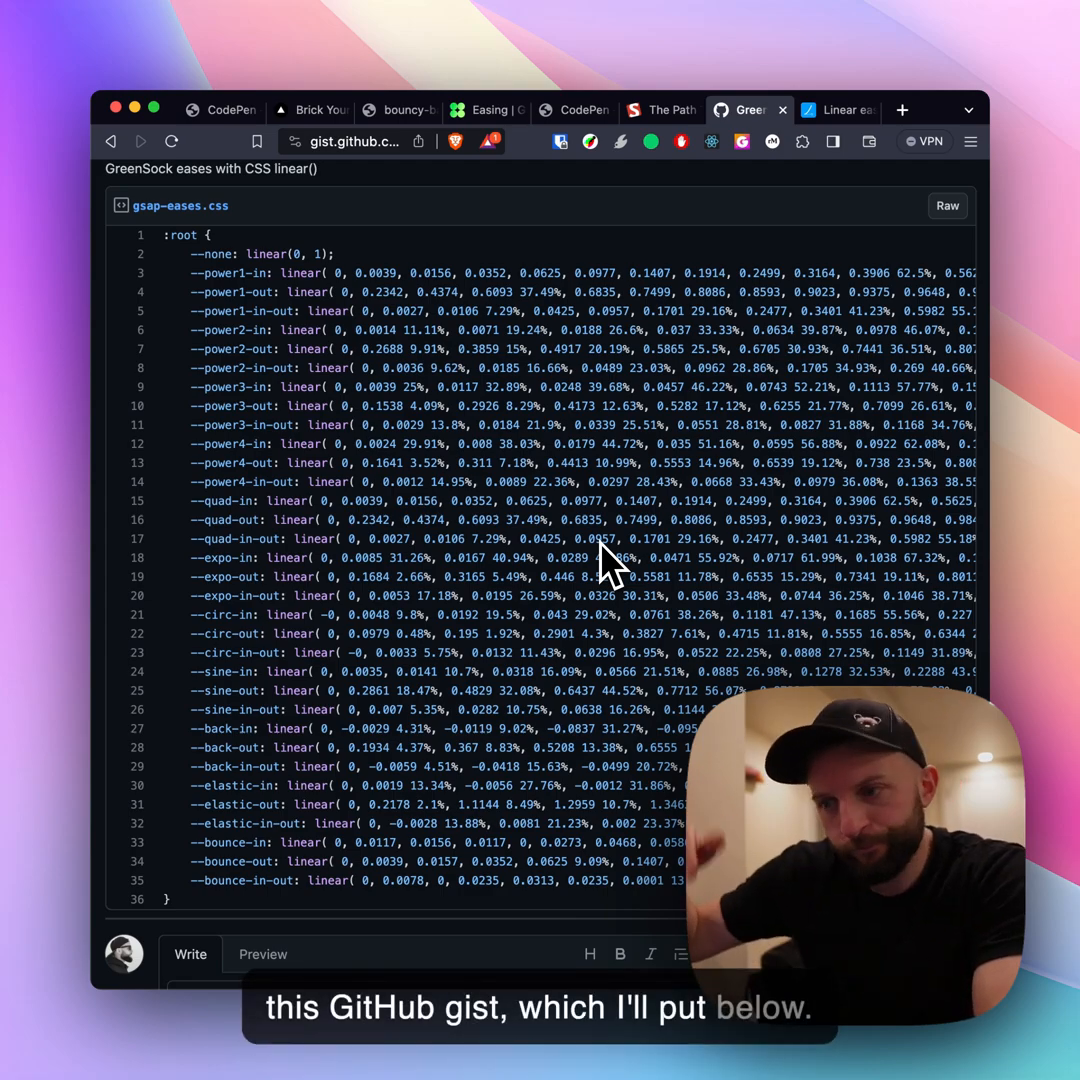
pyautogui.moveTo(525, 520)
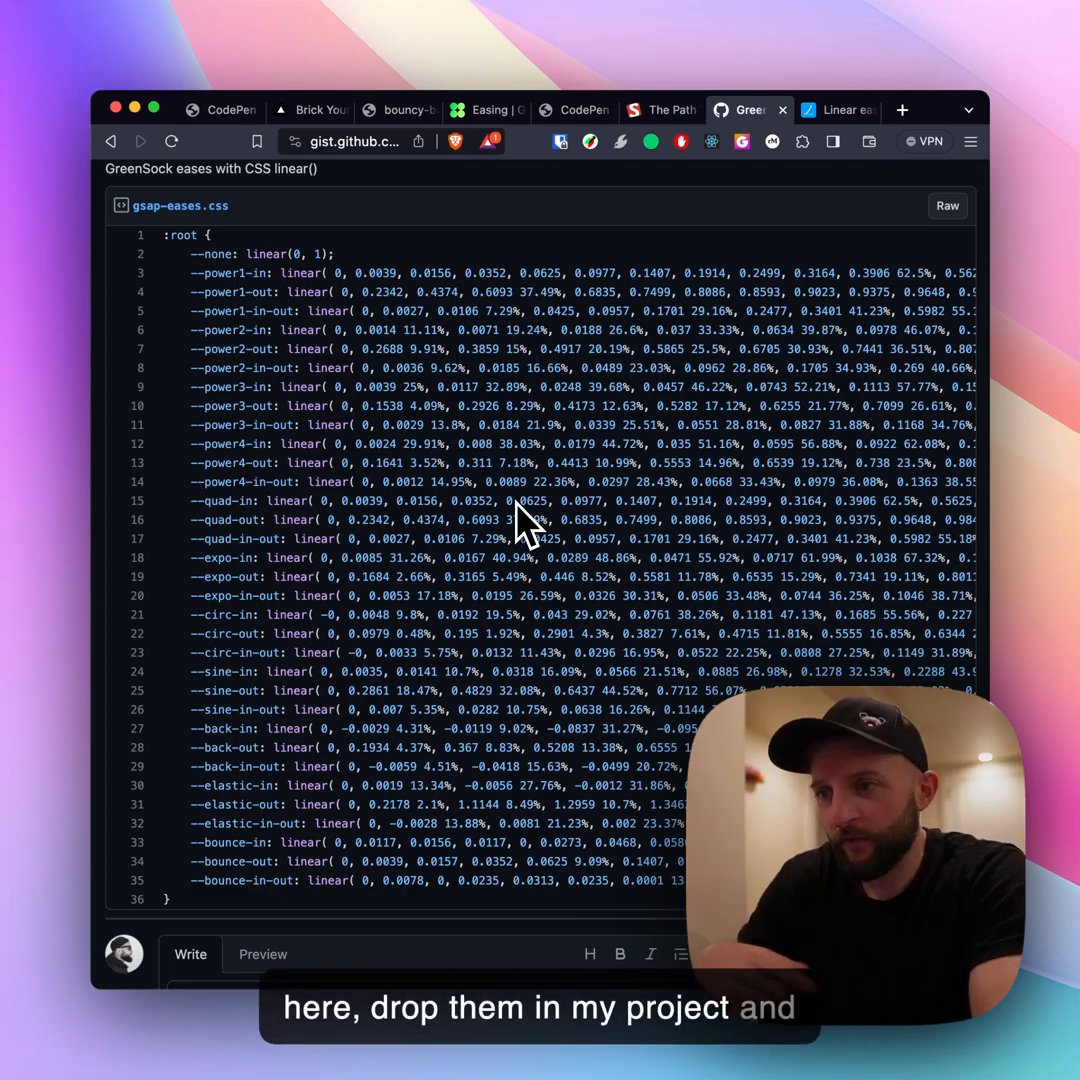
# Step: Show the Brick Yourself landing page with its mini-figure portrait backdrop
pyautogui.click(310, 110)
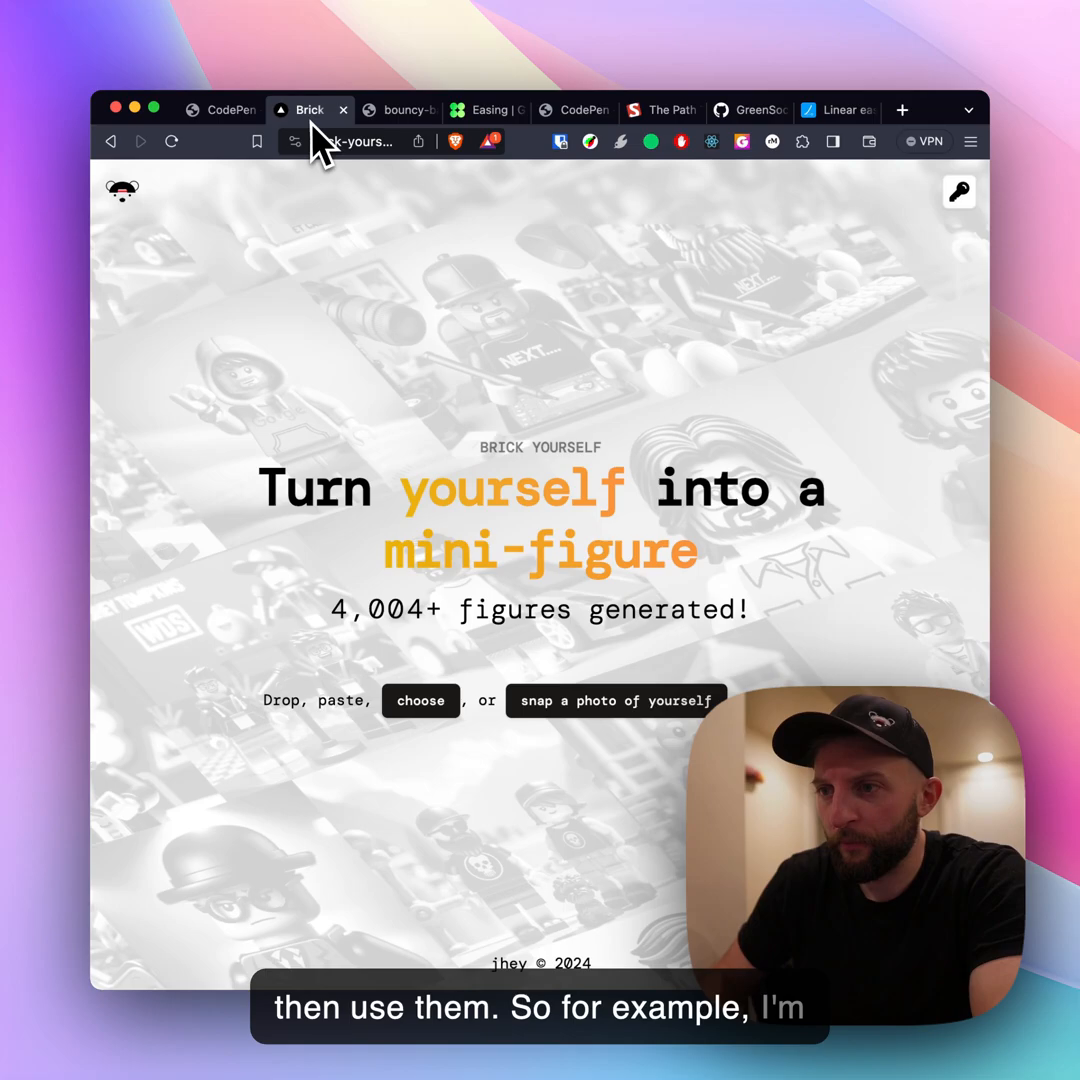
pyautogui.click(171, 141)
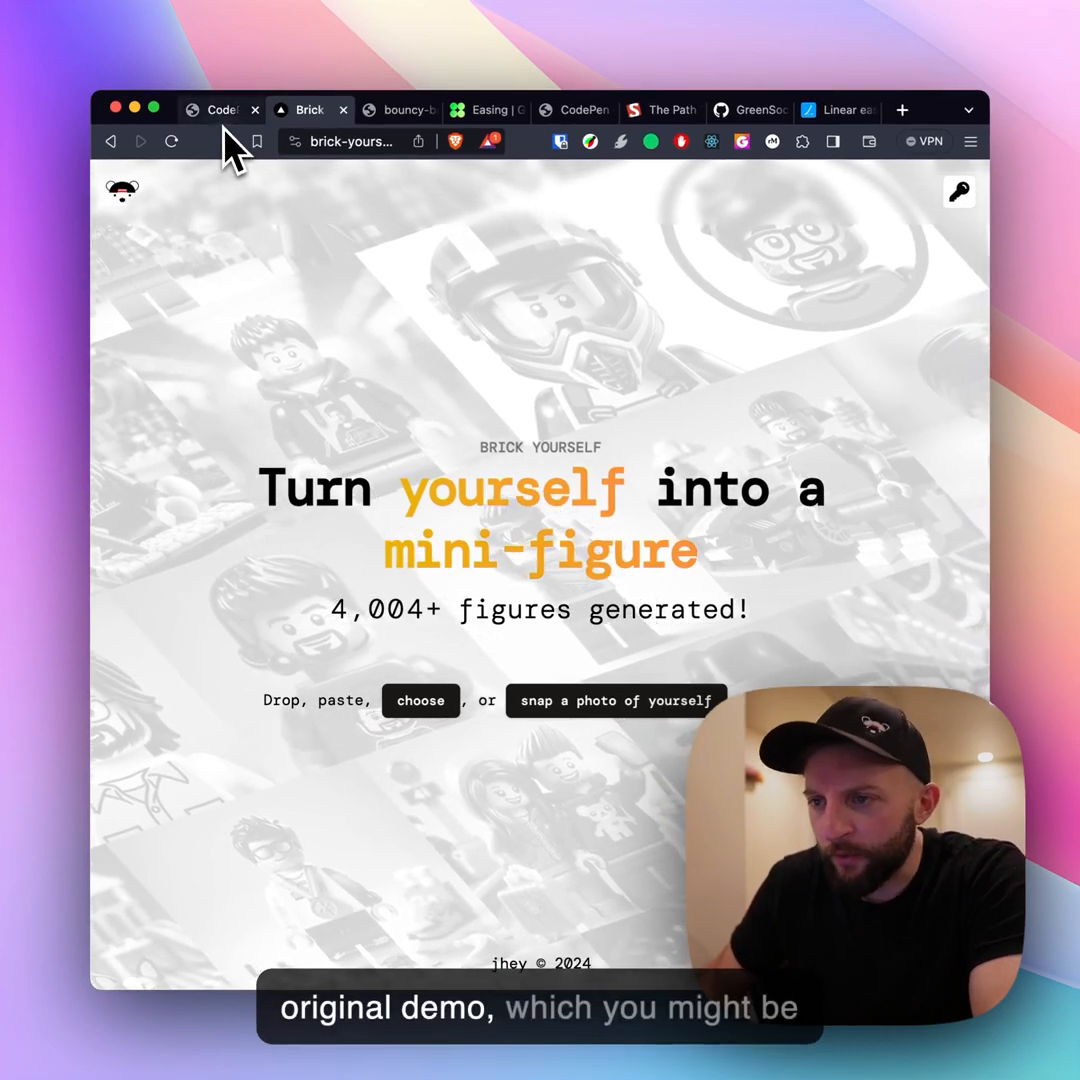
# Step: Switch to the MRR counter pen and explode it into 3D at 2s transition, value 12,103
pyautogui.click(215, 110)
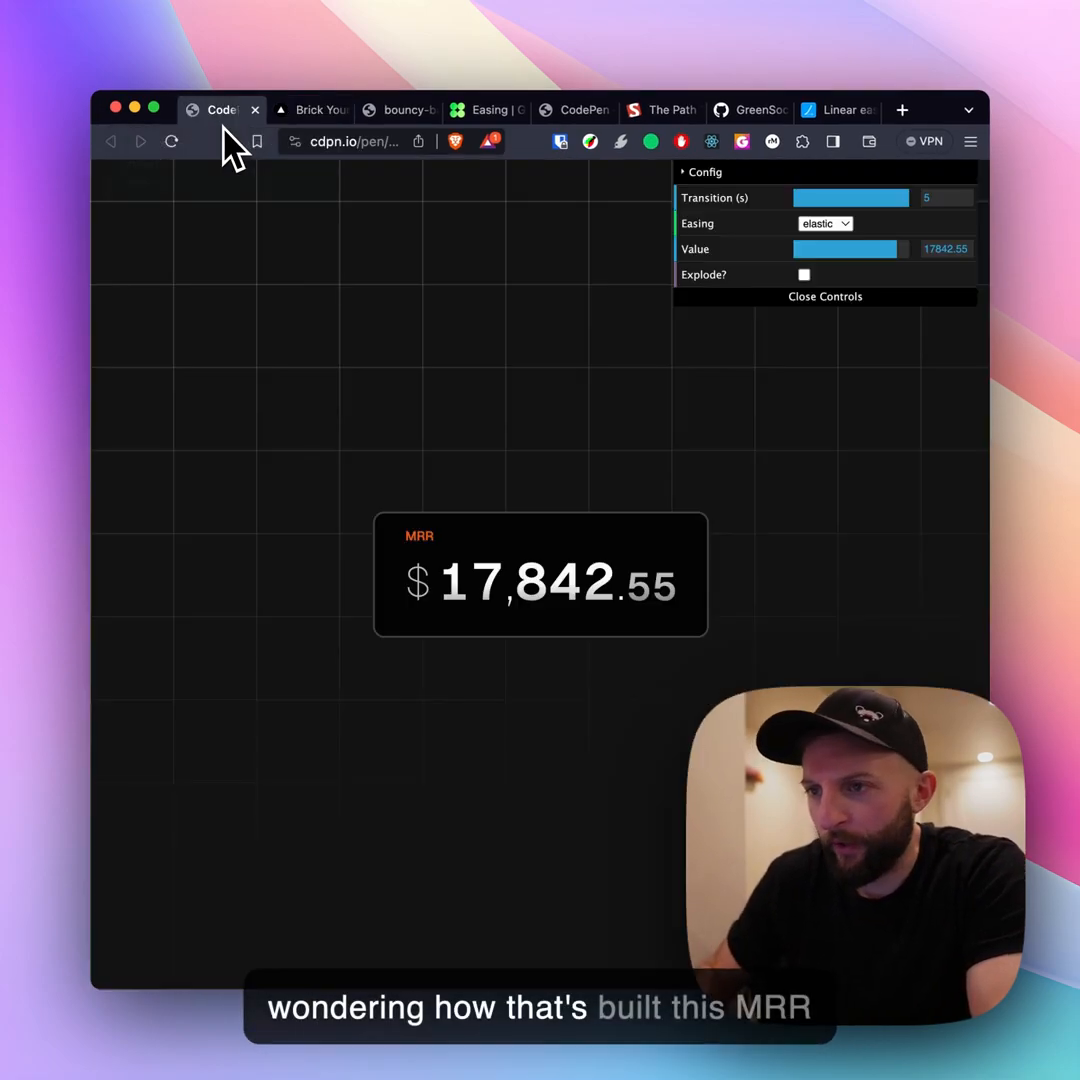
pyautogui.moveTo(450, 385)
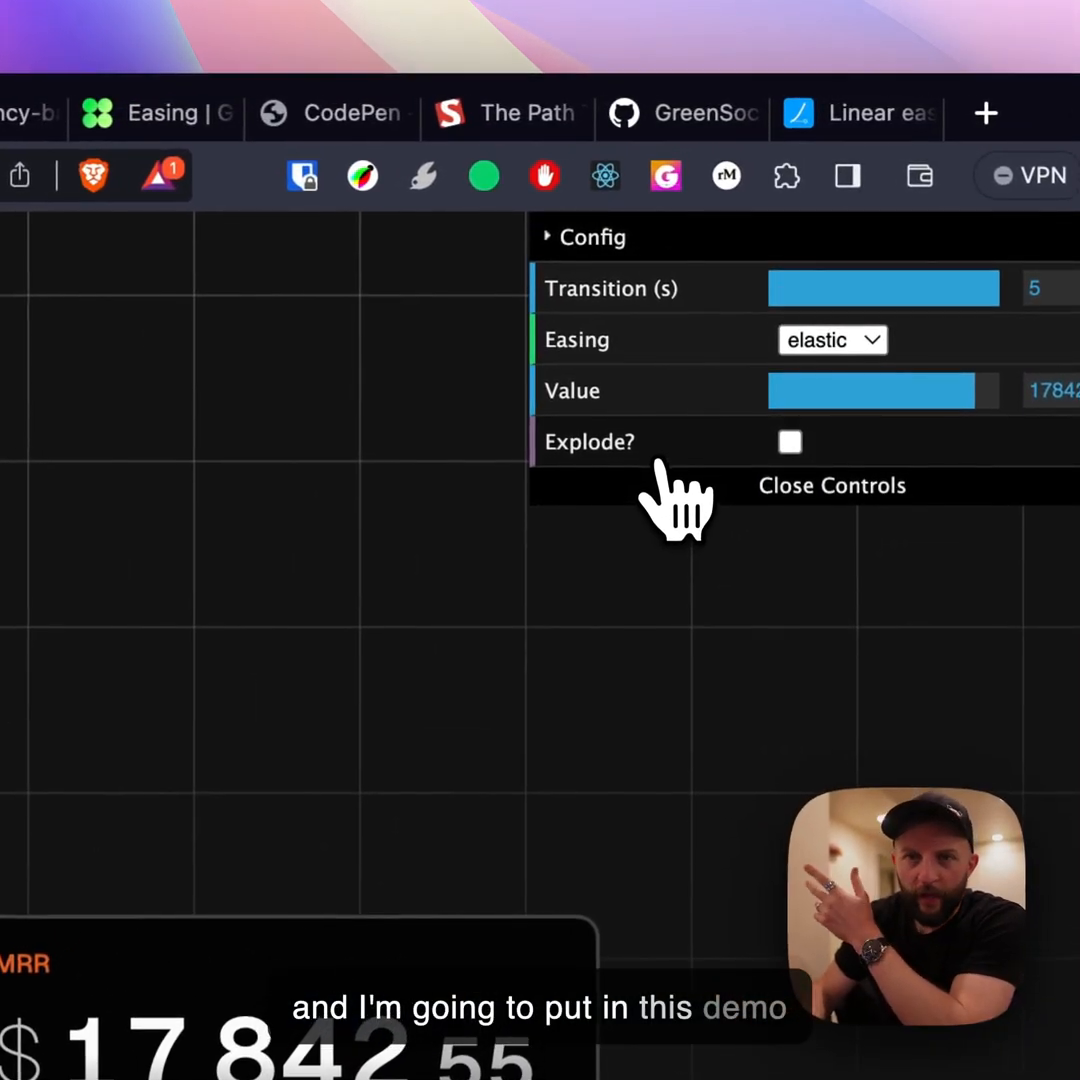
pyautogui.click(791, 442)
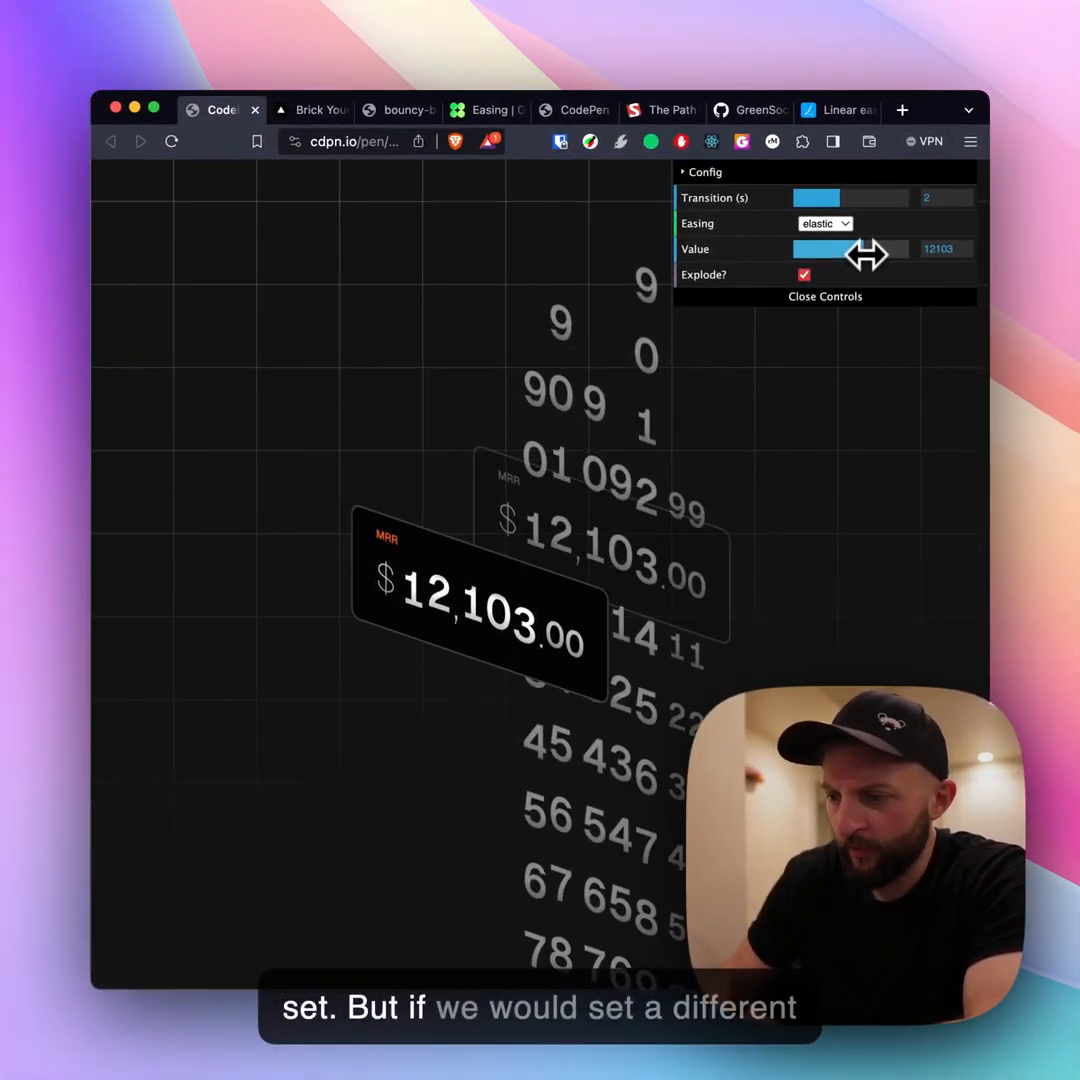
pyautogui.click(825, 223)
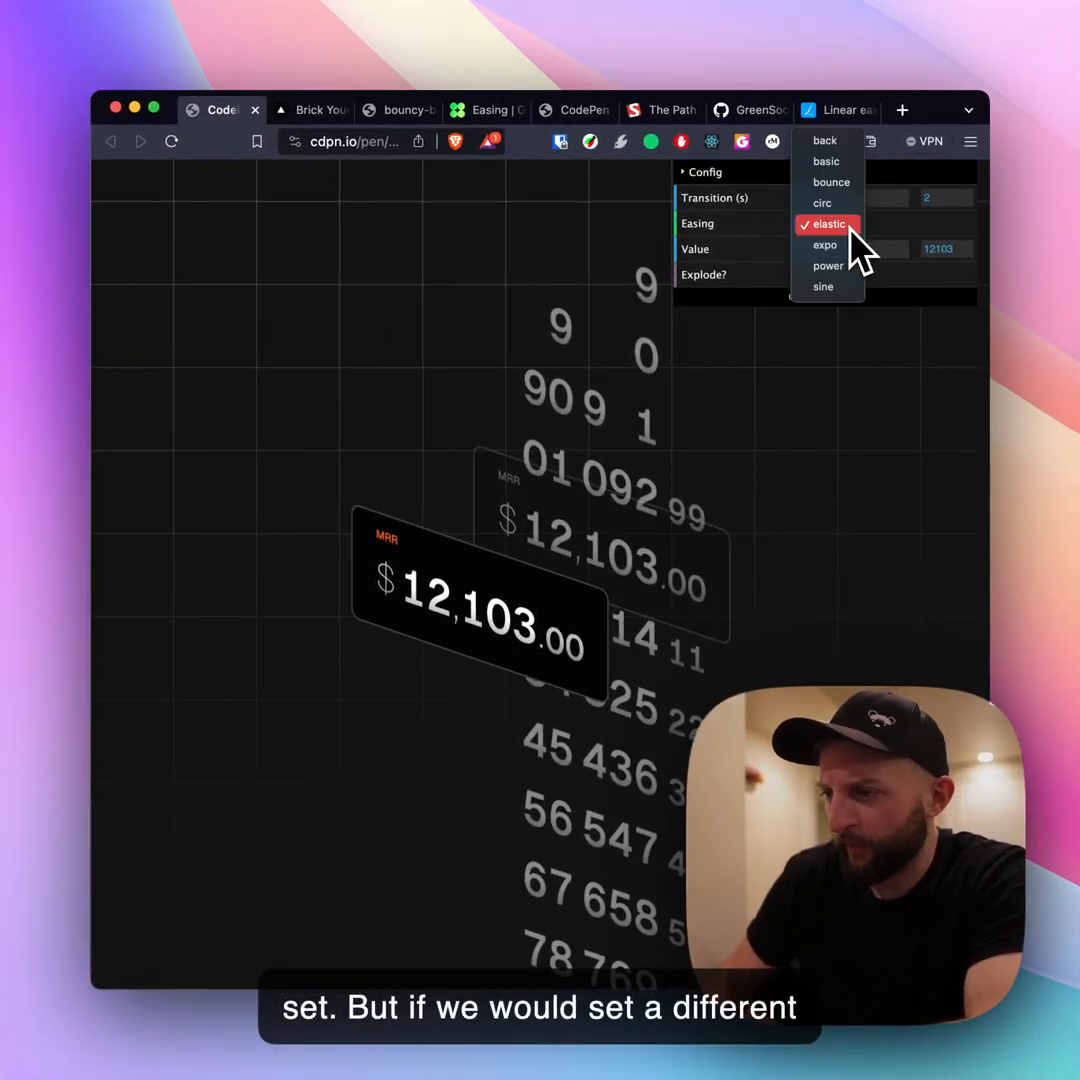
# Step: Apply bounce easing, set the counter to 14,070.85, and untick Explode for the flat card
pyautogui.click(830, 182)
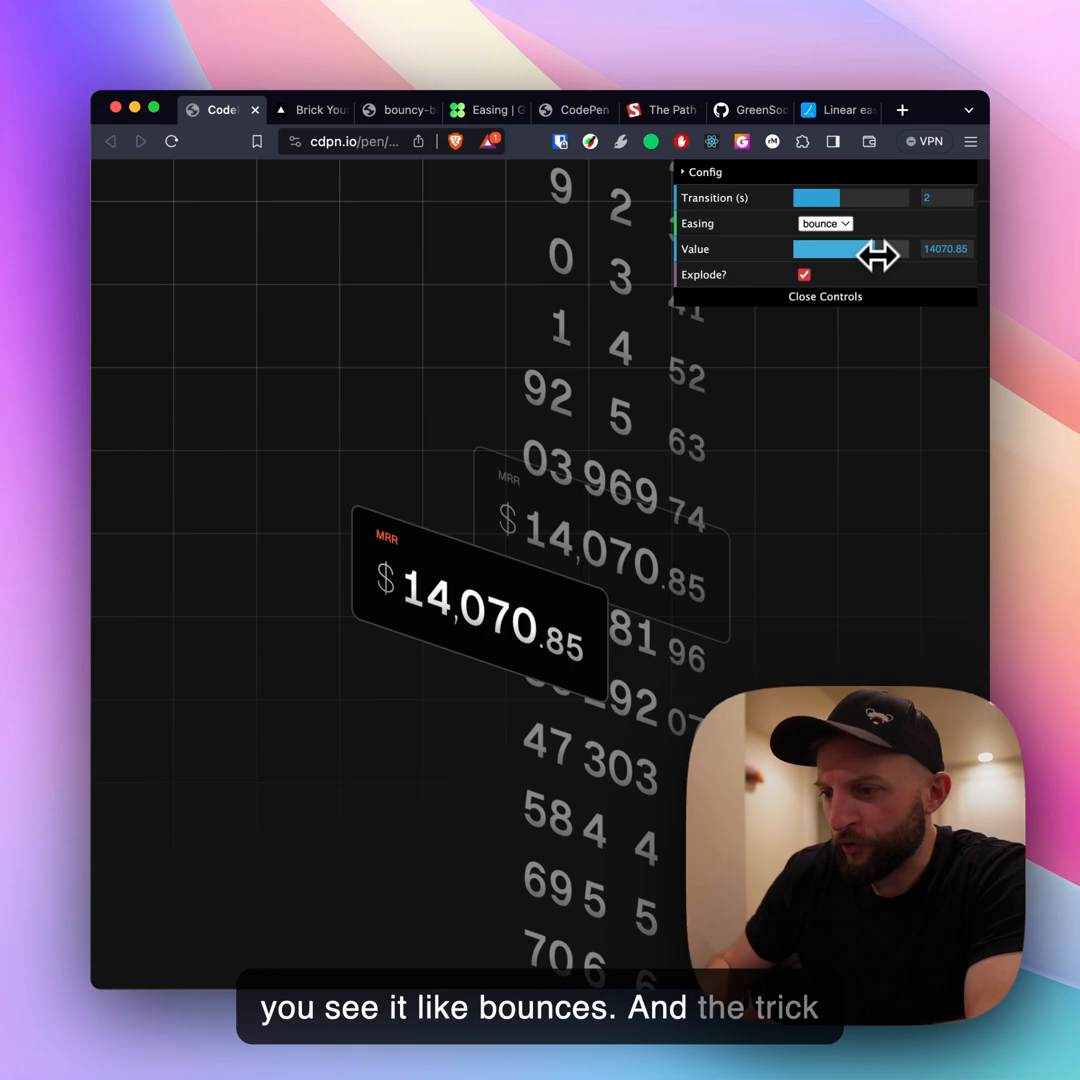
pyautogui.click(804, 274)
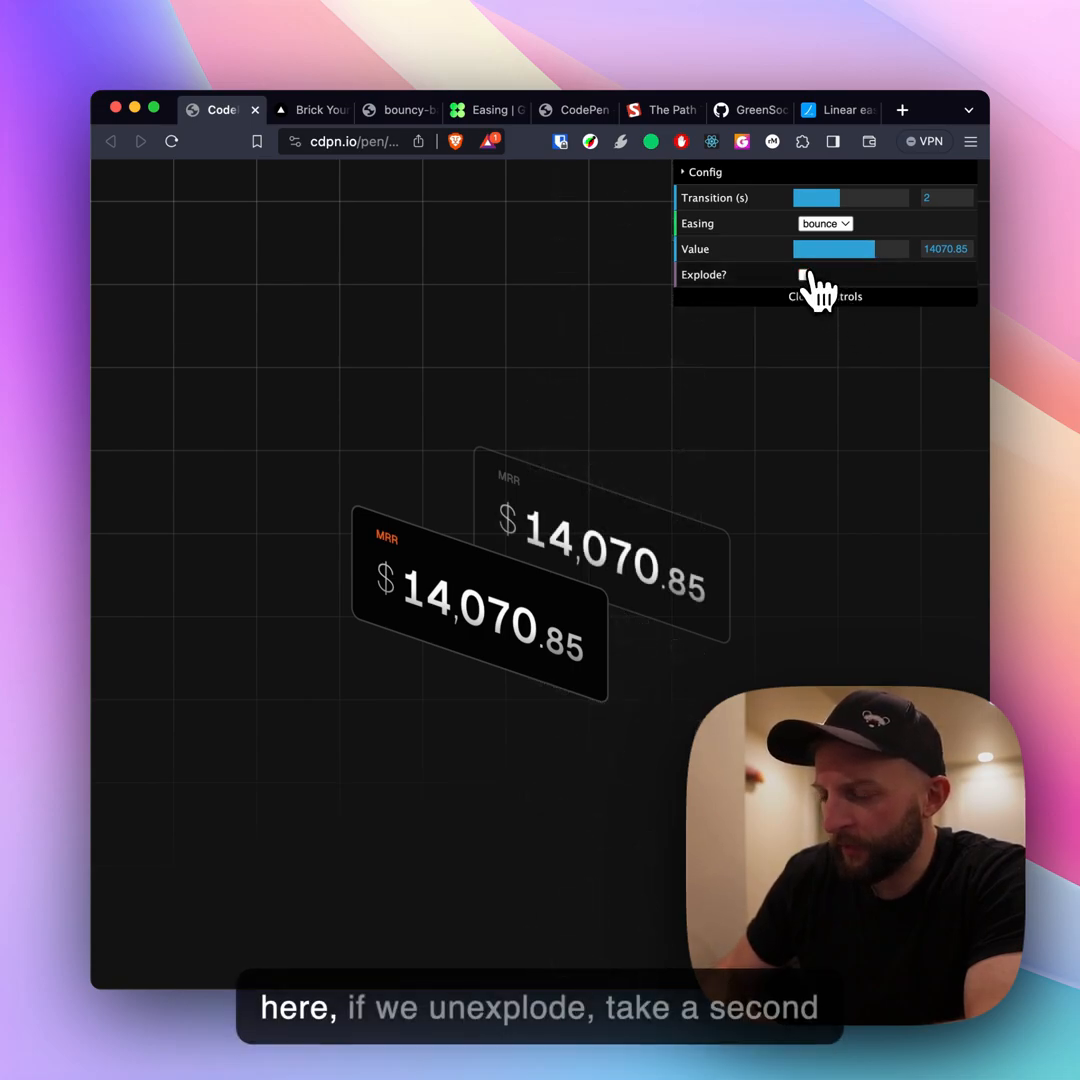
pyautogui.click(804, 274)
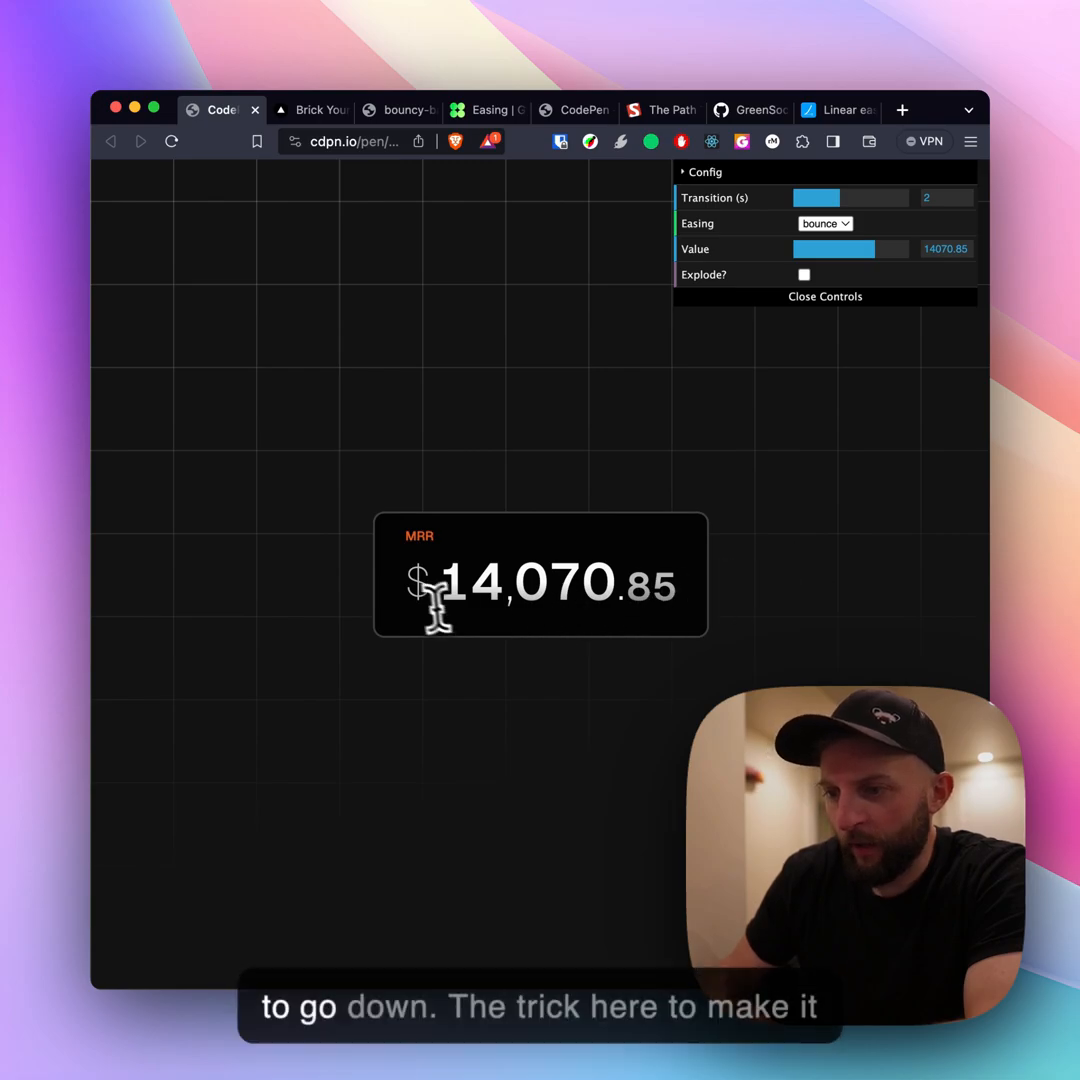
pyautogui.rightClick(540, 585)
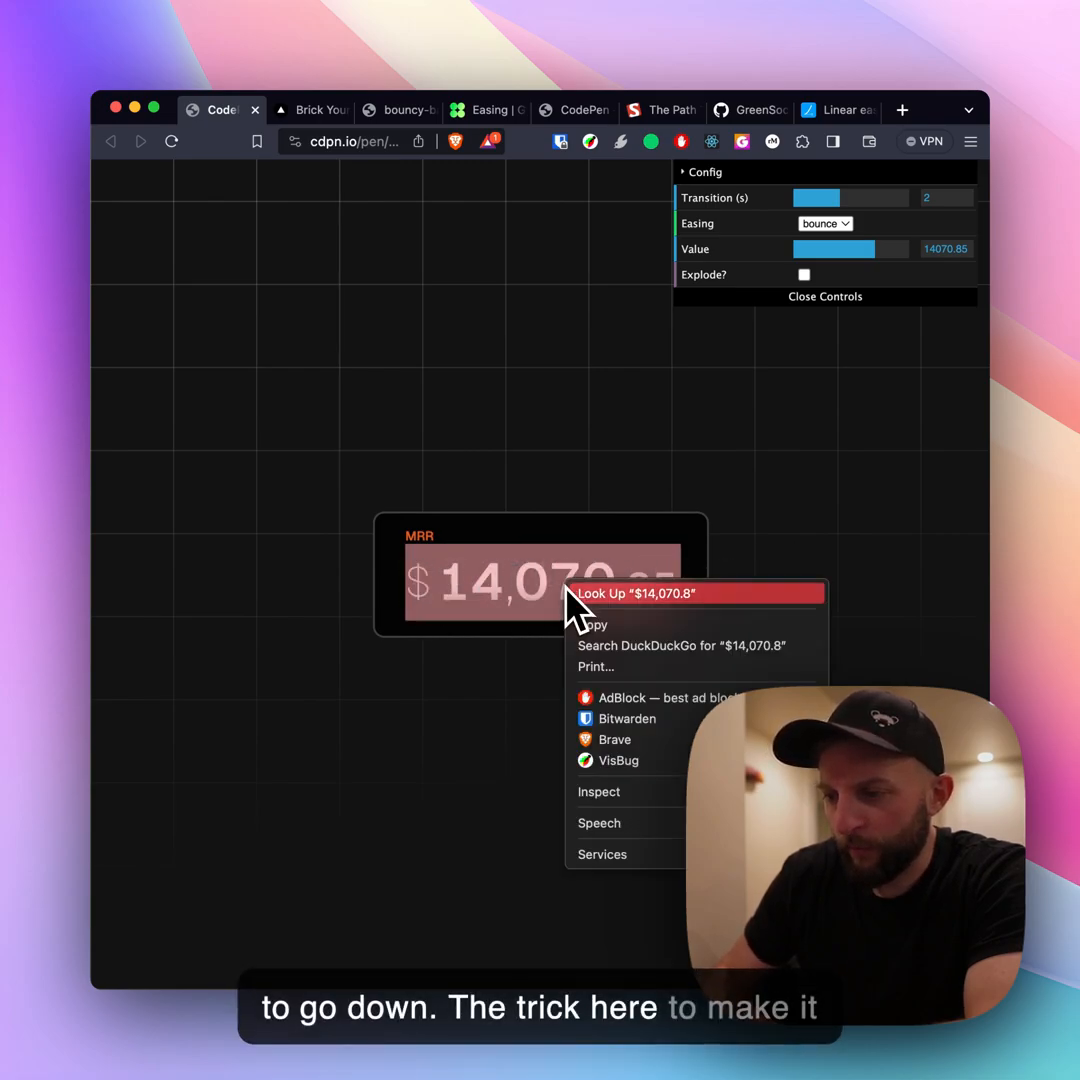
pyautogui.click(599, 791)
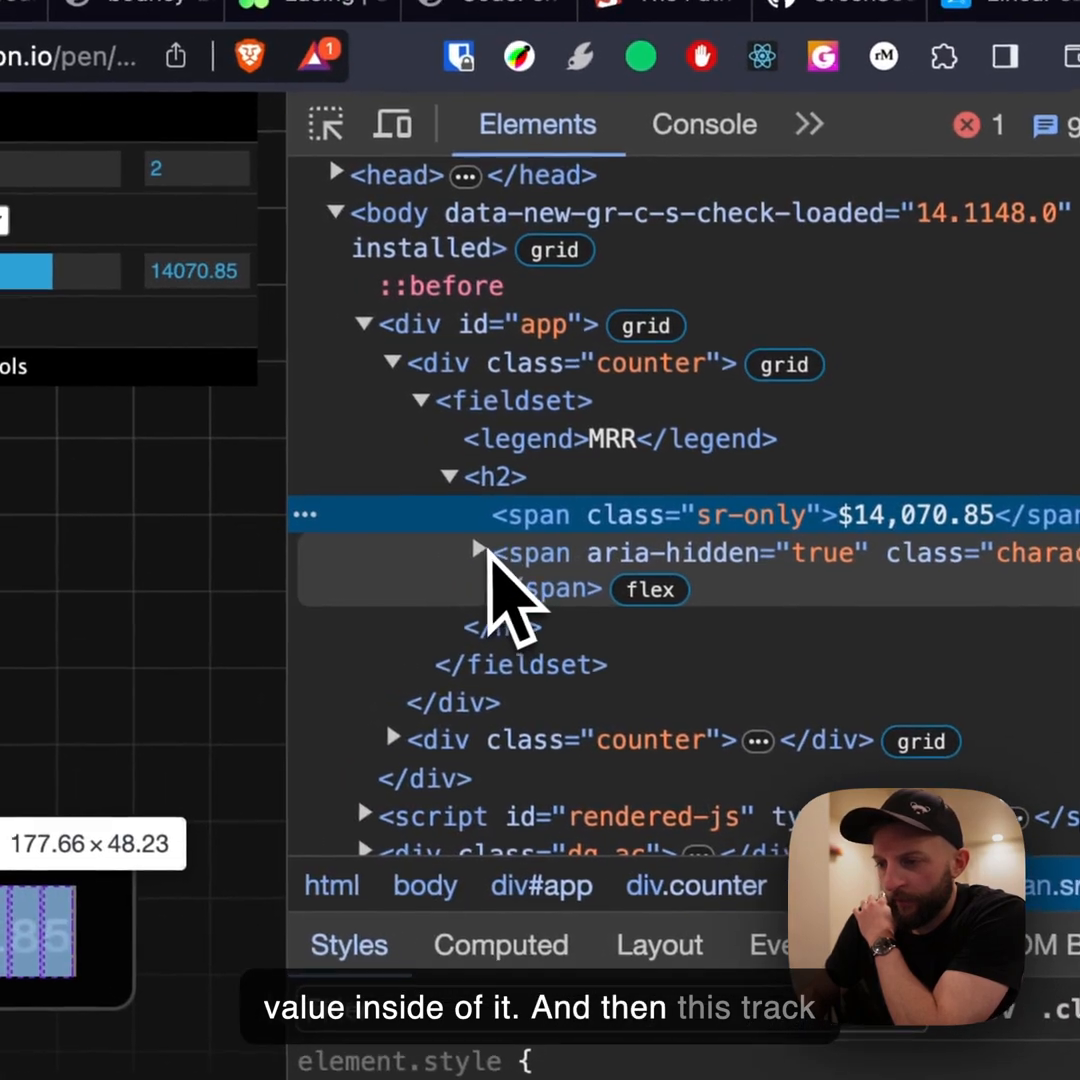
pyautogui.click(478, 553)
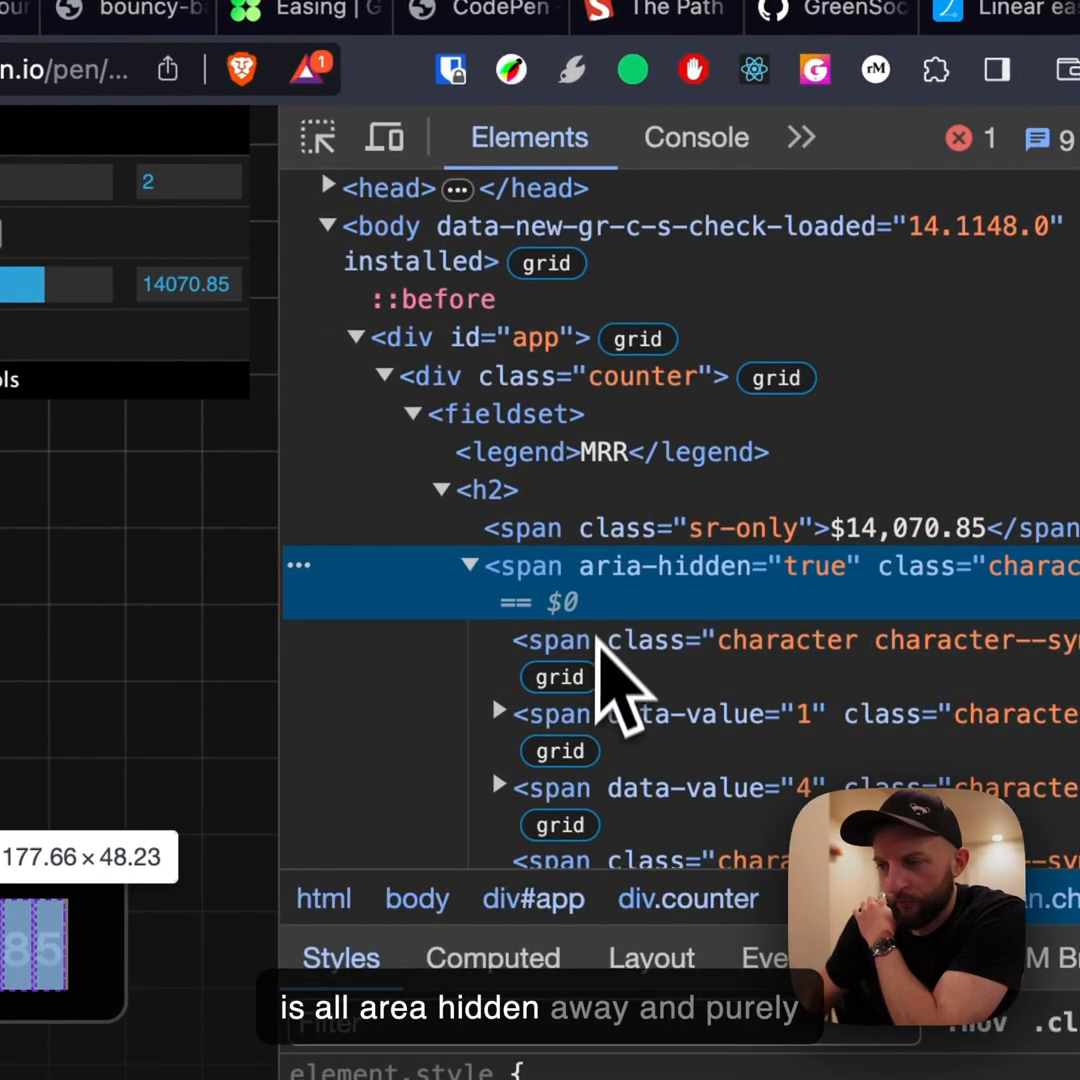
pyautogui.scroll(-3)
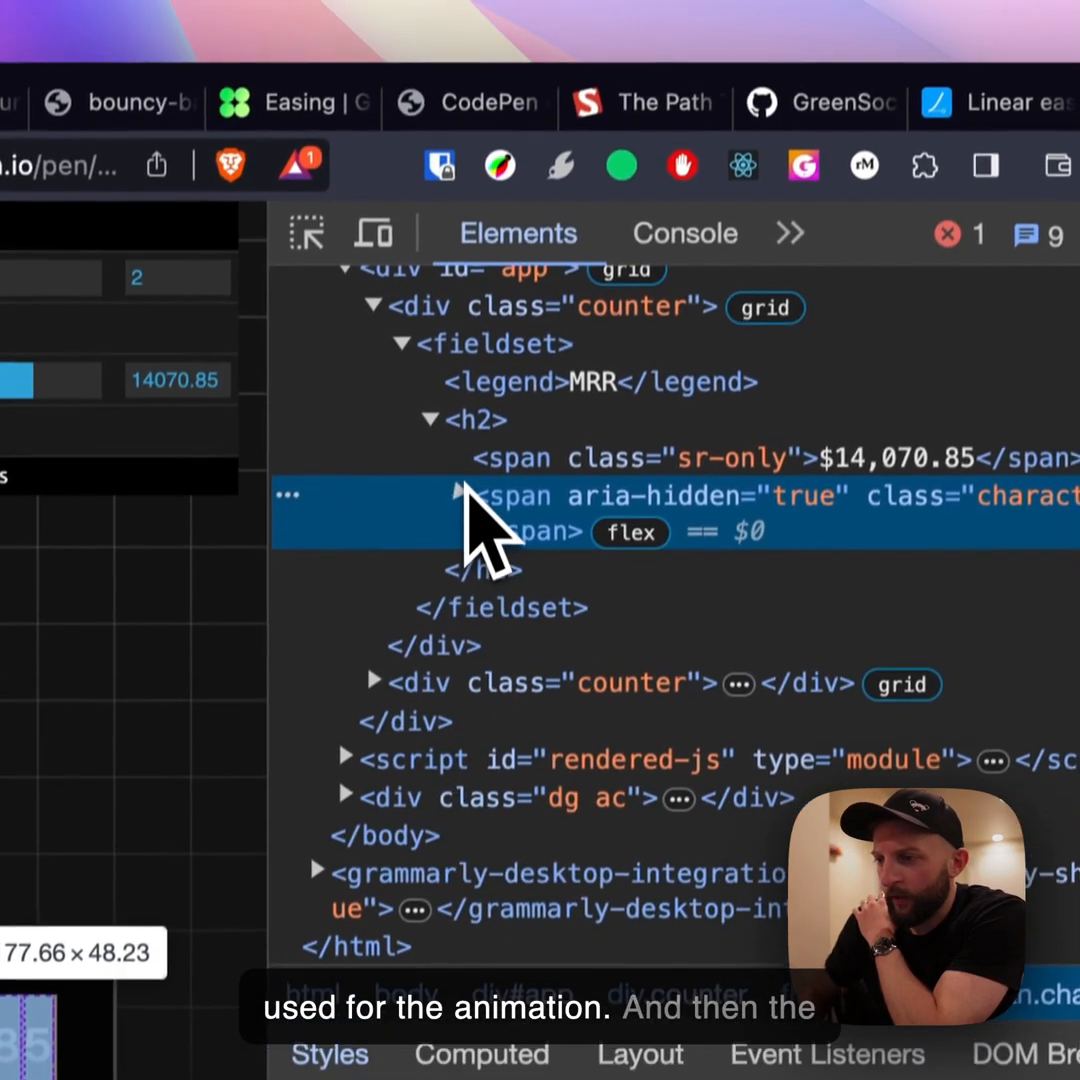
pyautogui.click(430, 419)
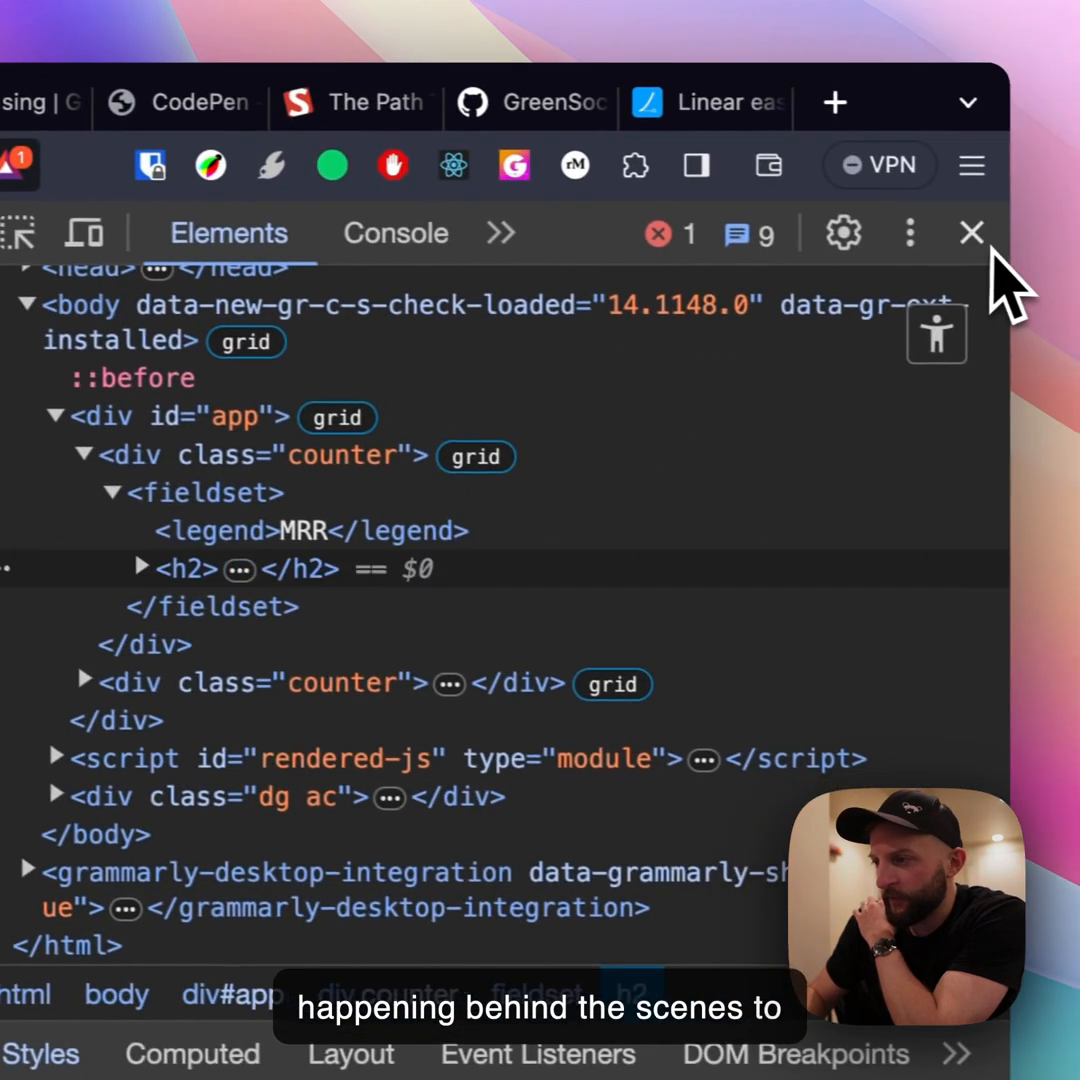
pyautogui.click(969, 232)
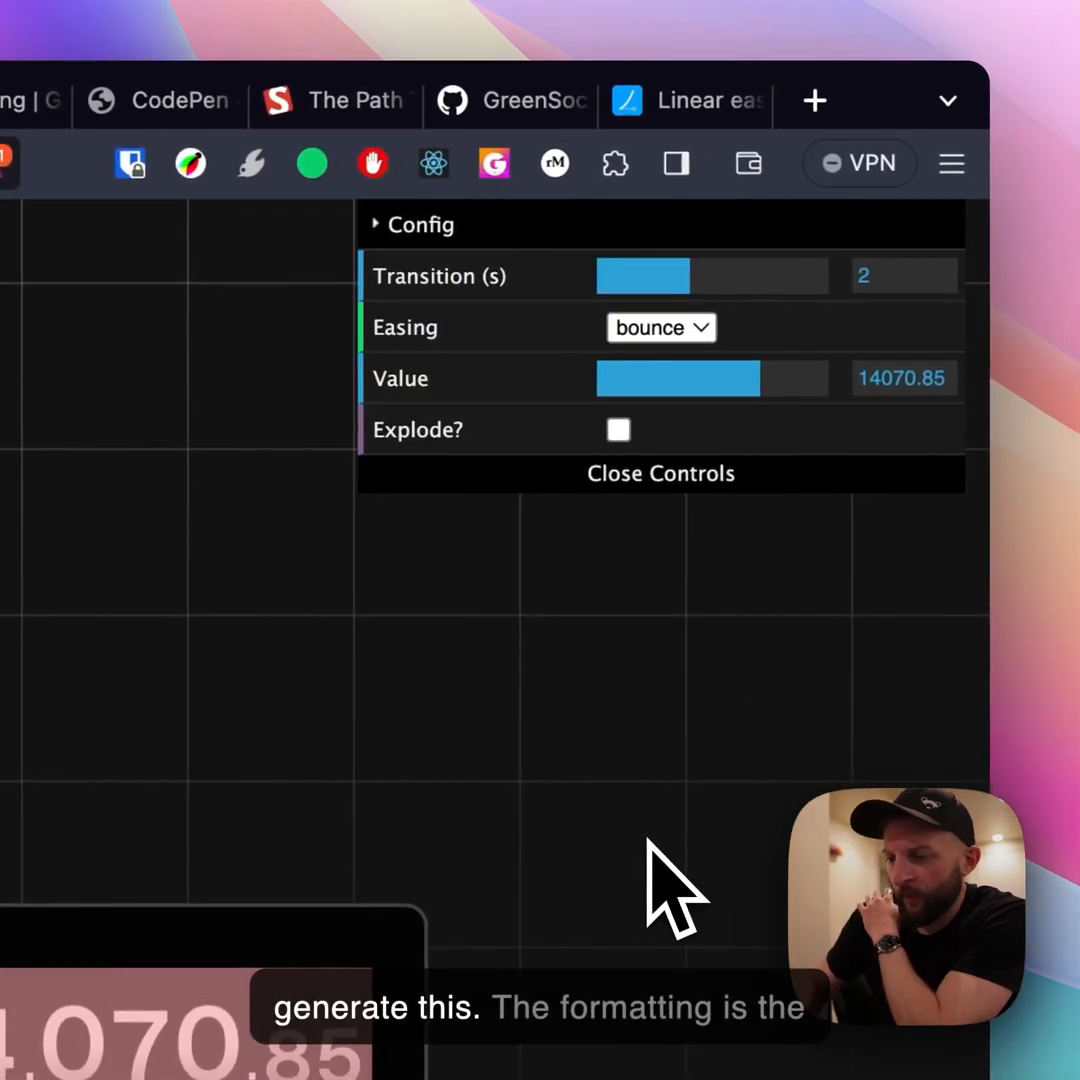